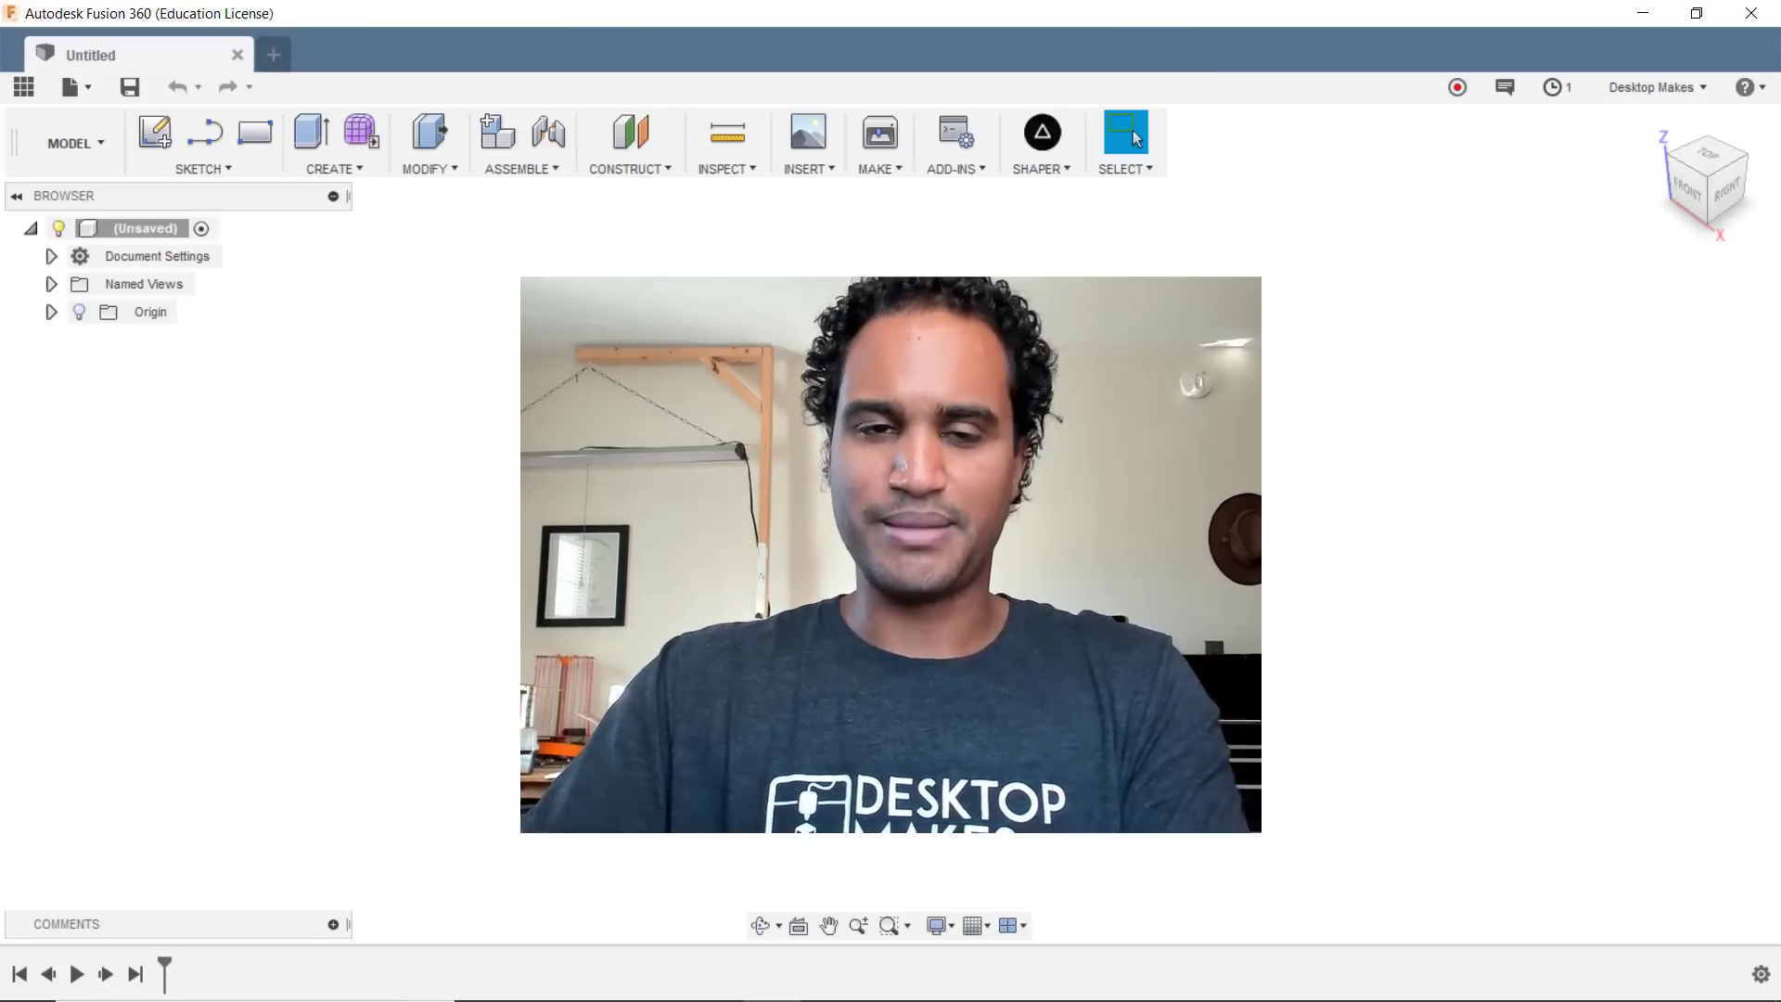
- Start a new sketch on the front plane and draw a small circle centred on the origin
{"action": "left_click", "coordinate": [202, 169]}
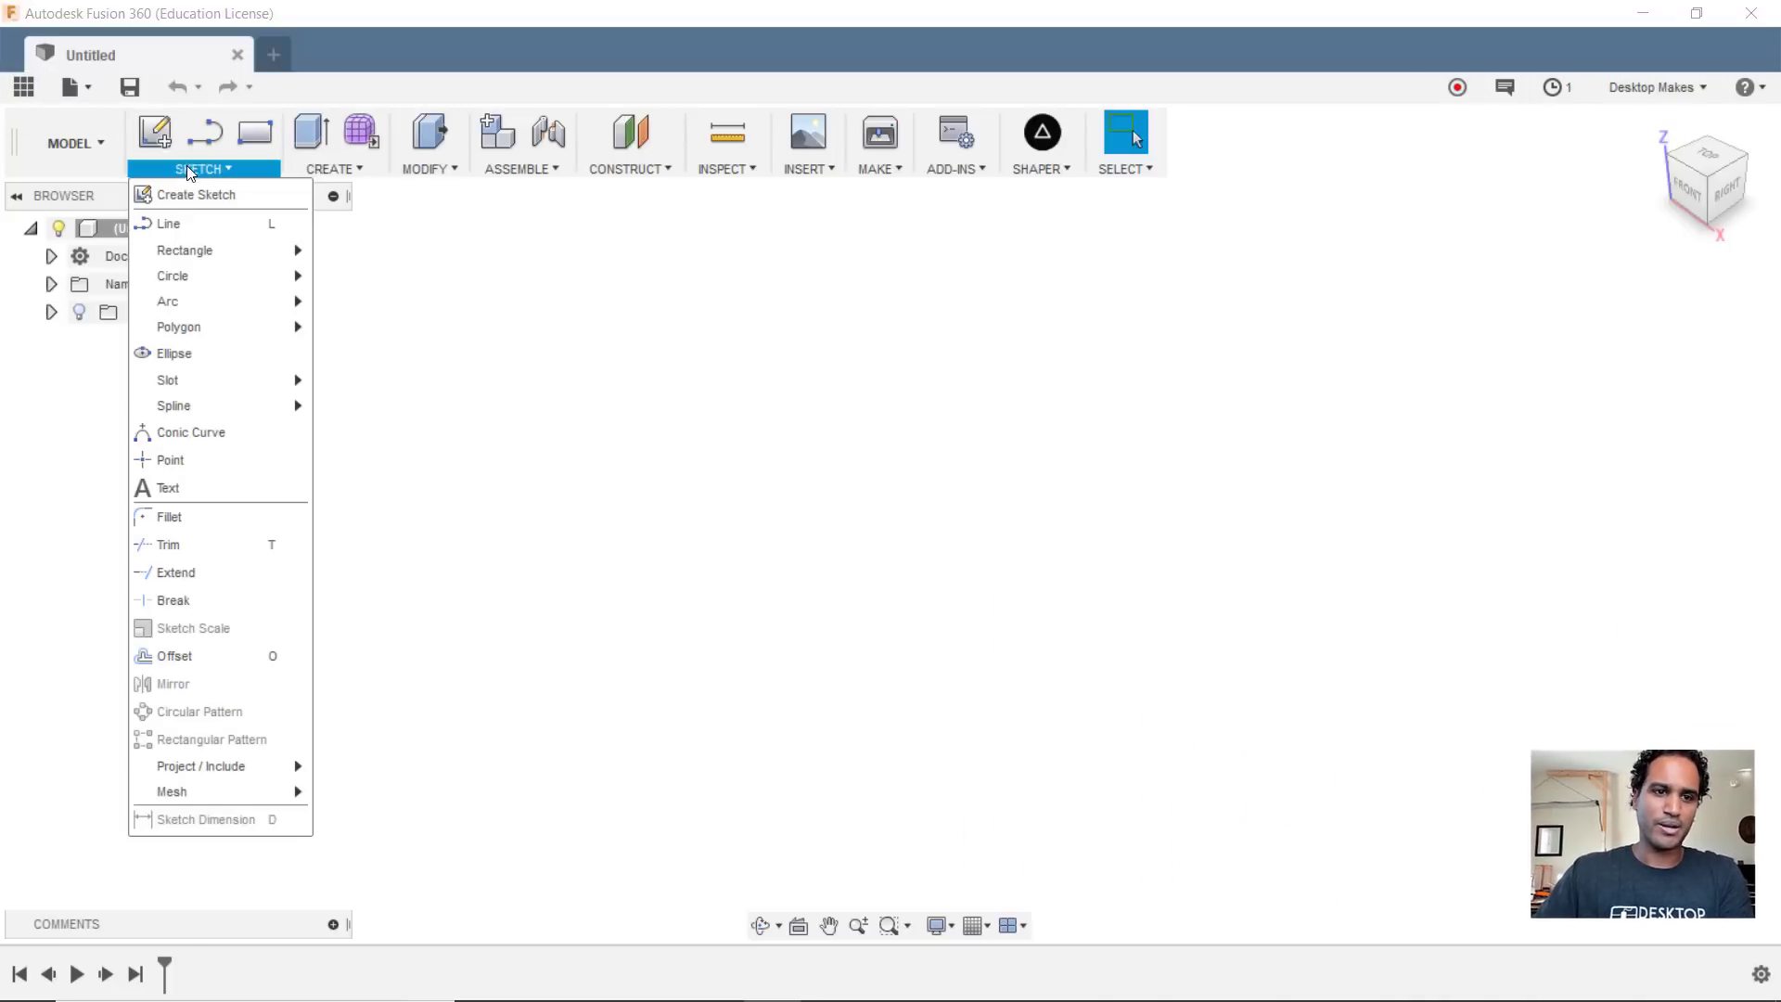
{"action": "left_click", "coordinate": [199, 194]}
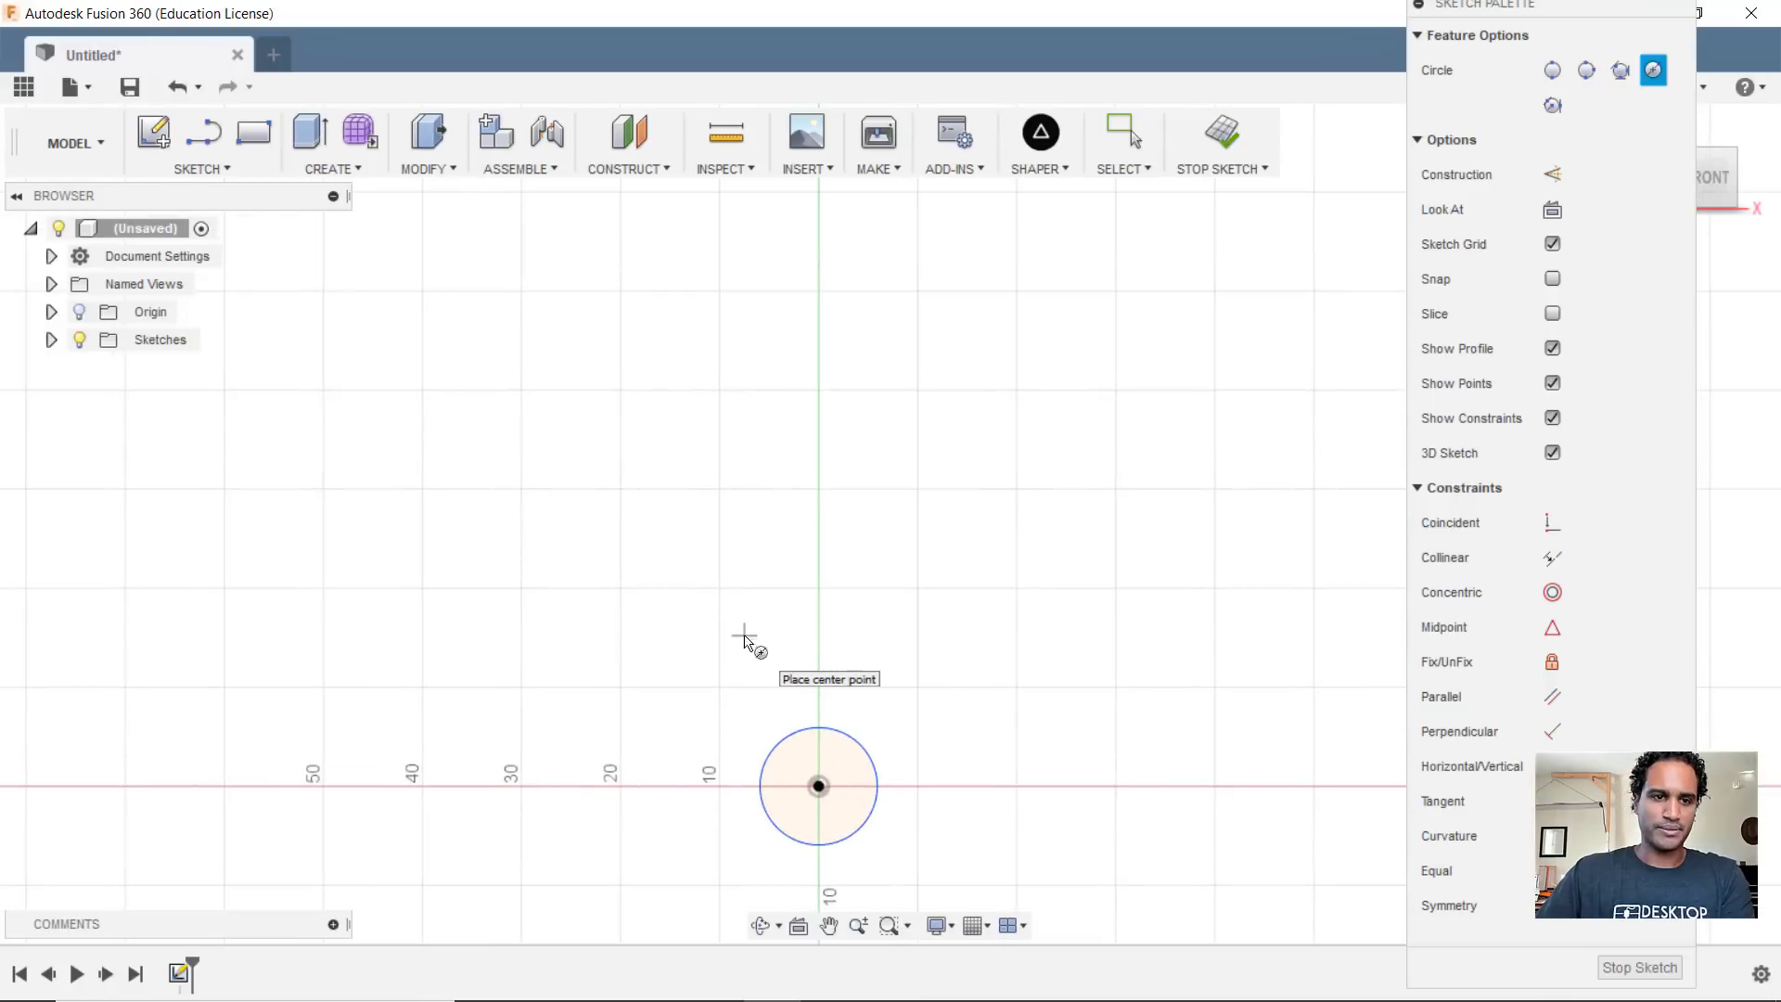
- Draw a center rectangle above the circle with its centre constrained onto the vertical axis
{"action": "left_click", "coordinate": [200, 169]}
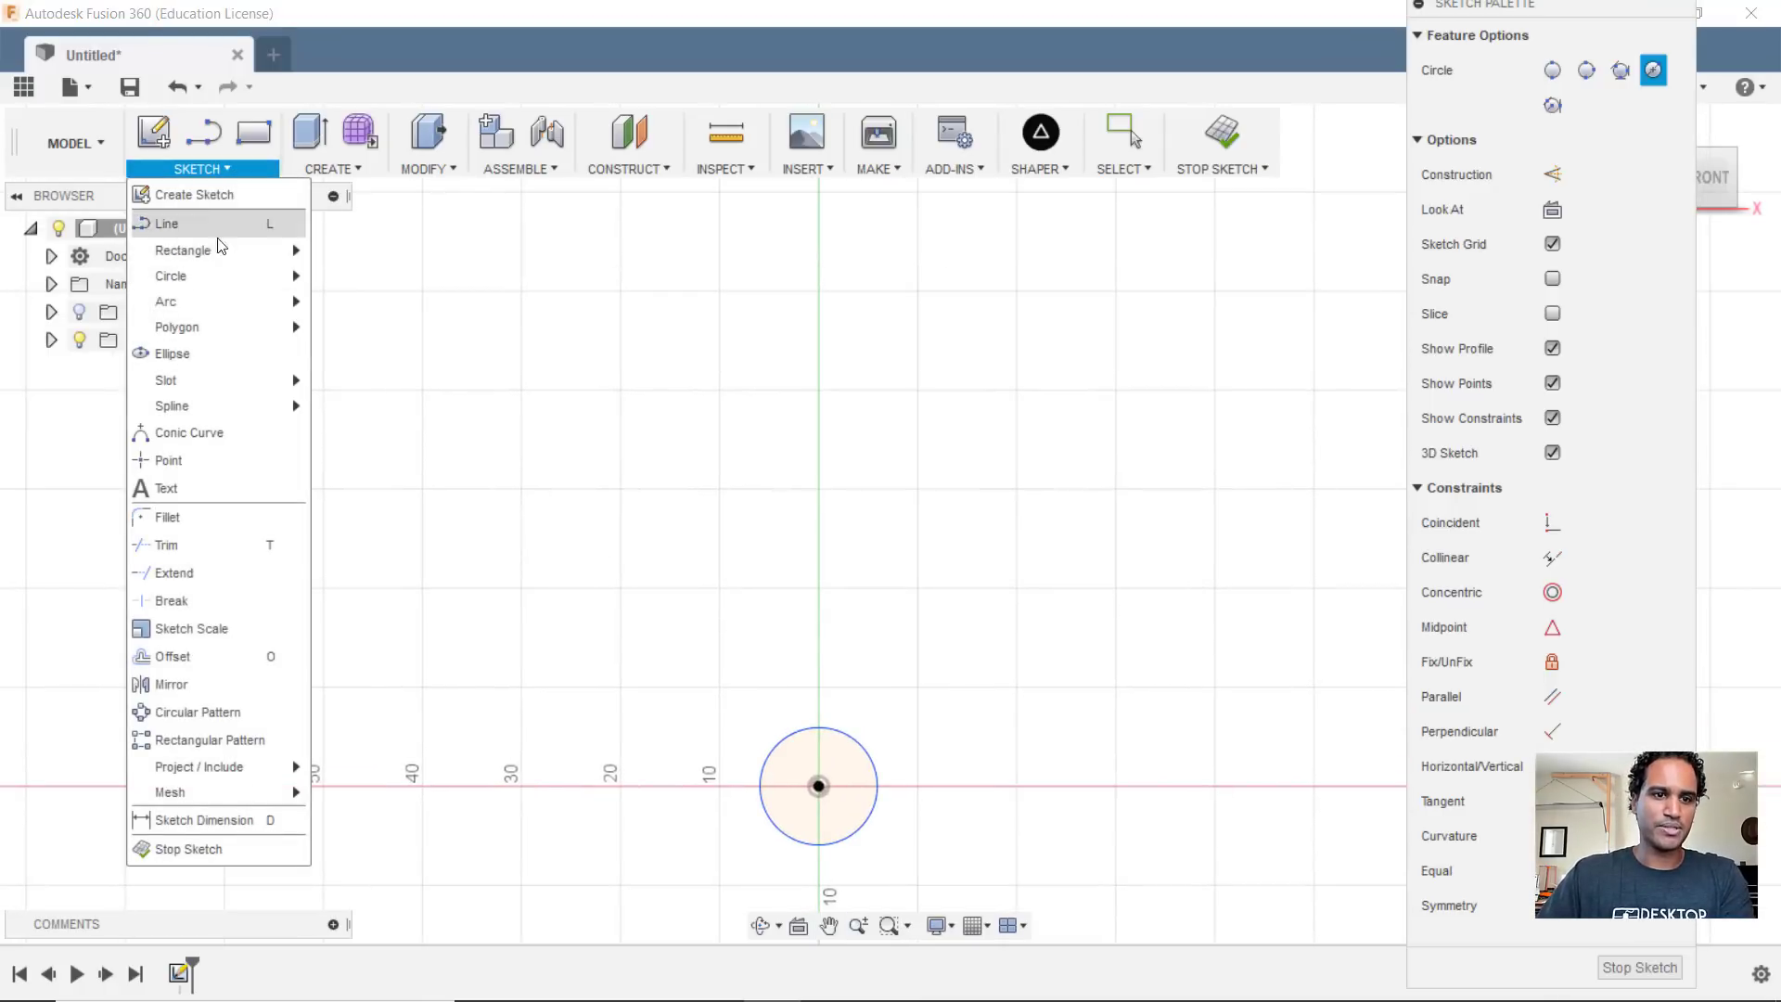
{"action": "mouse_move", "coordinate": [183, 251]}
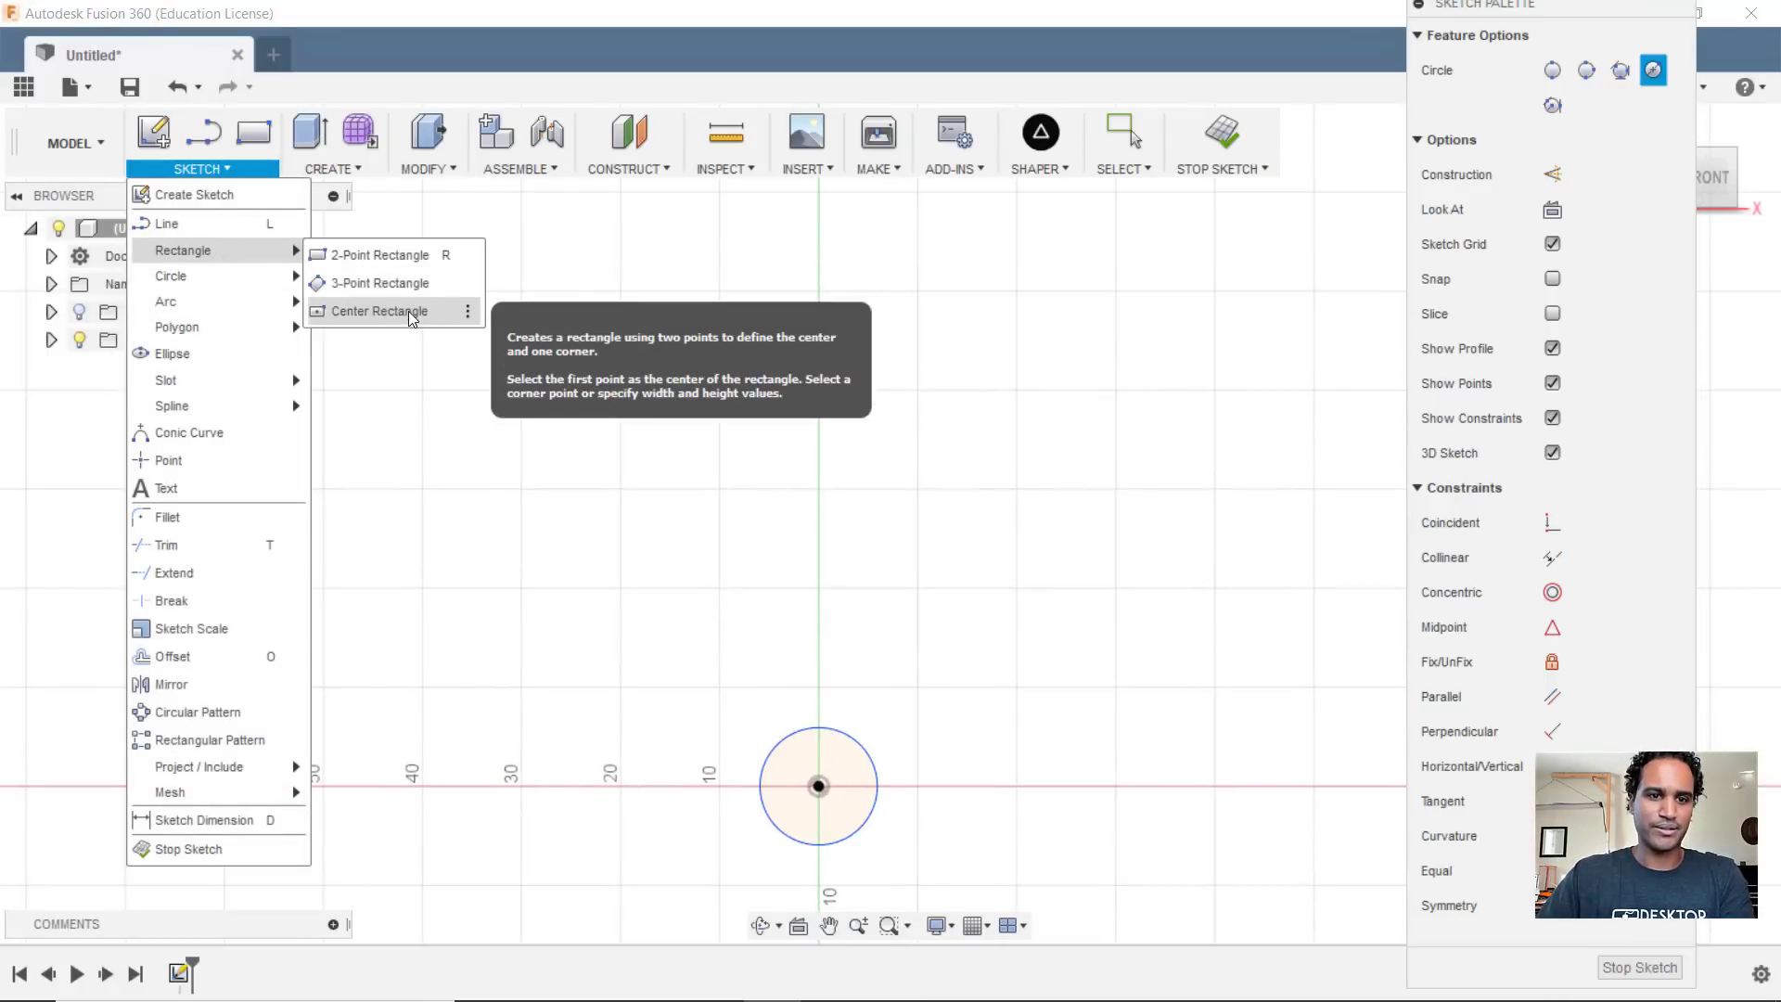
{"action": "left_click", "coordinate": [377, 312]}
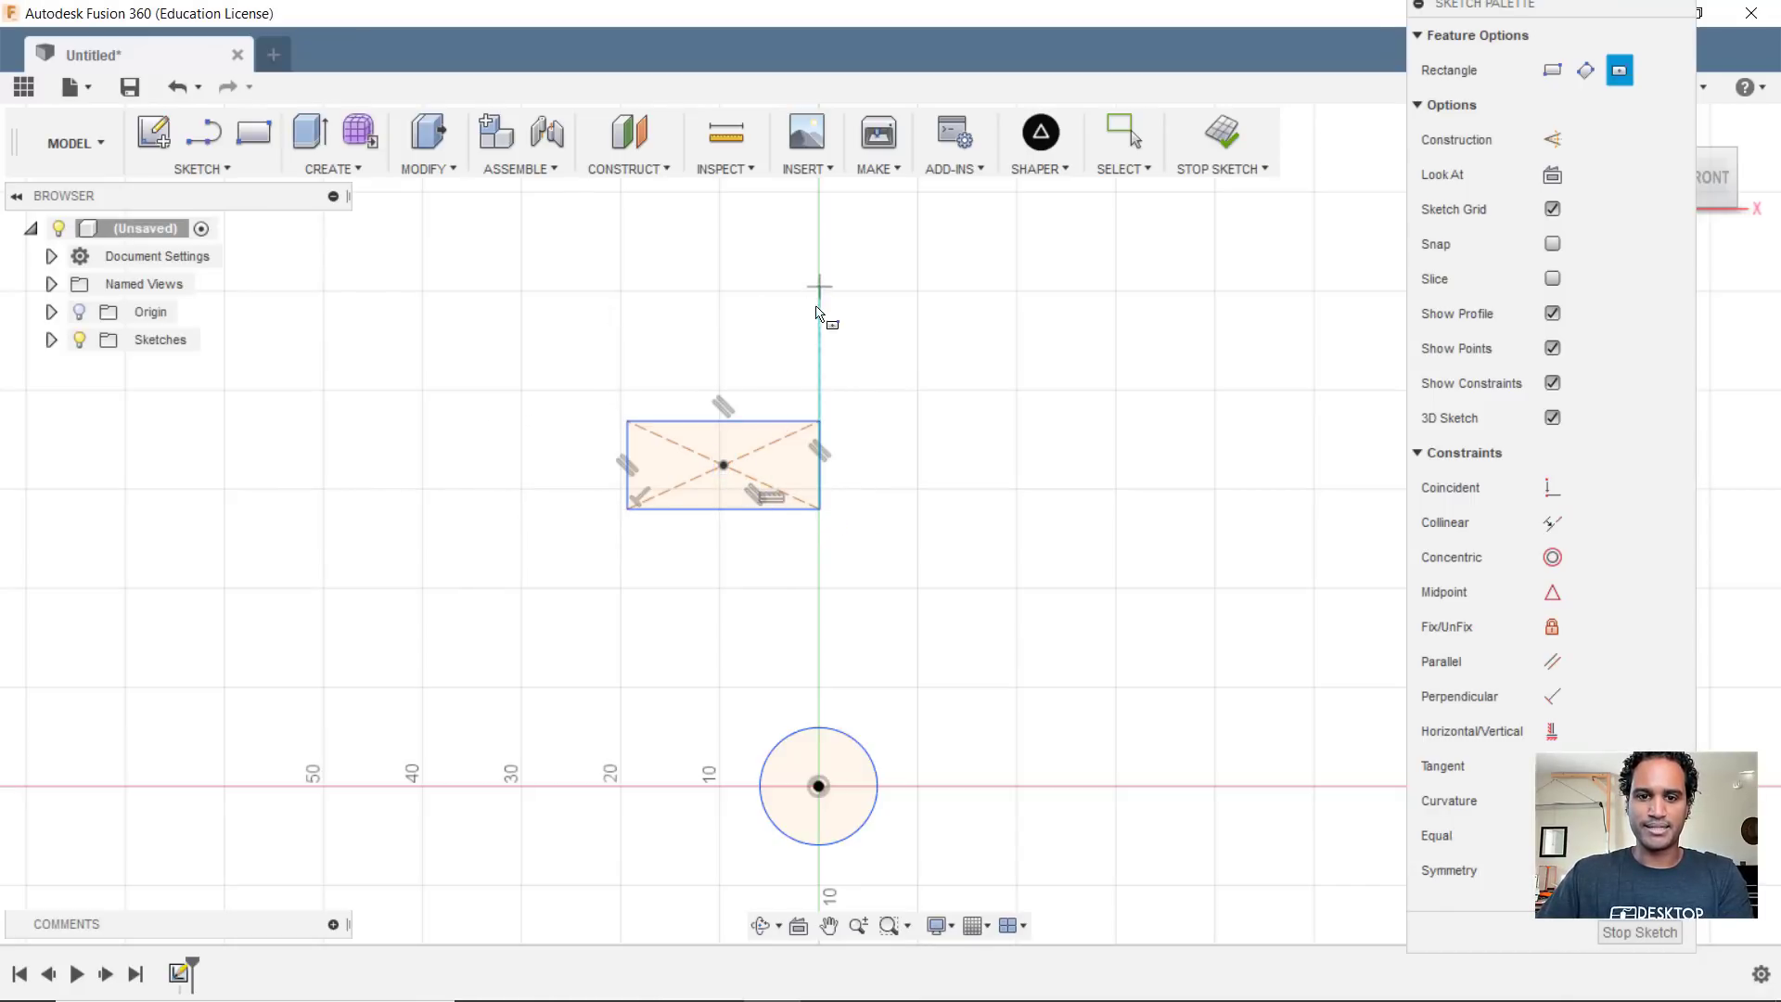
{"action": "mouse_move", "coordinate": [820, 787]}
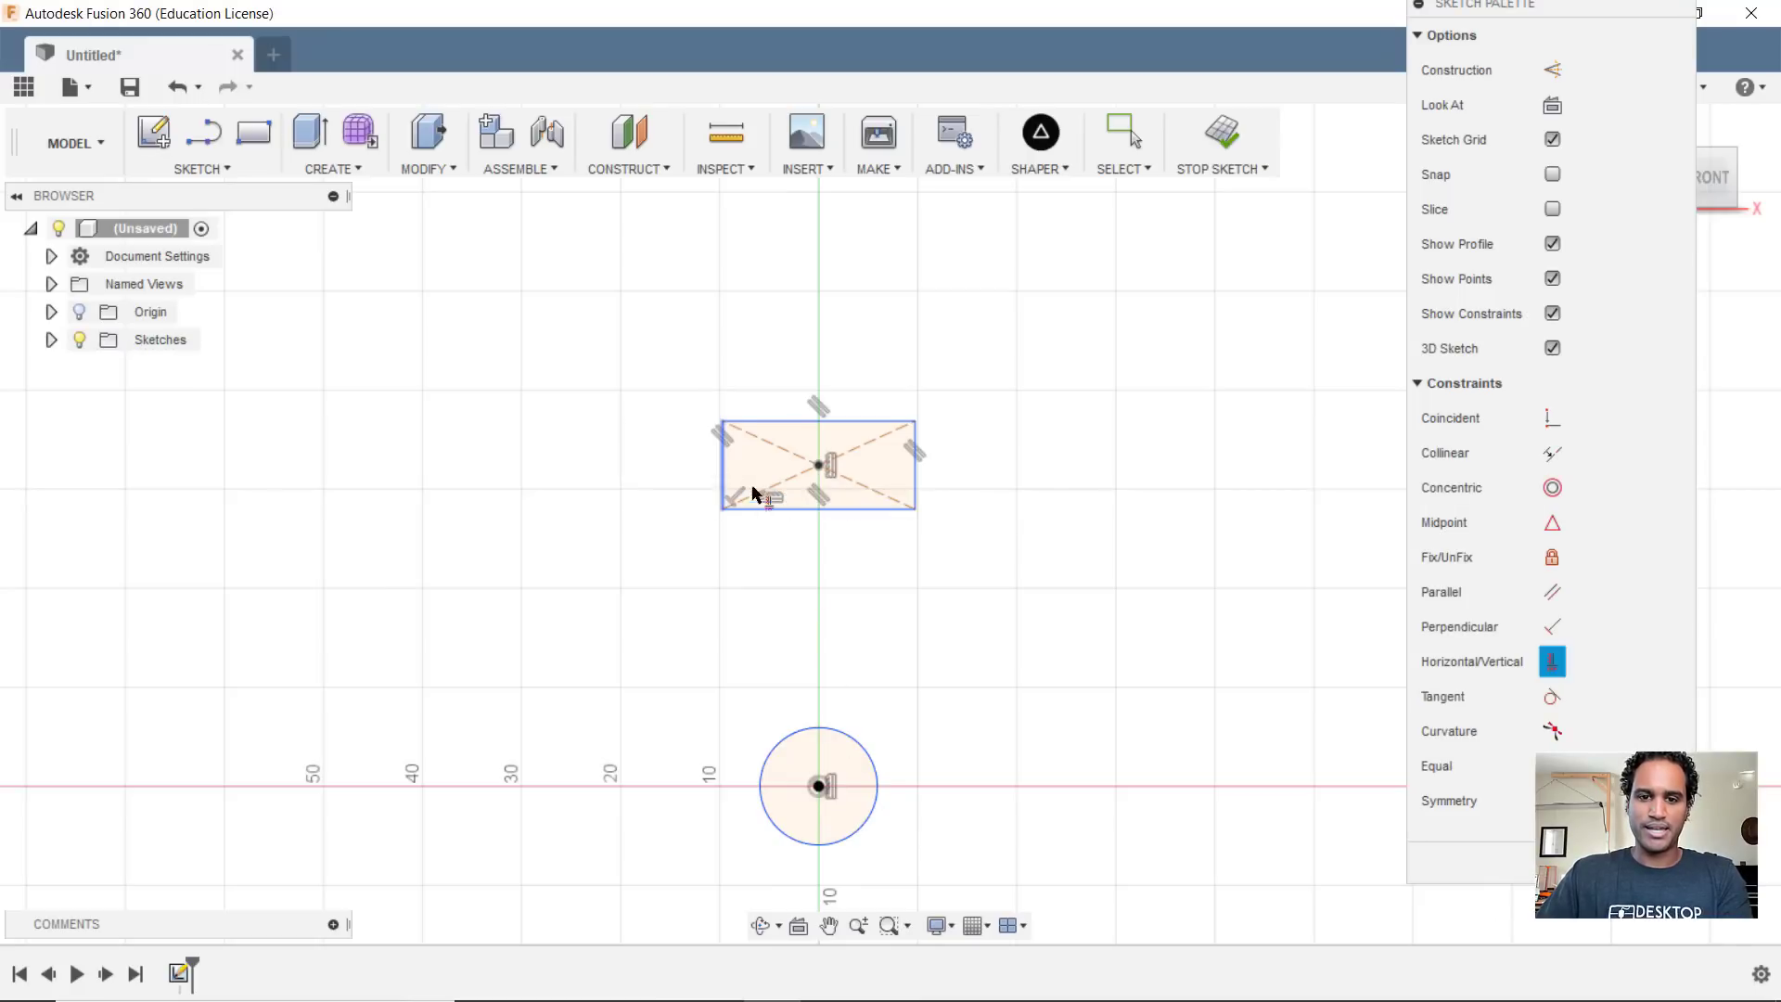
{"action": "left_click", "coordinate": [1124, 130]}
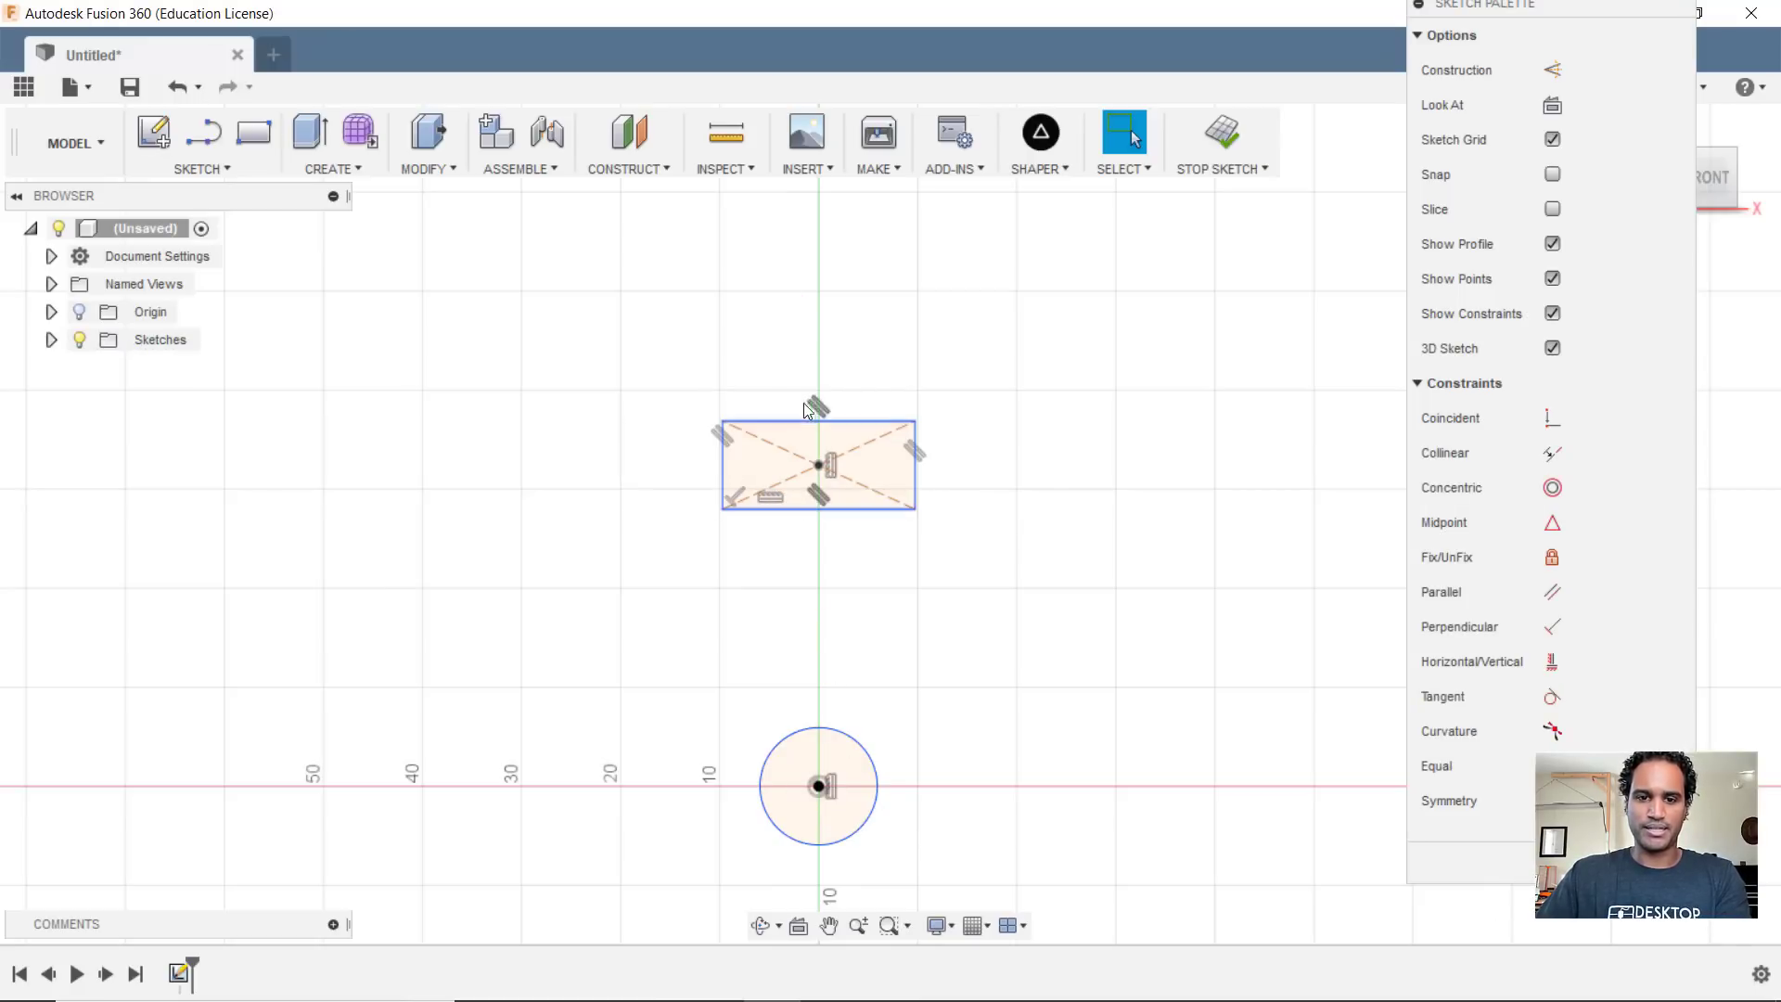
- Move the centre rectangle below the circle and draw a 2-point rectangle above it
{"action": "left_click", "coordinate": [818, 476]}
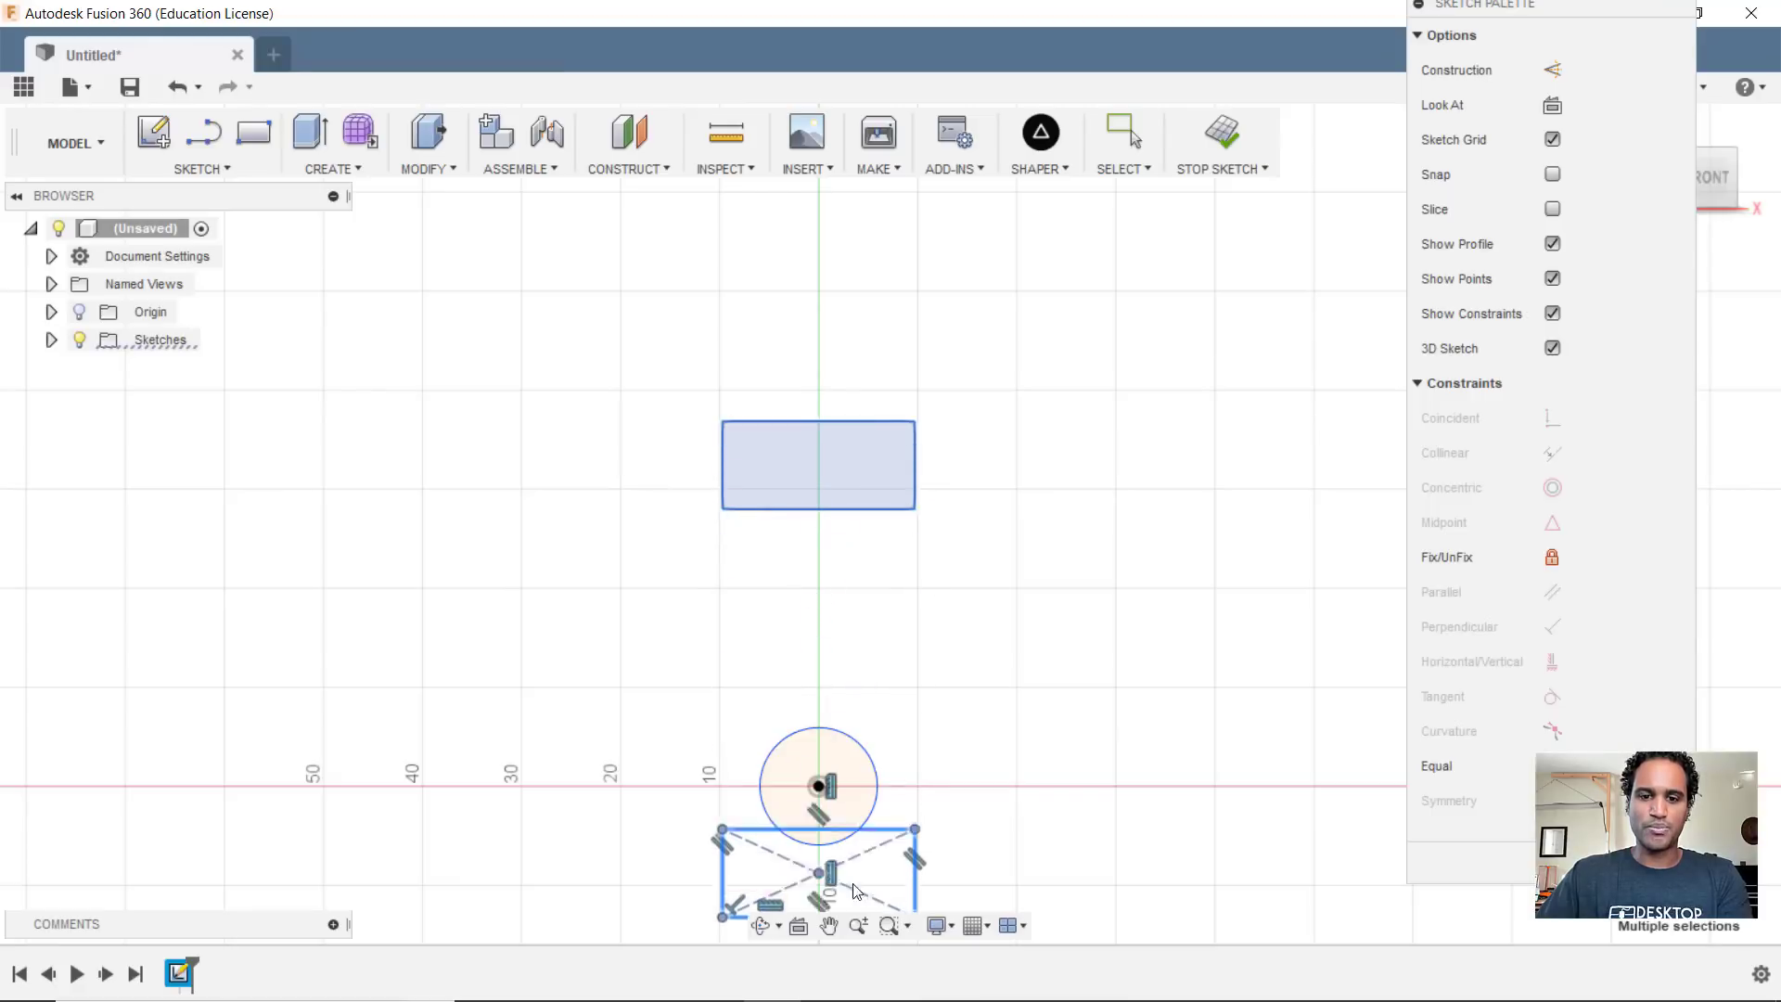
{"action": "left_click", "coordinate": [1124, 130]}
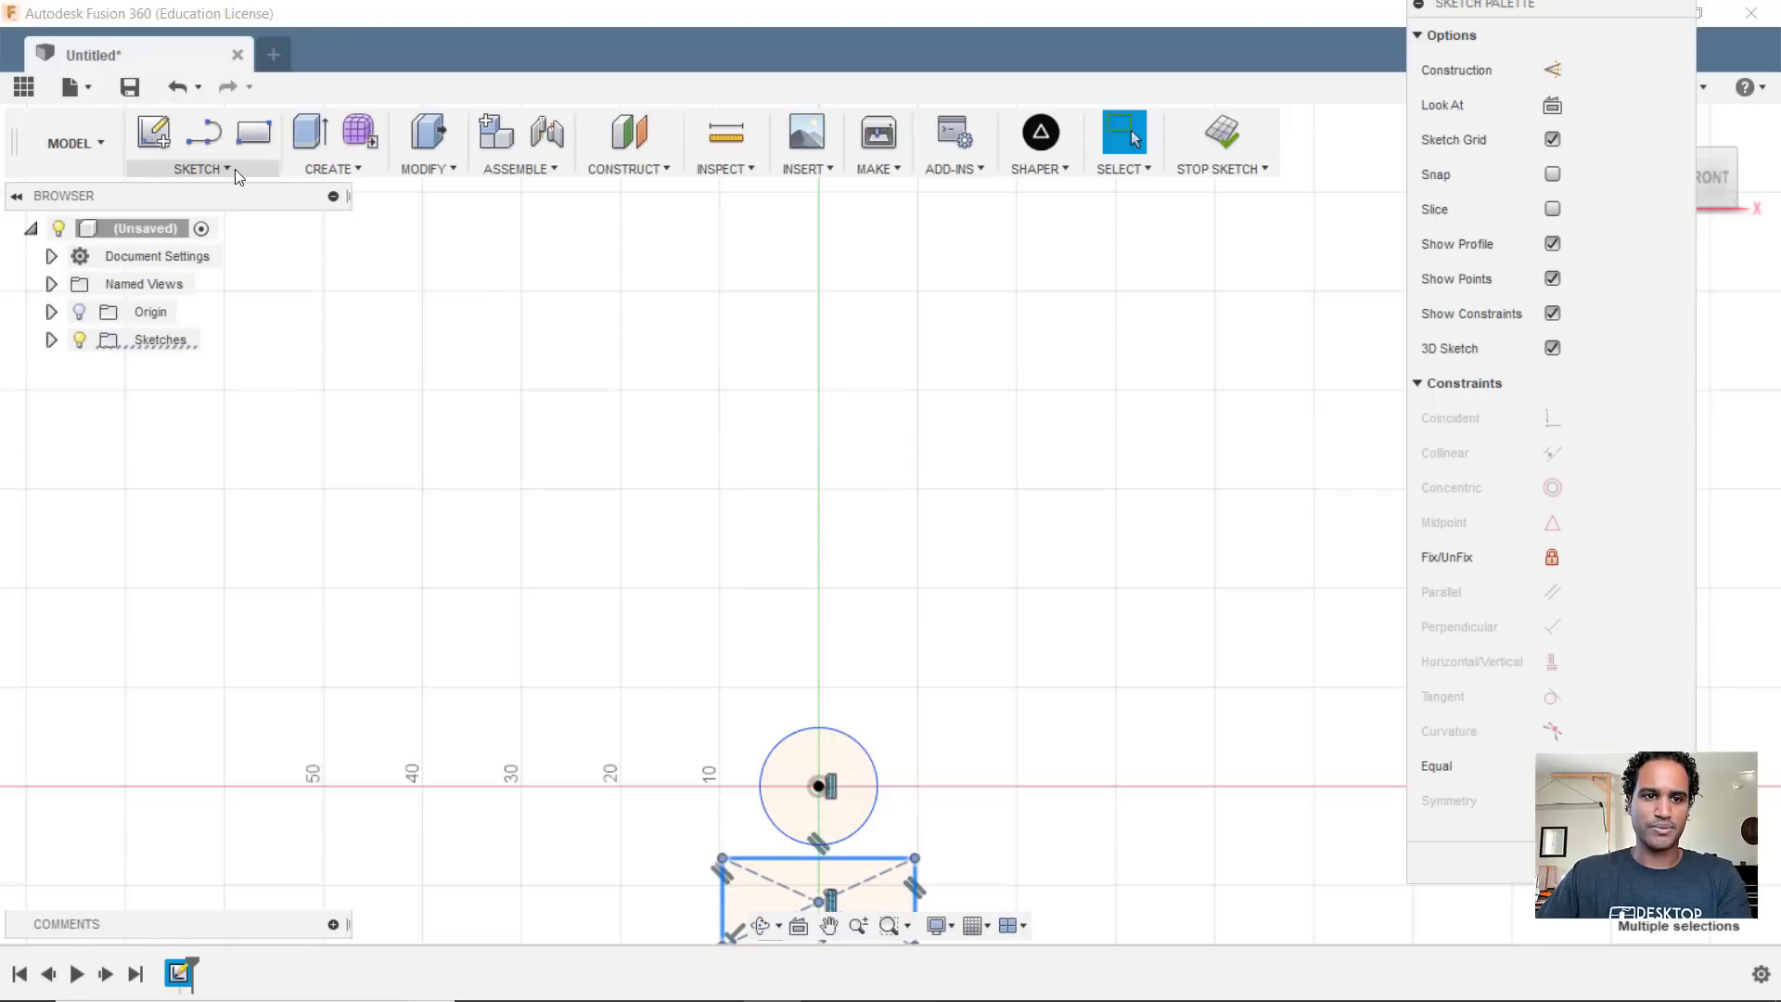
{"action": "left_click", "coordinate": [201, 169]}
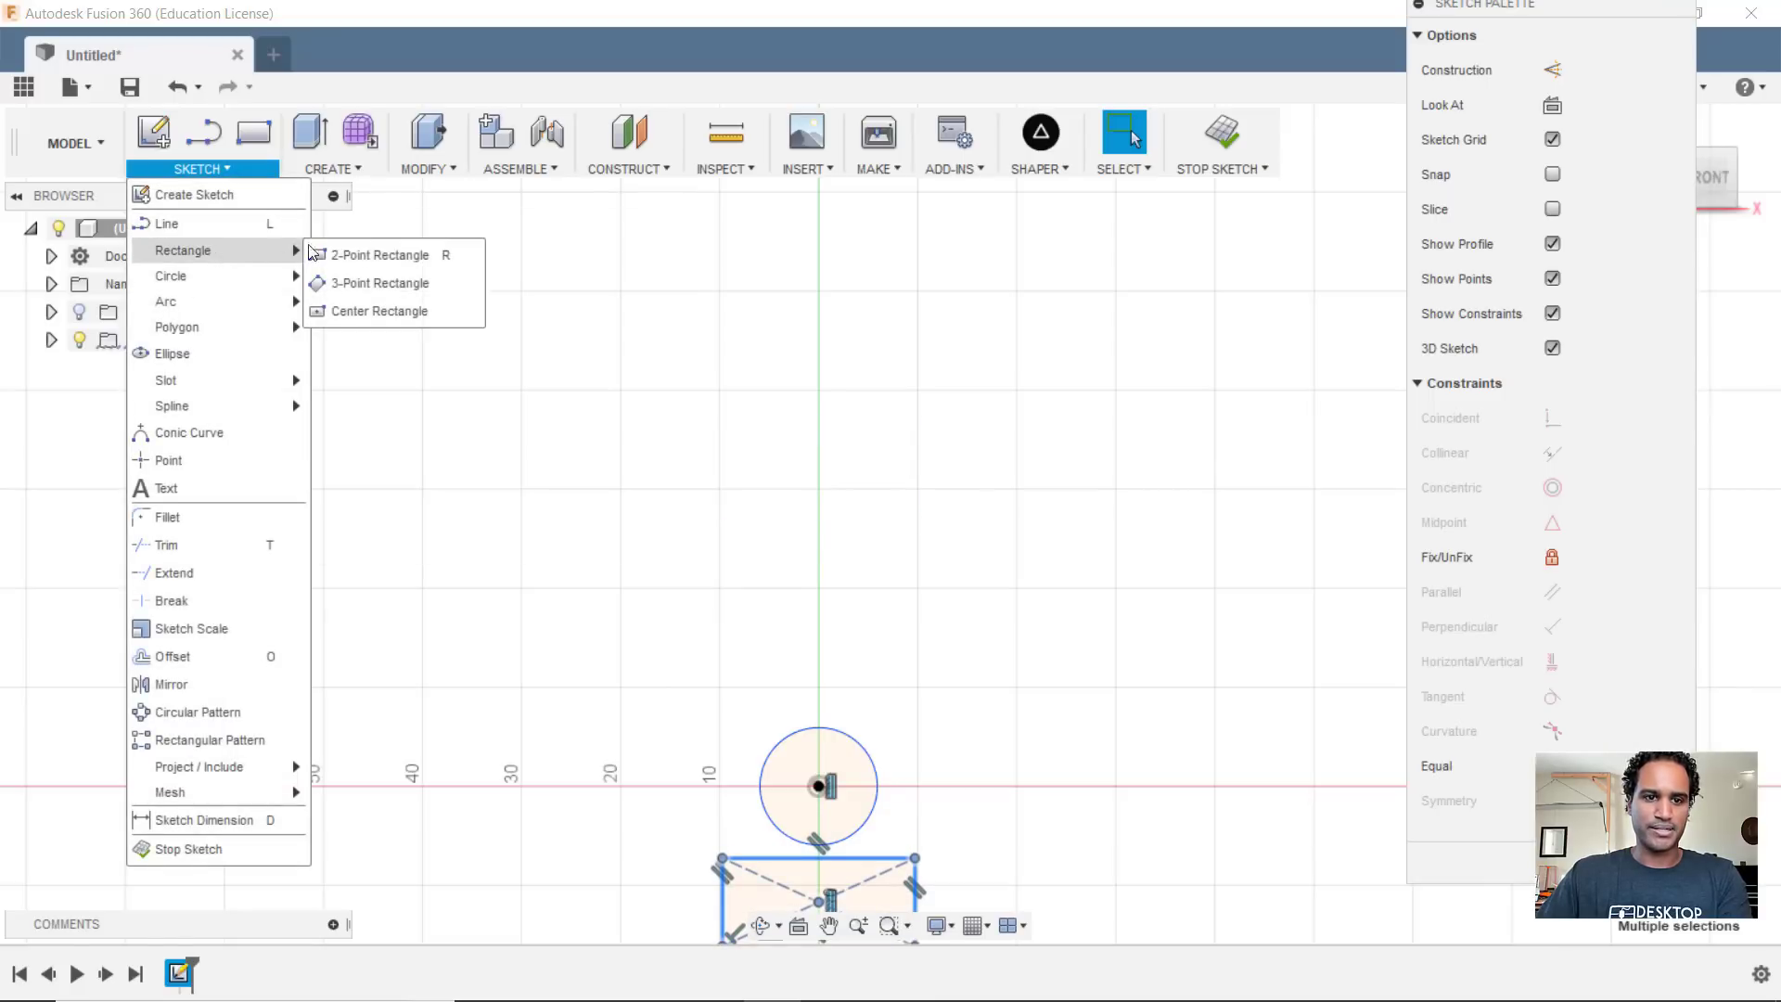
{"action": "left_click", "coordinate": [382, 255]}
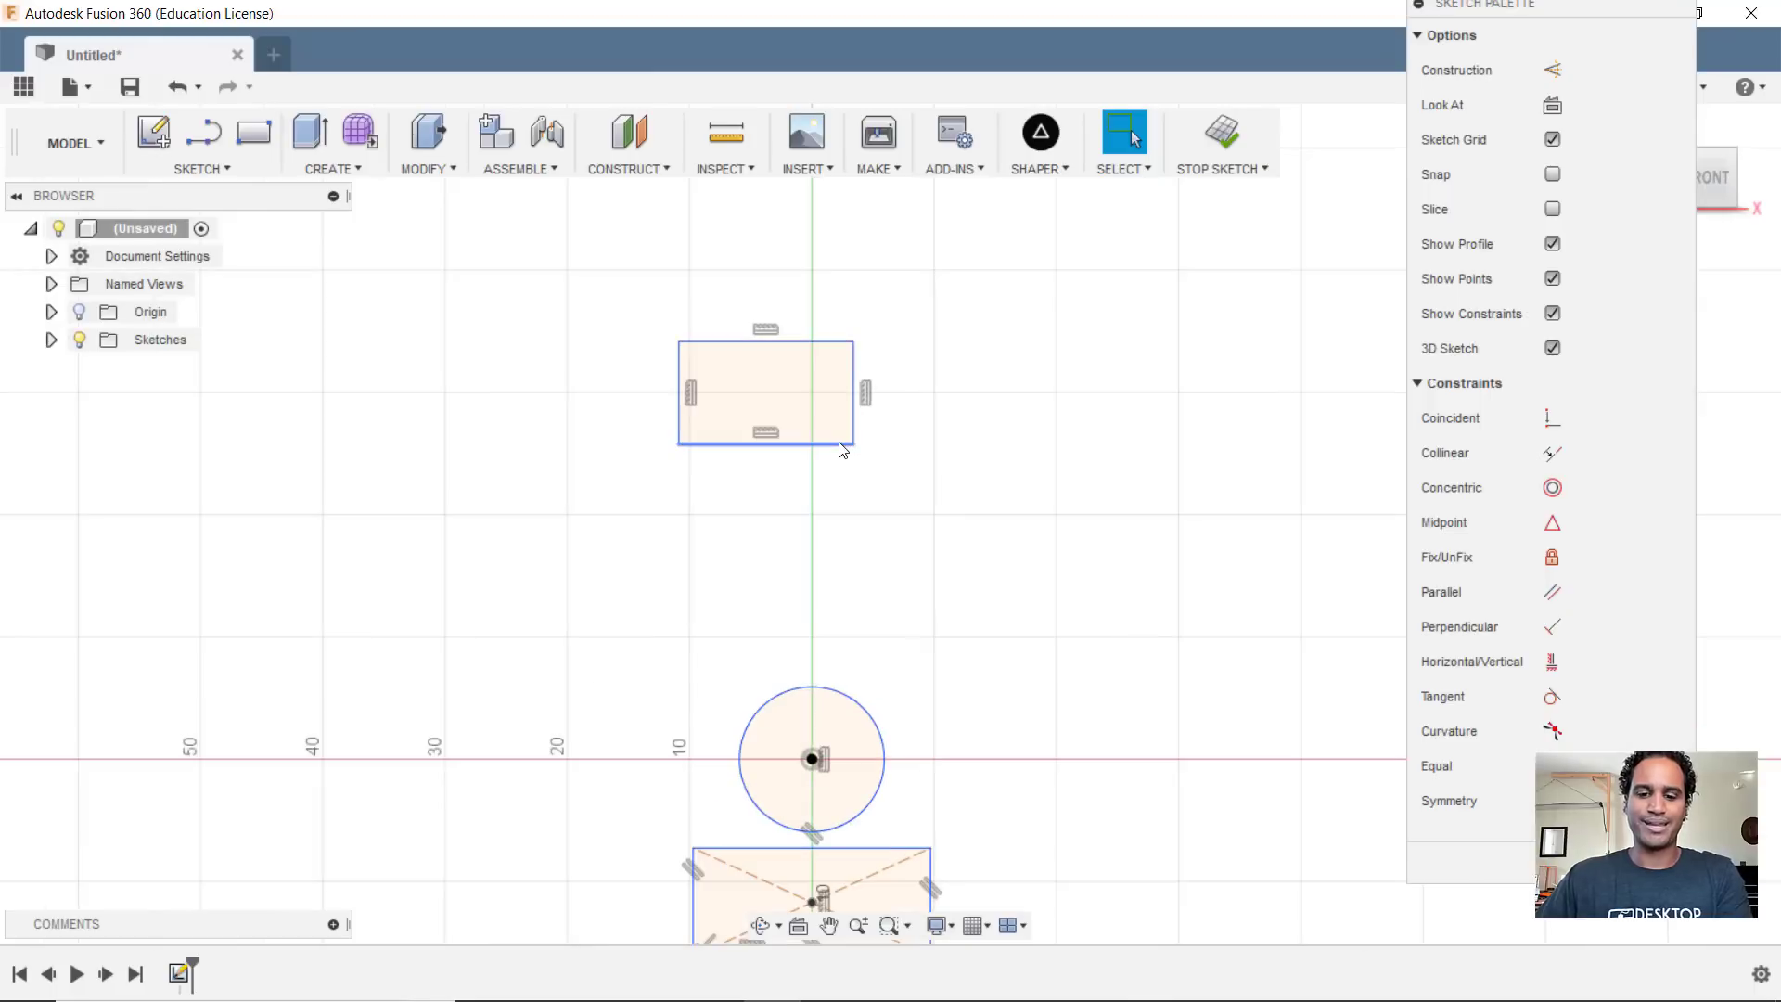
- Draw a construction diagonal across the upper rectangle and tie its midpoint to the vertical axis
{"action": "left_click", "coordinate": [764, 391]}
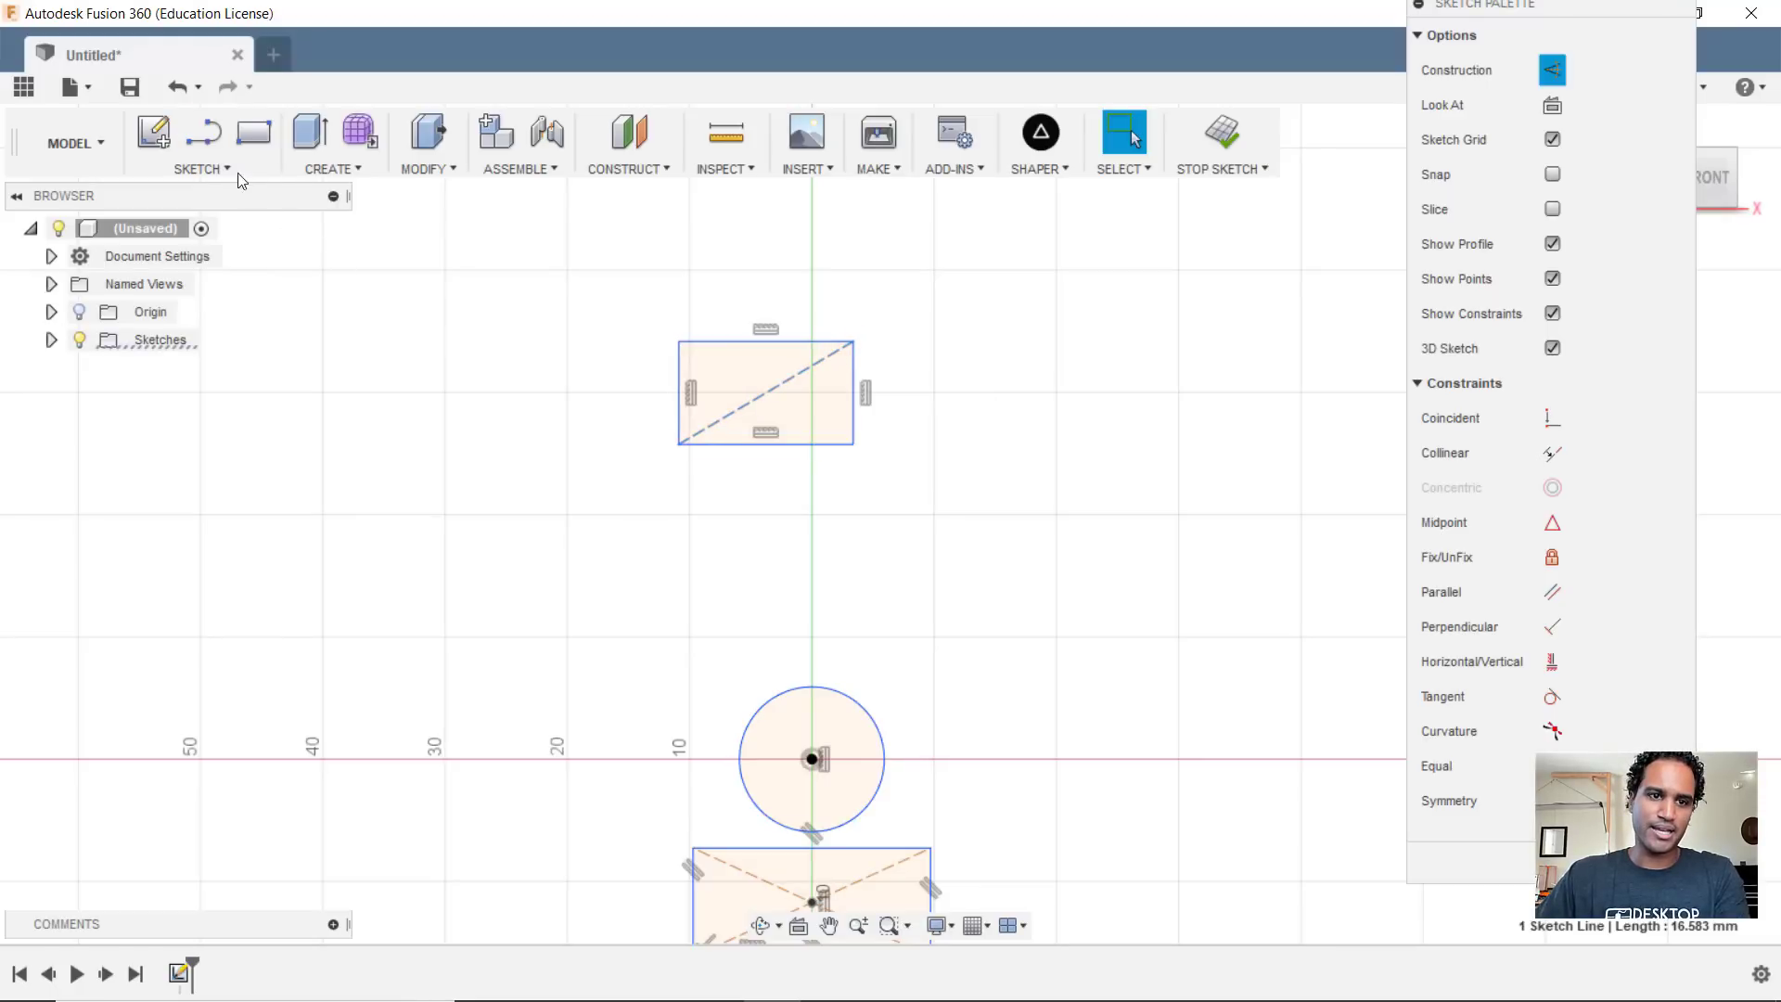
{"action": "left_click", "coordinate": [202, 169]}
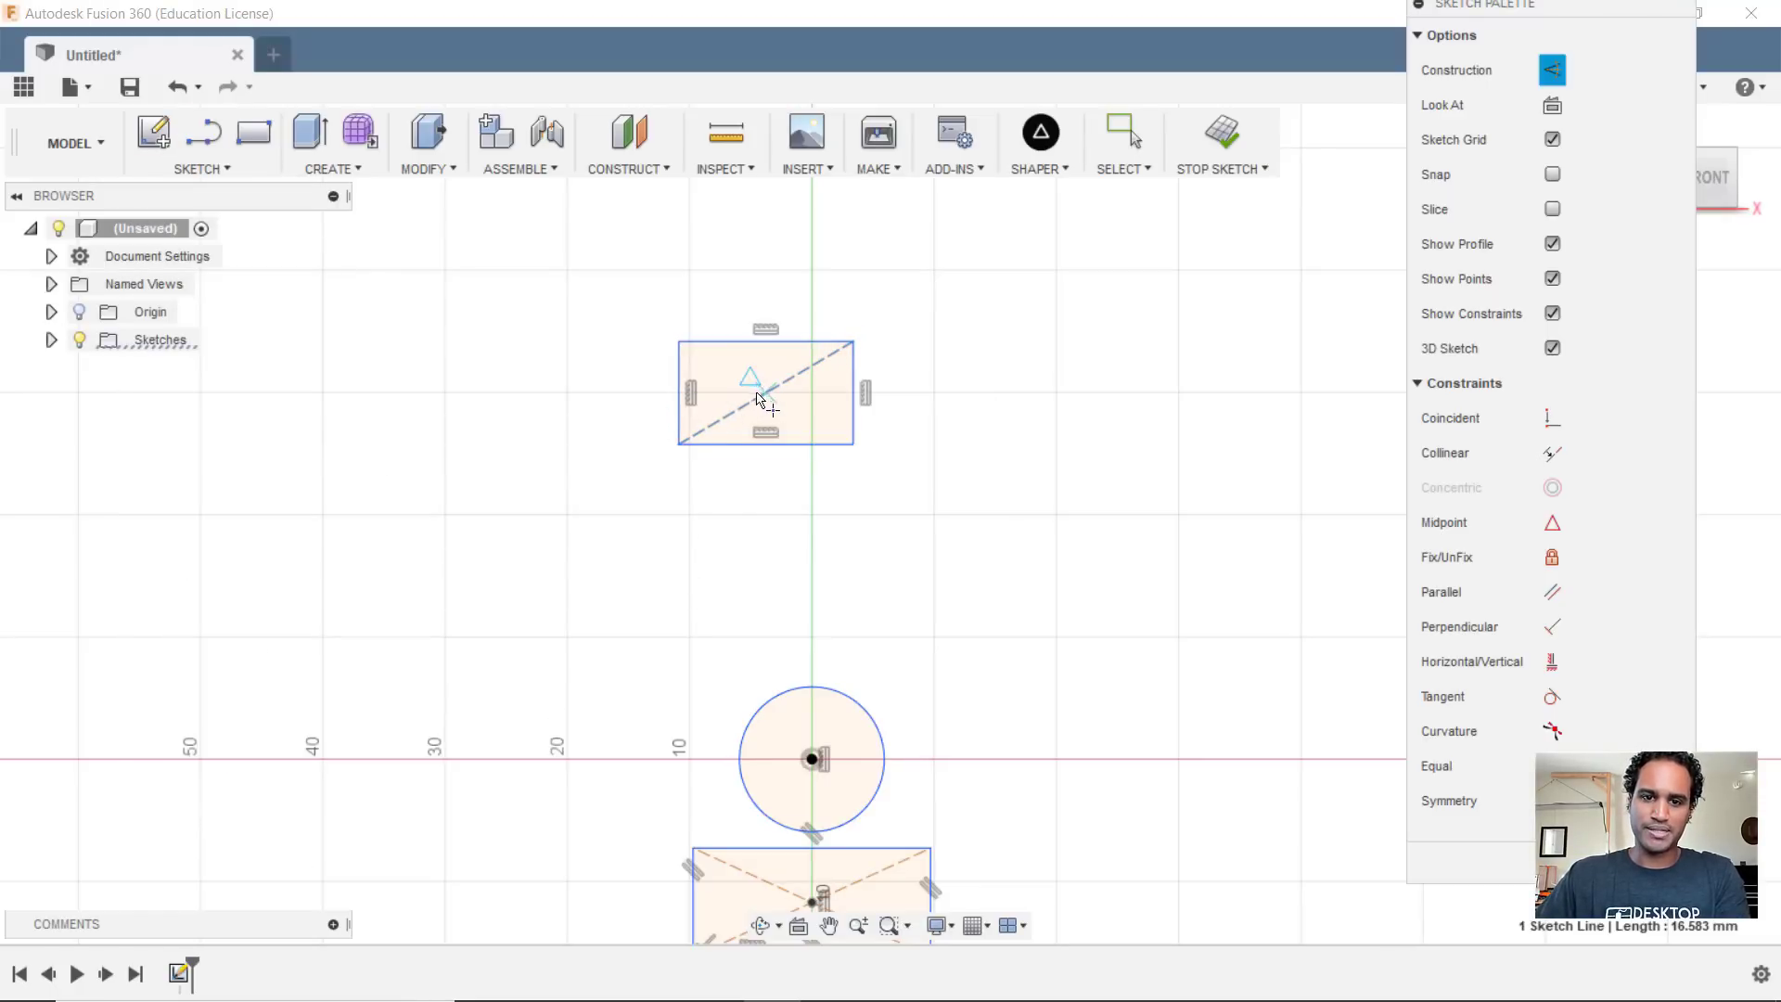
{"action": "mouse_move", "coordinate": [760, 397]}
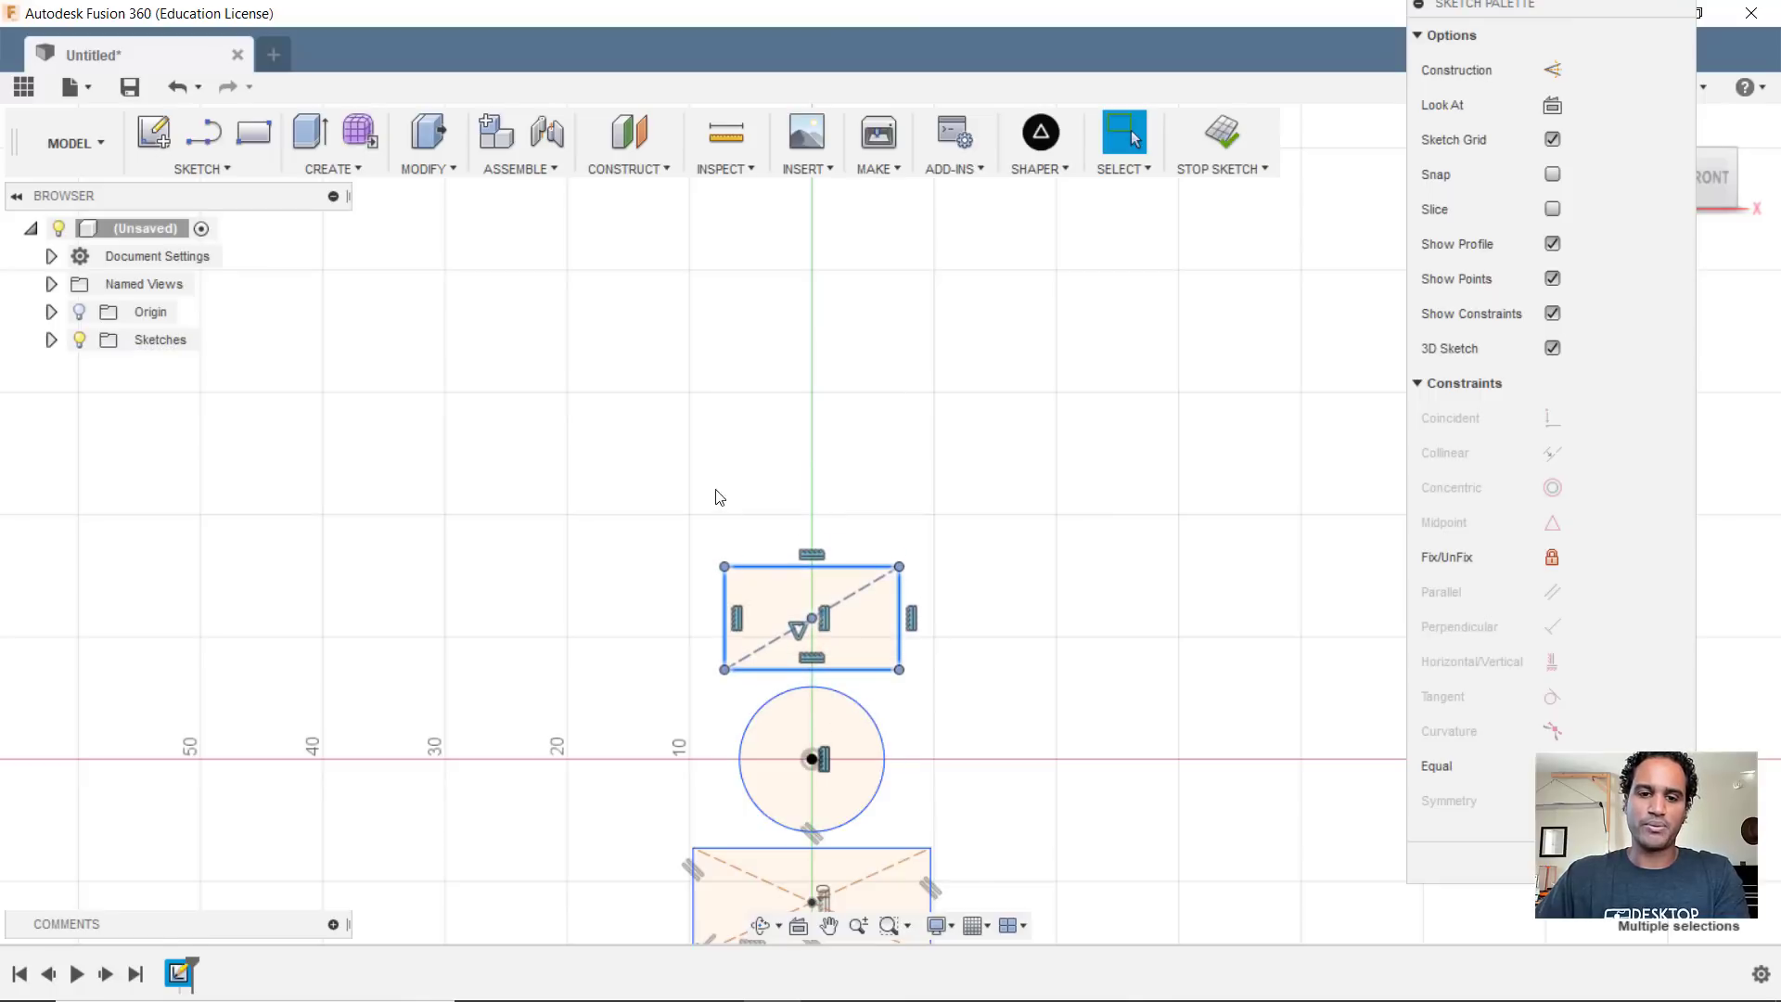
- Draw another 2-point rectangle higher up and lock its top-edge midpoint onto the vertical axis
{"action": "left_click", "coordinate": [202, 143]}
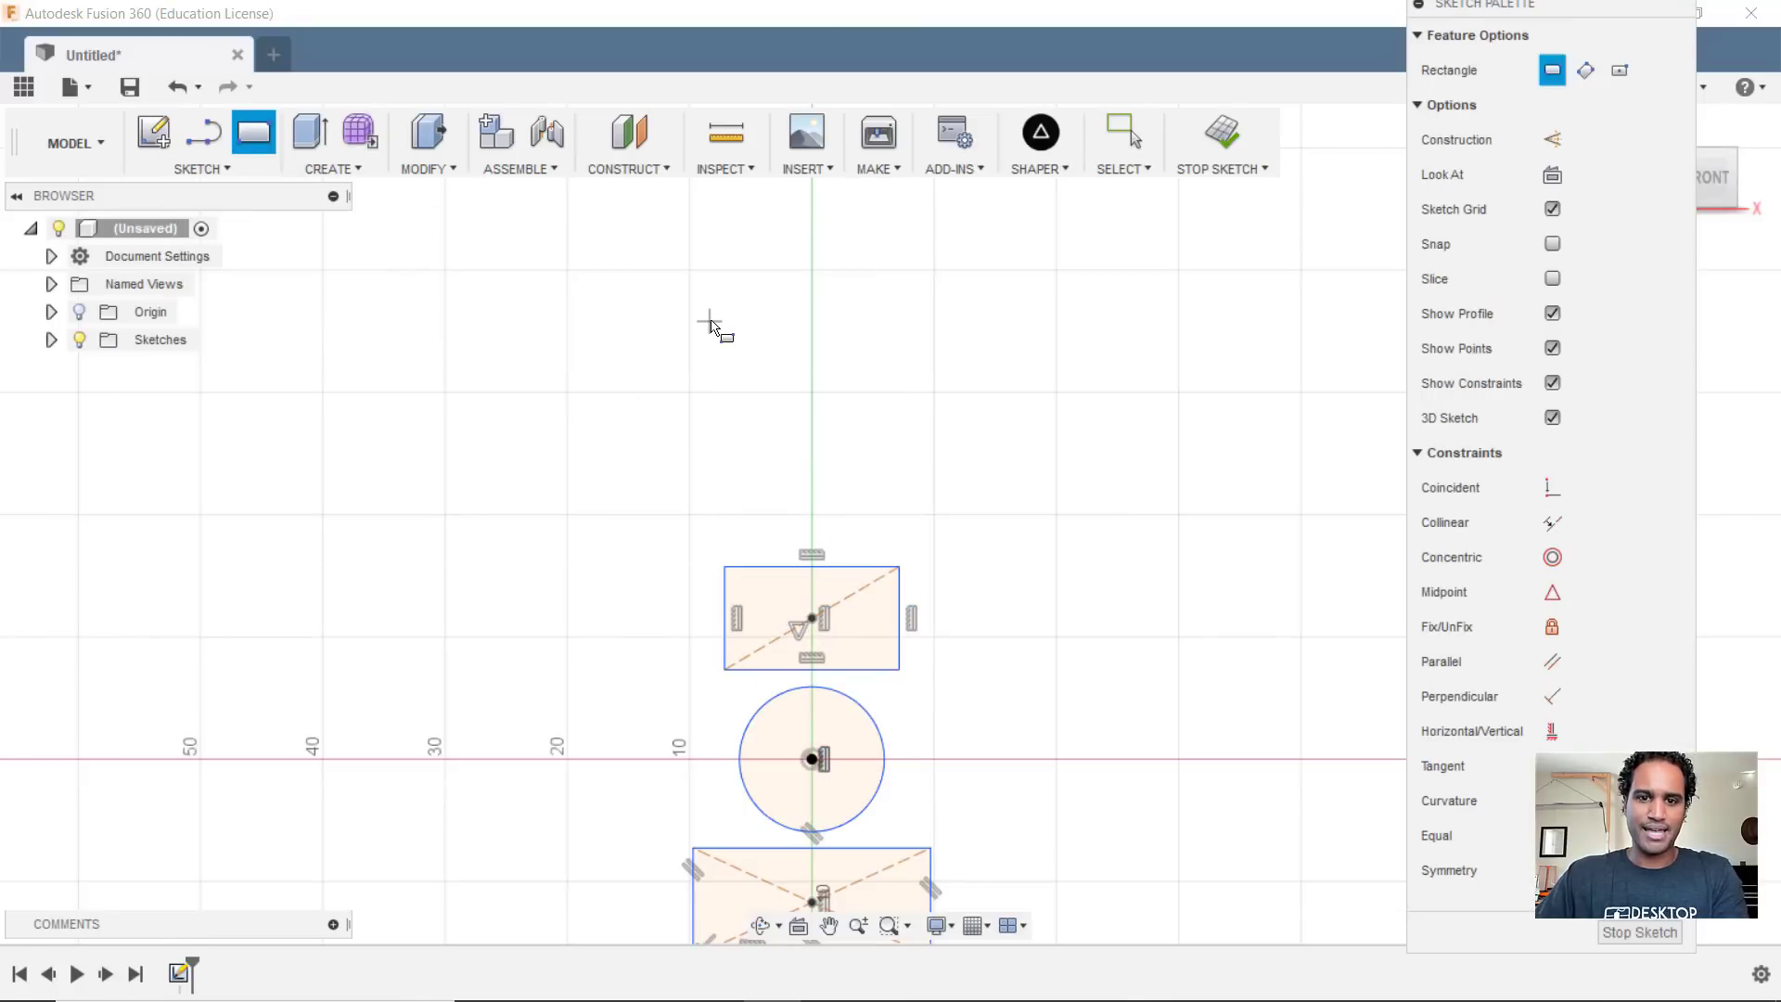
{"action": "left_click_drag", "start_coordinate": [711, 322], "coordinate": [833, 432]}
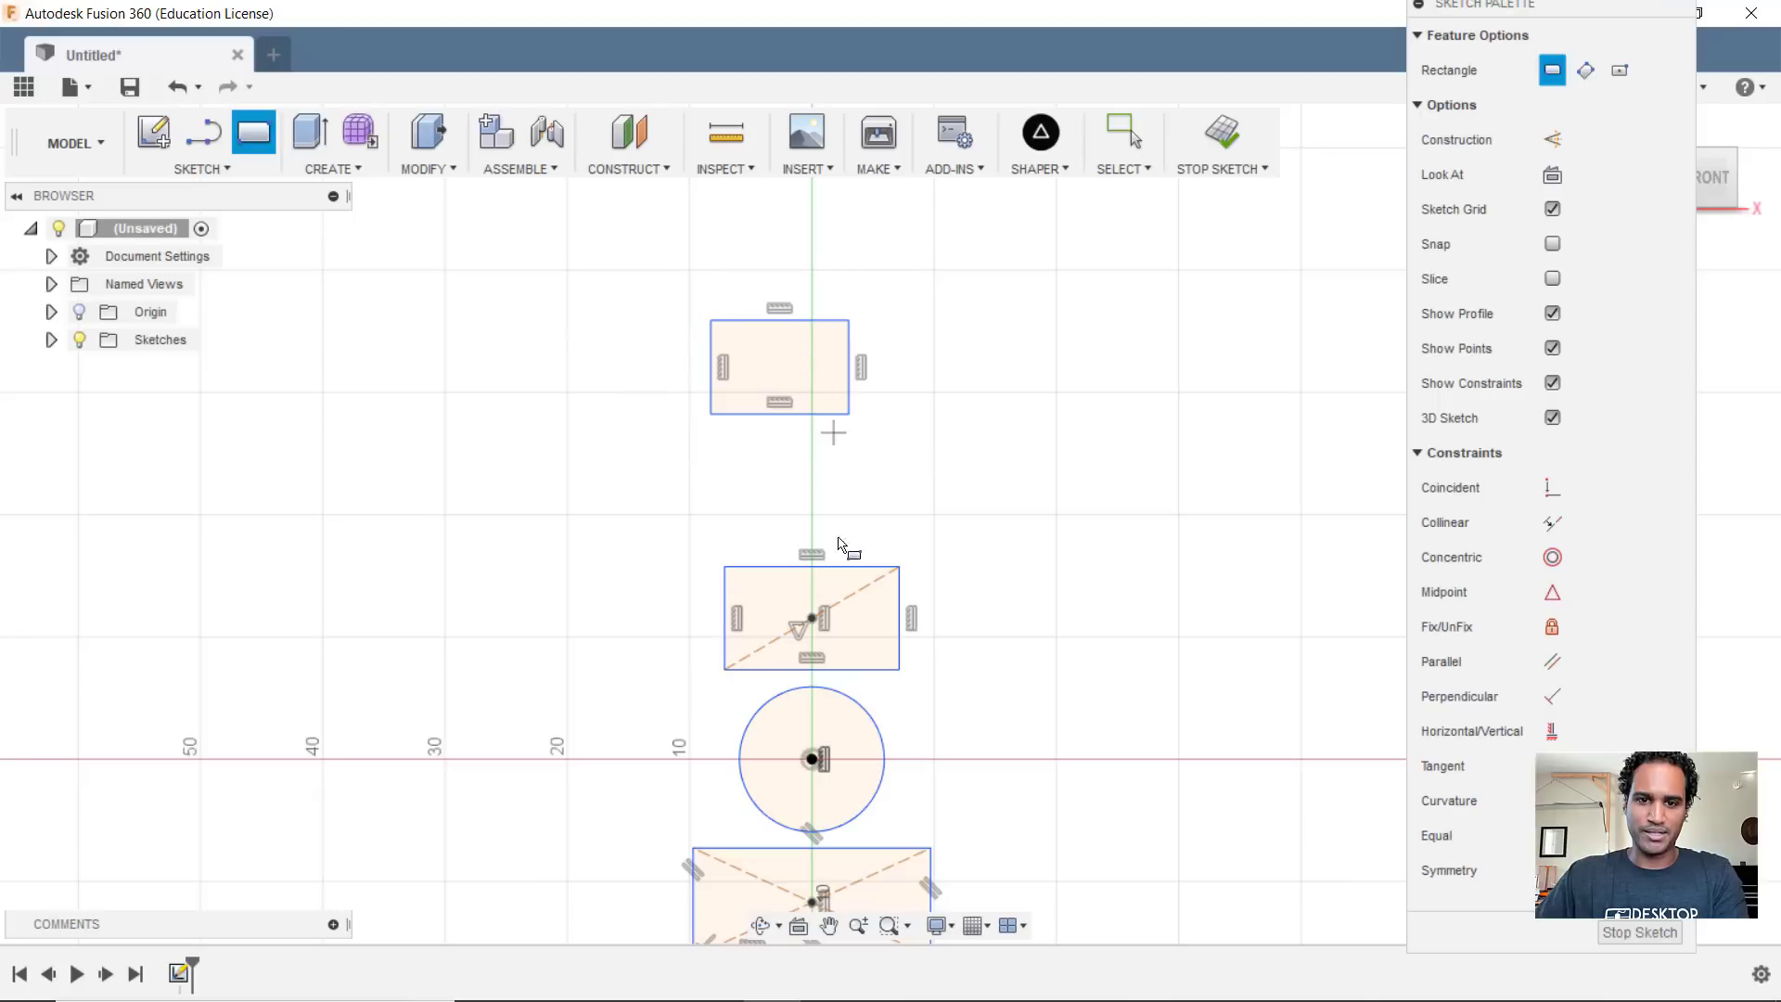
{"action": "mouse_move", "coordinate": [1552, 731]}
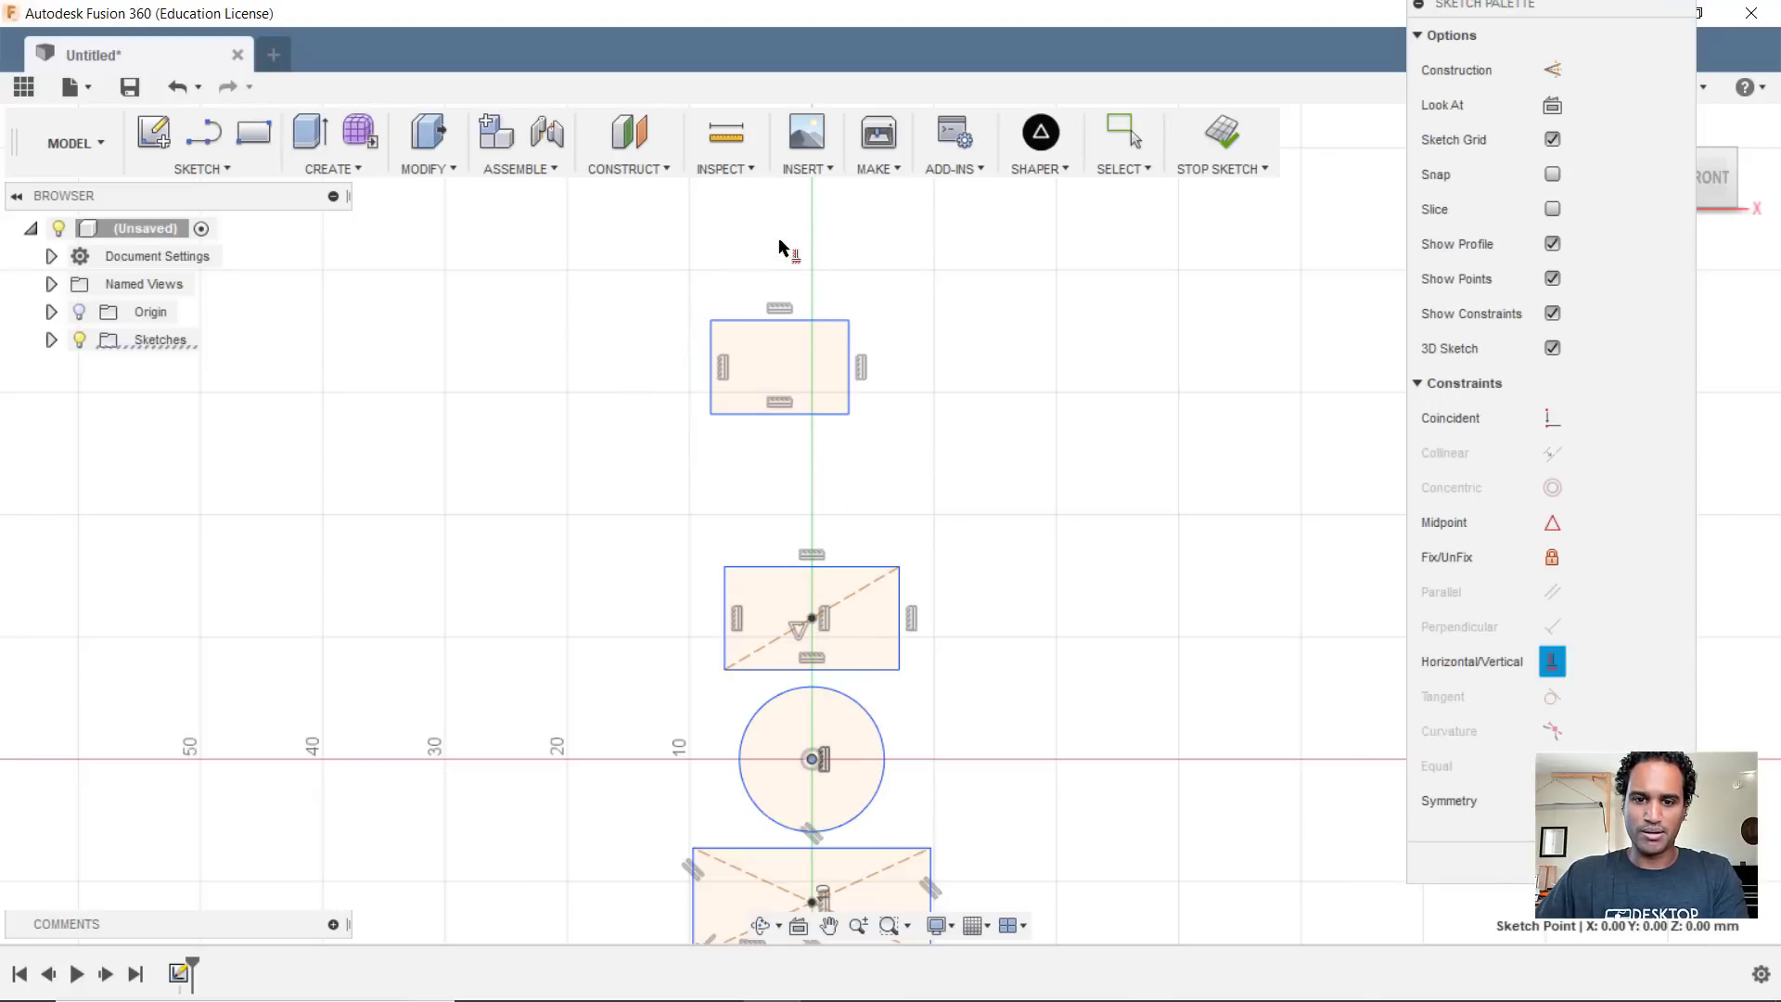
{"action": "mouse_move", "coordinate": [803, 389]}
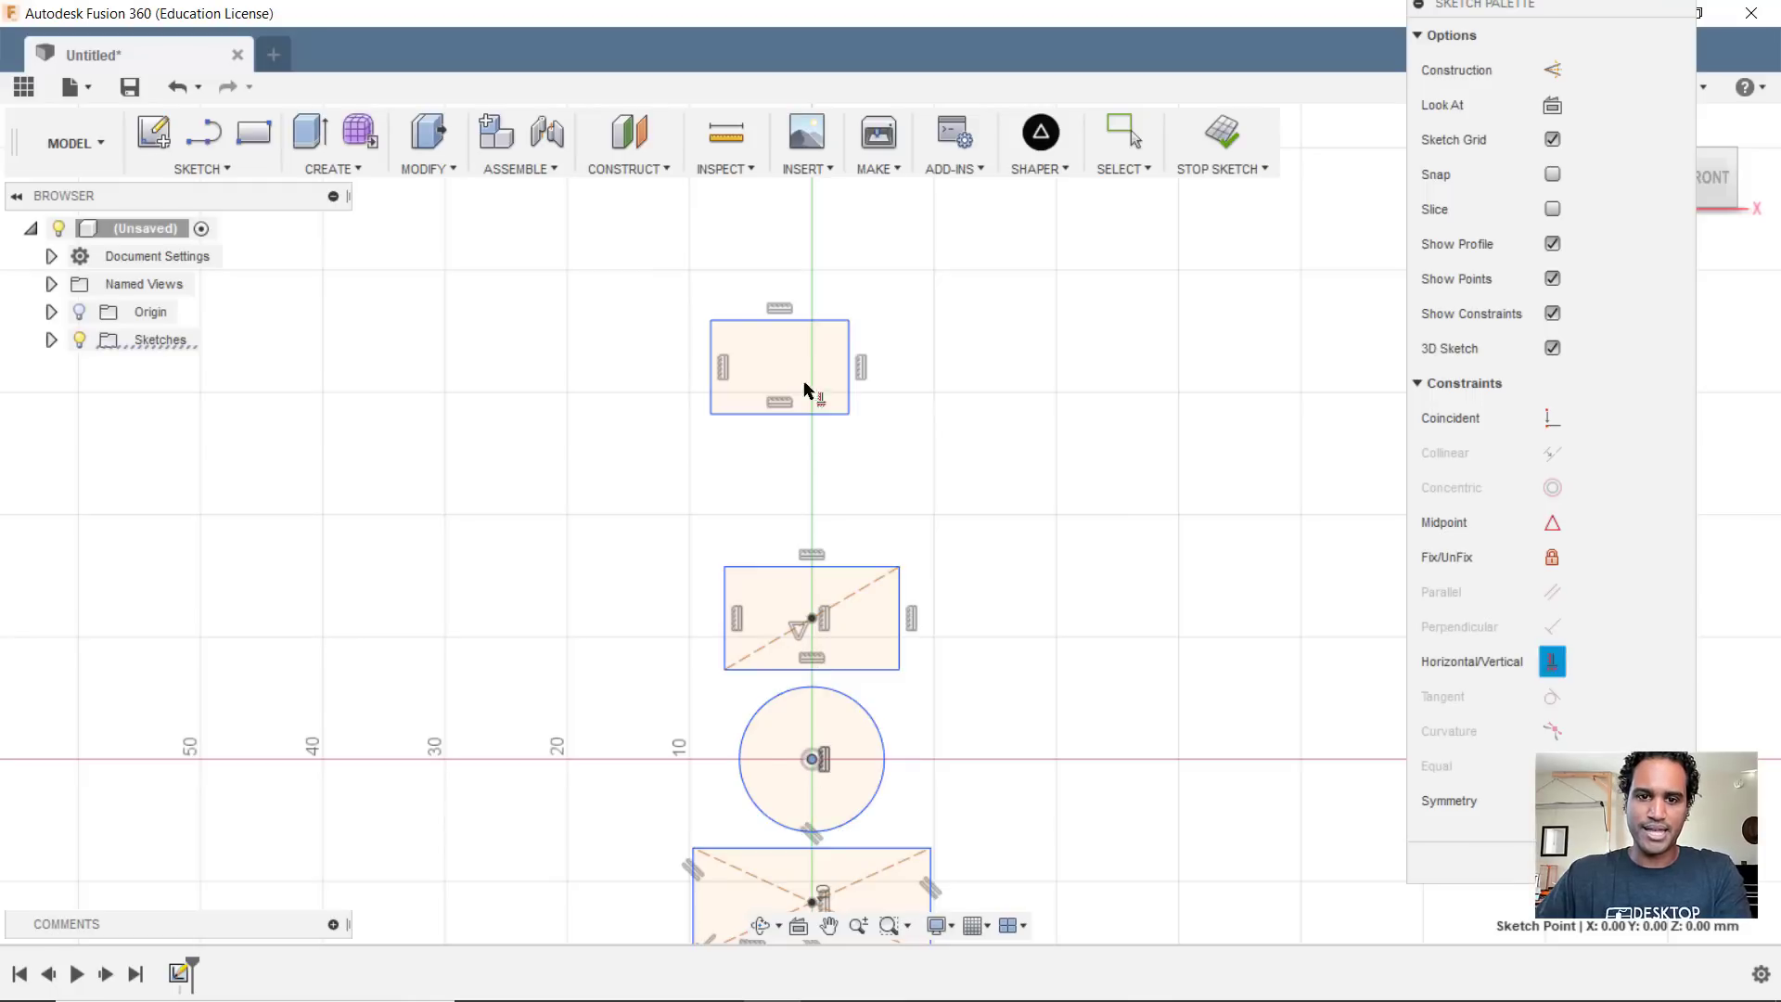
{"action": "mouse_move", "coordinate": [792, 327]}
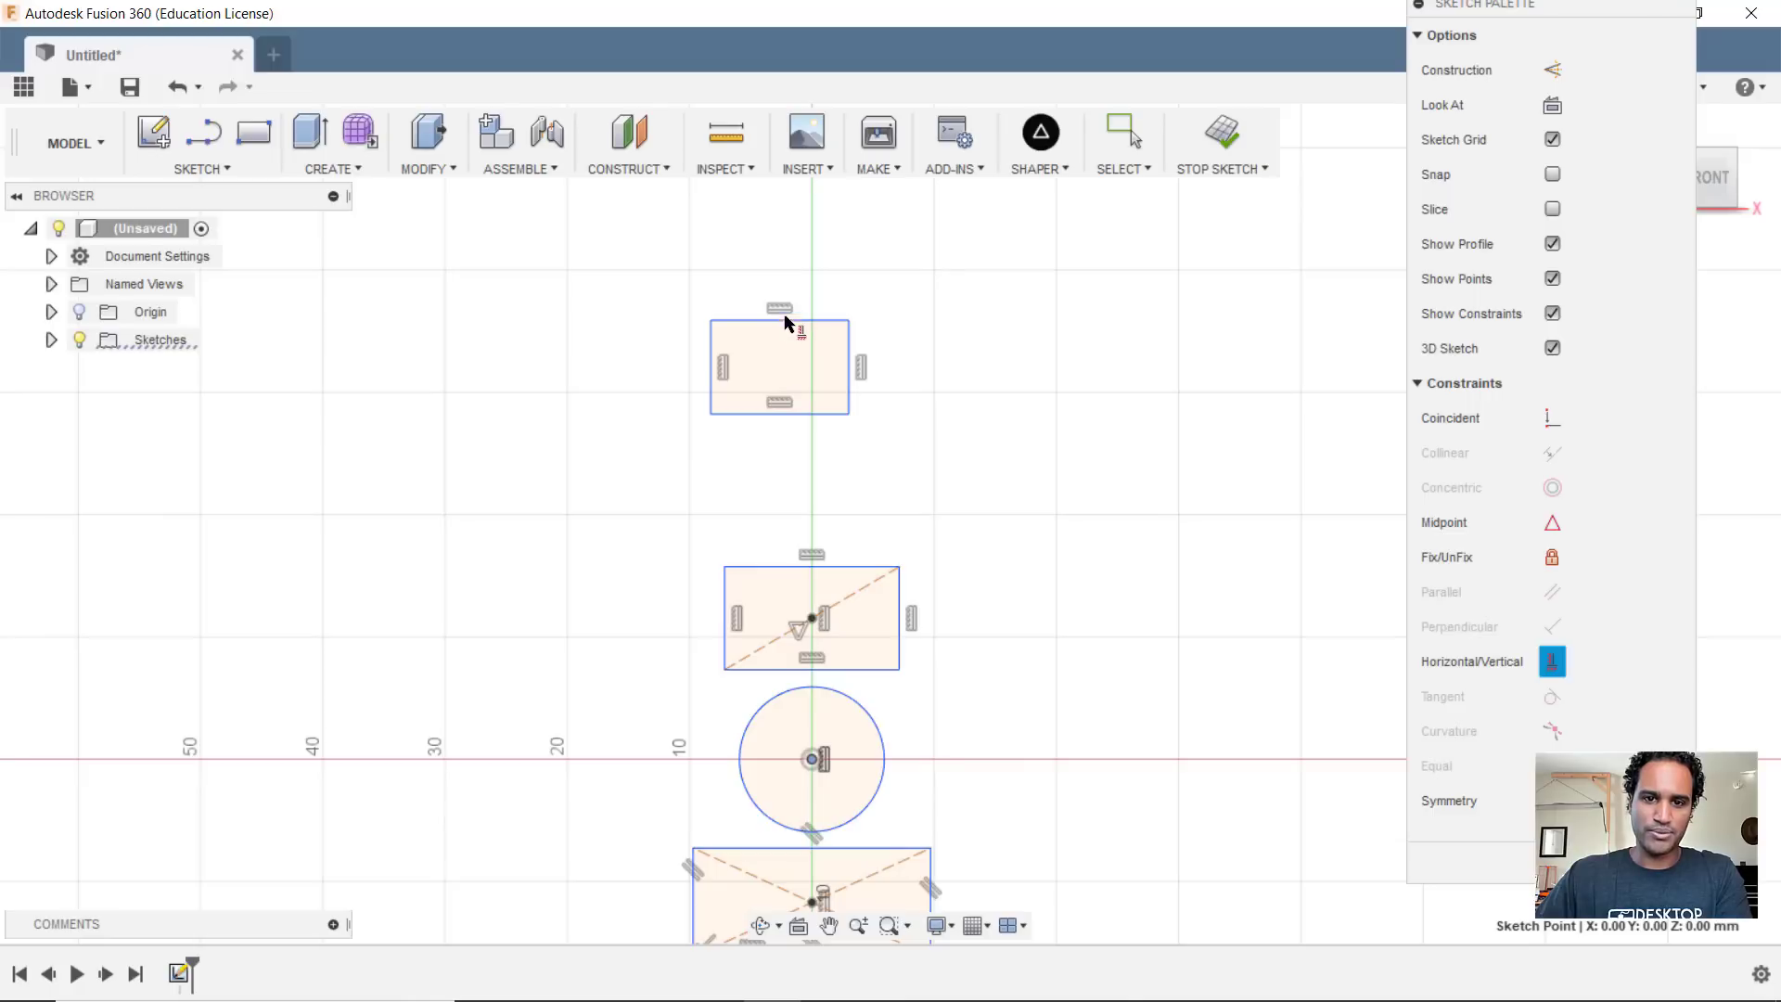
{"action": "mouse_move", "coordinate": [782, 323]}
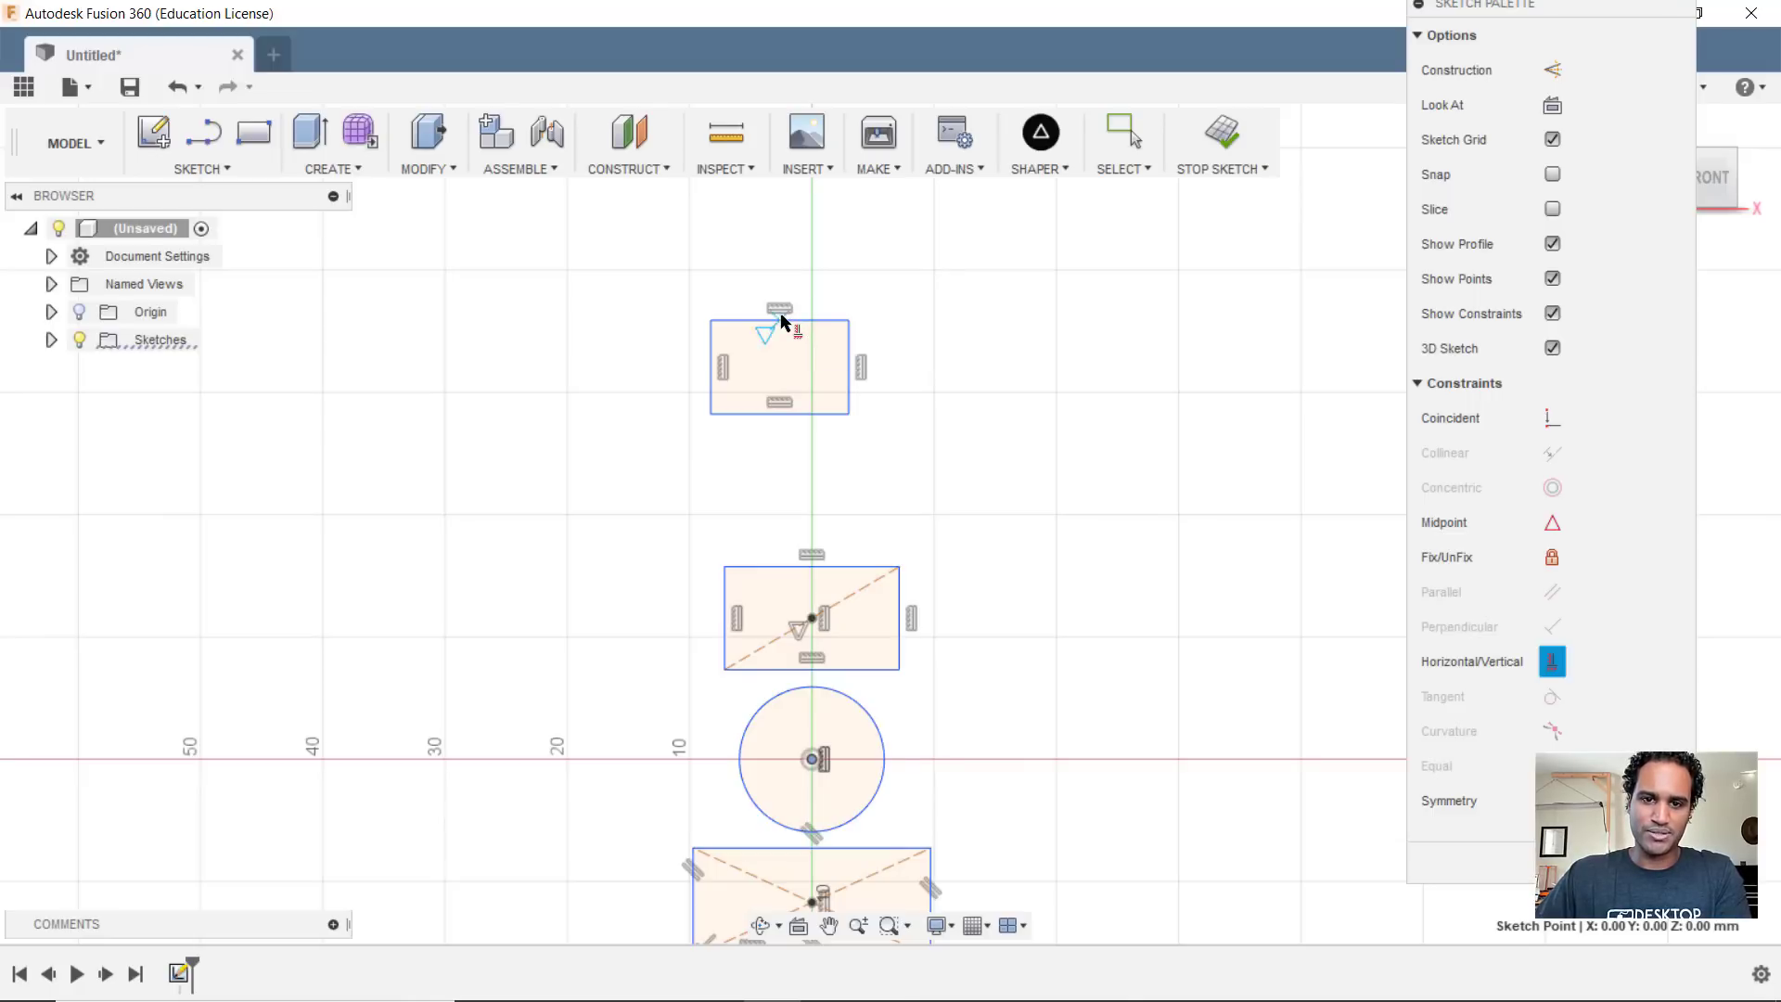
{"action": "mouse_move", "coordinate": [781, 330]}
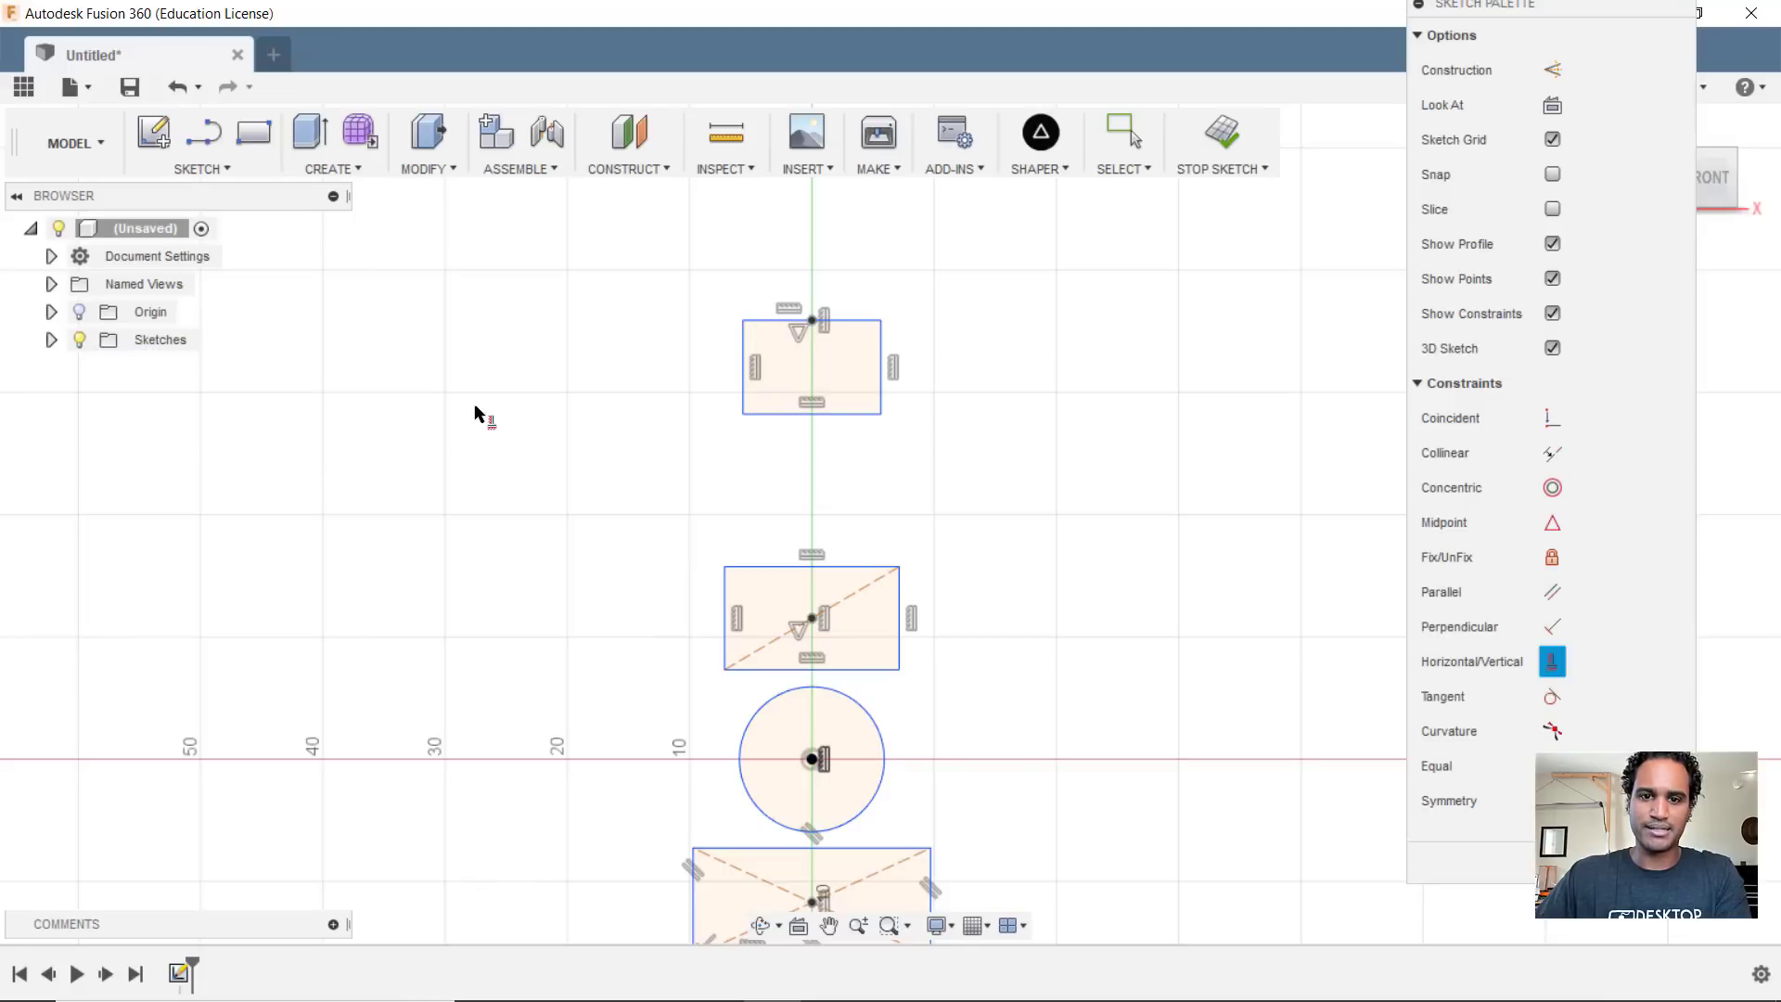
{"action": "mouse_move", "coordinate": [463, 418]}
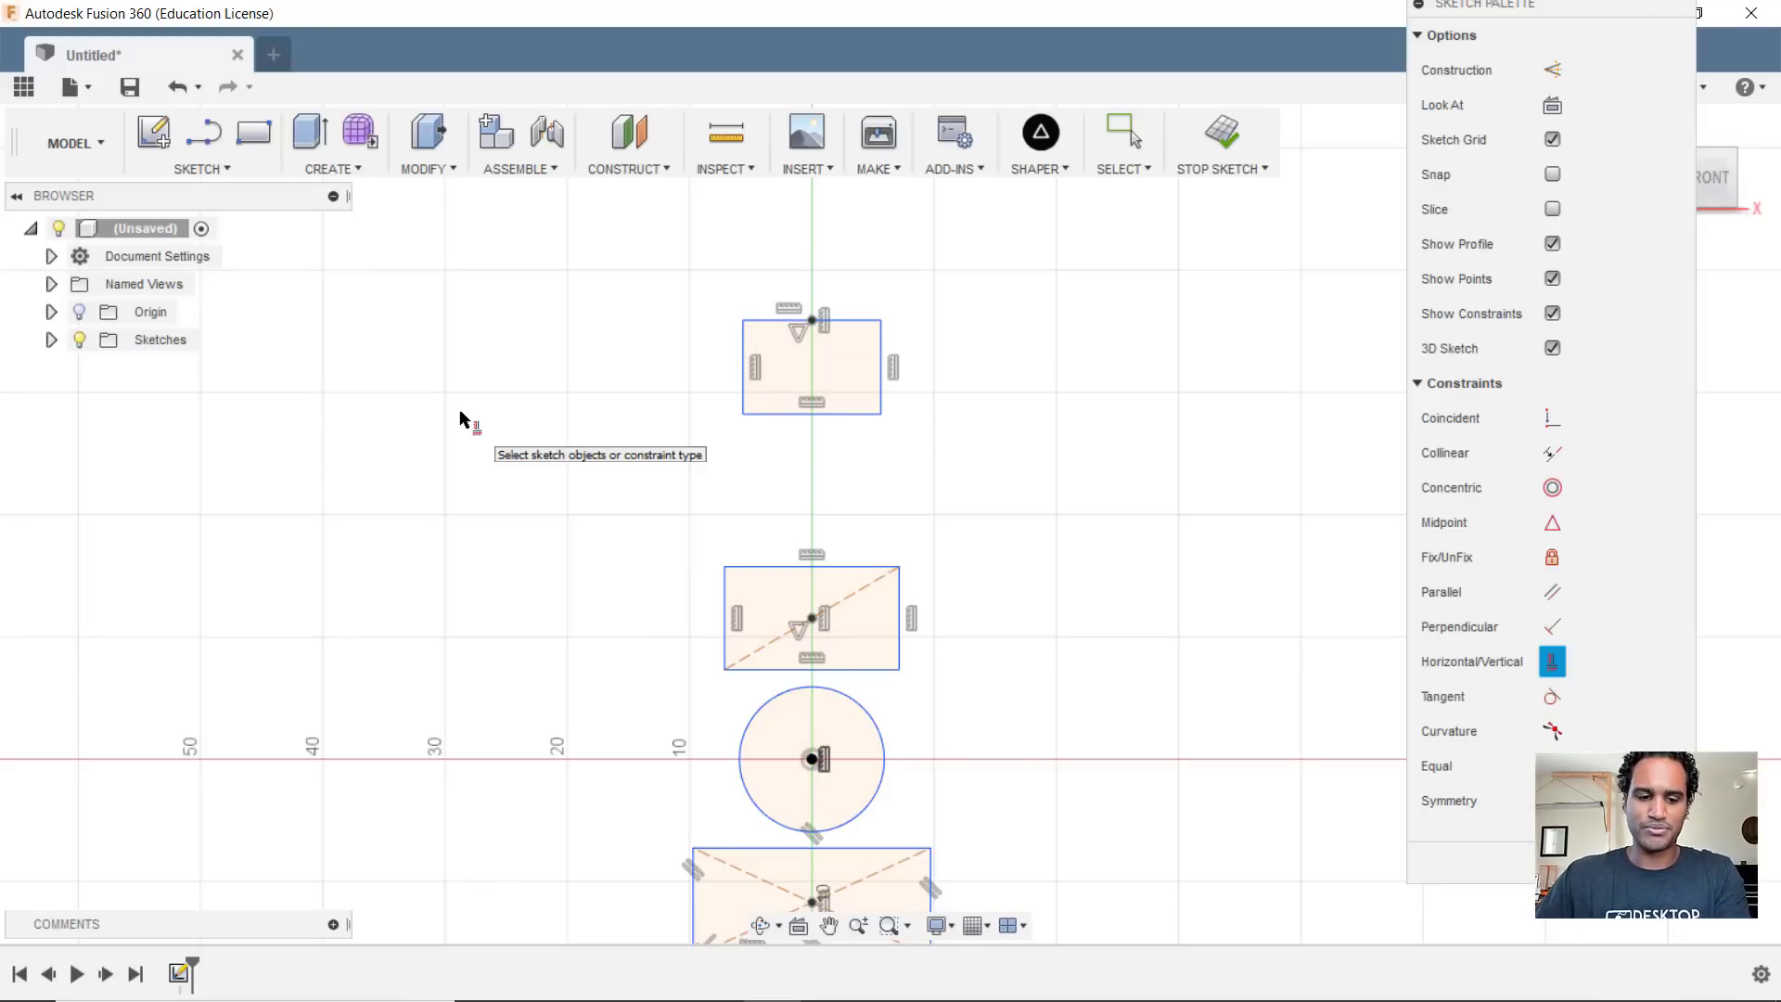
{"action": "left_click", "coordinate": [810, 364]}
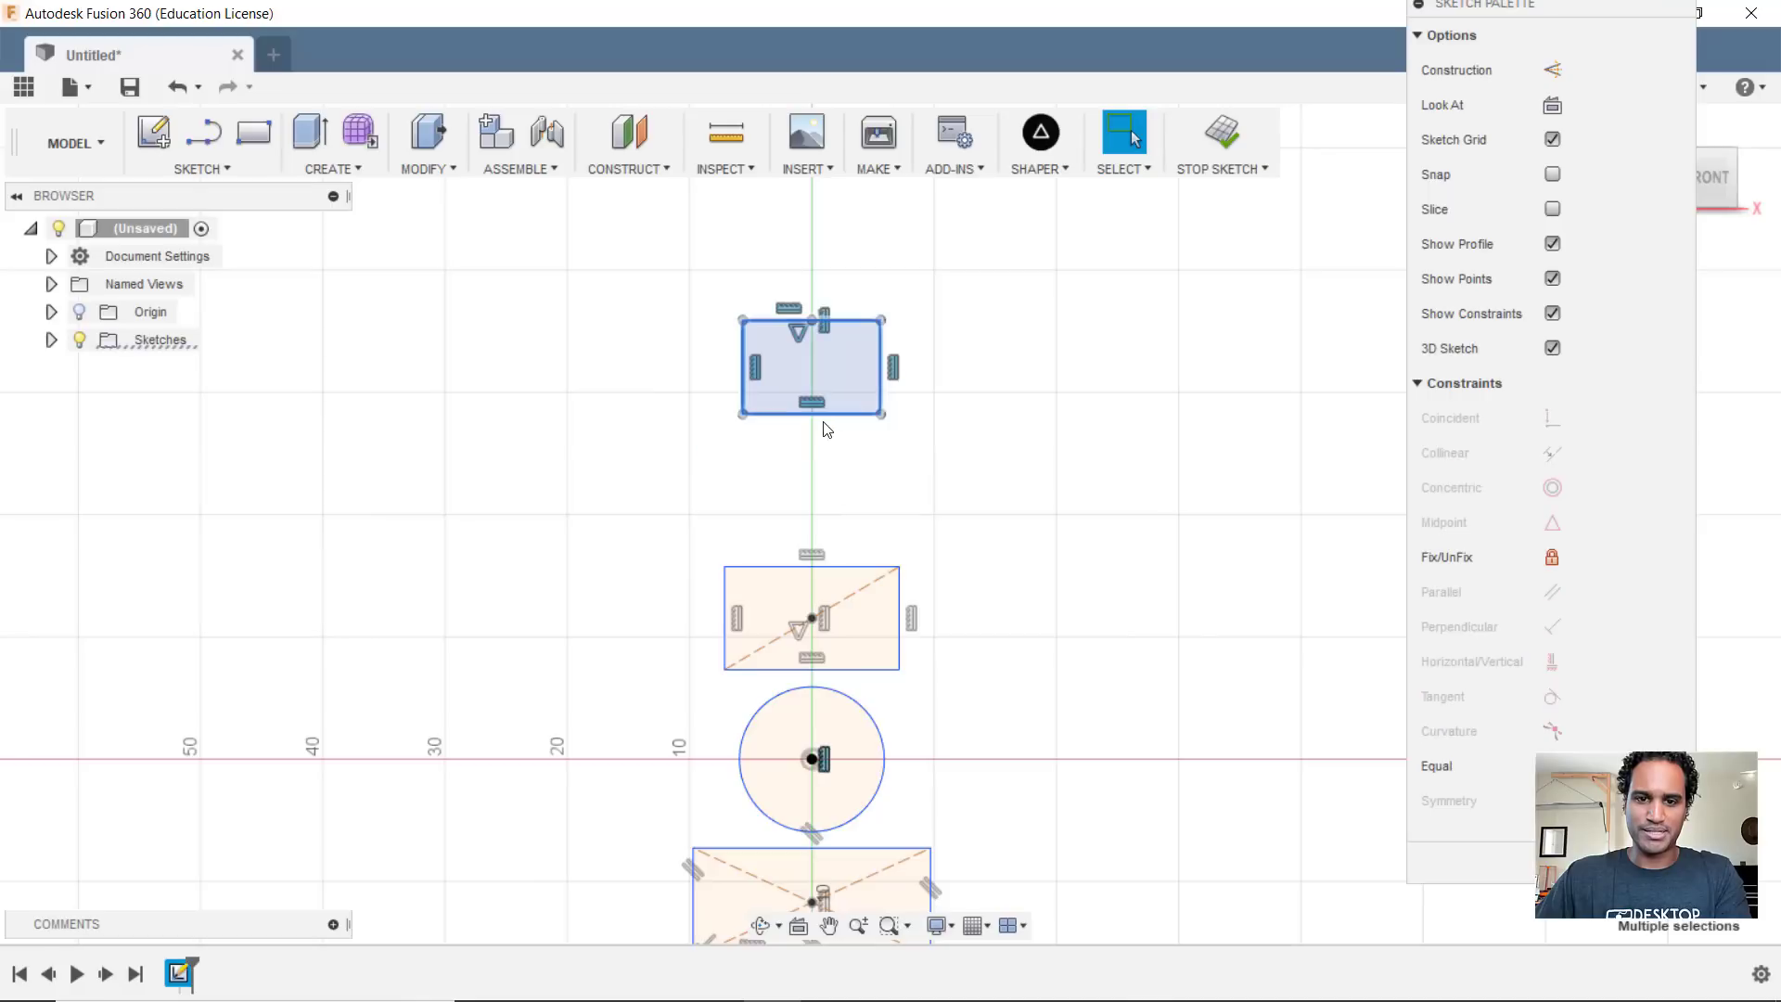
- Draw a horizontal line above the top rectangle, centred on the vertical axis
{"action": "left_click_drag", "start_coordinate": [811, 366], "coordinate": [810, 484]}
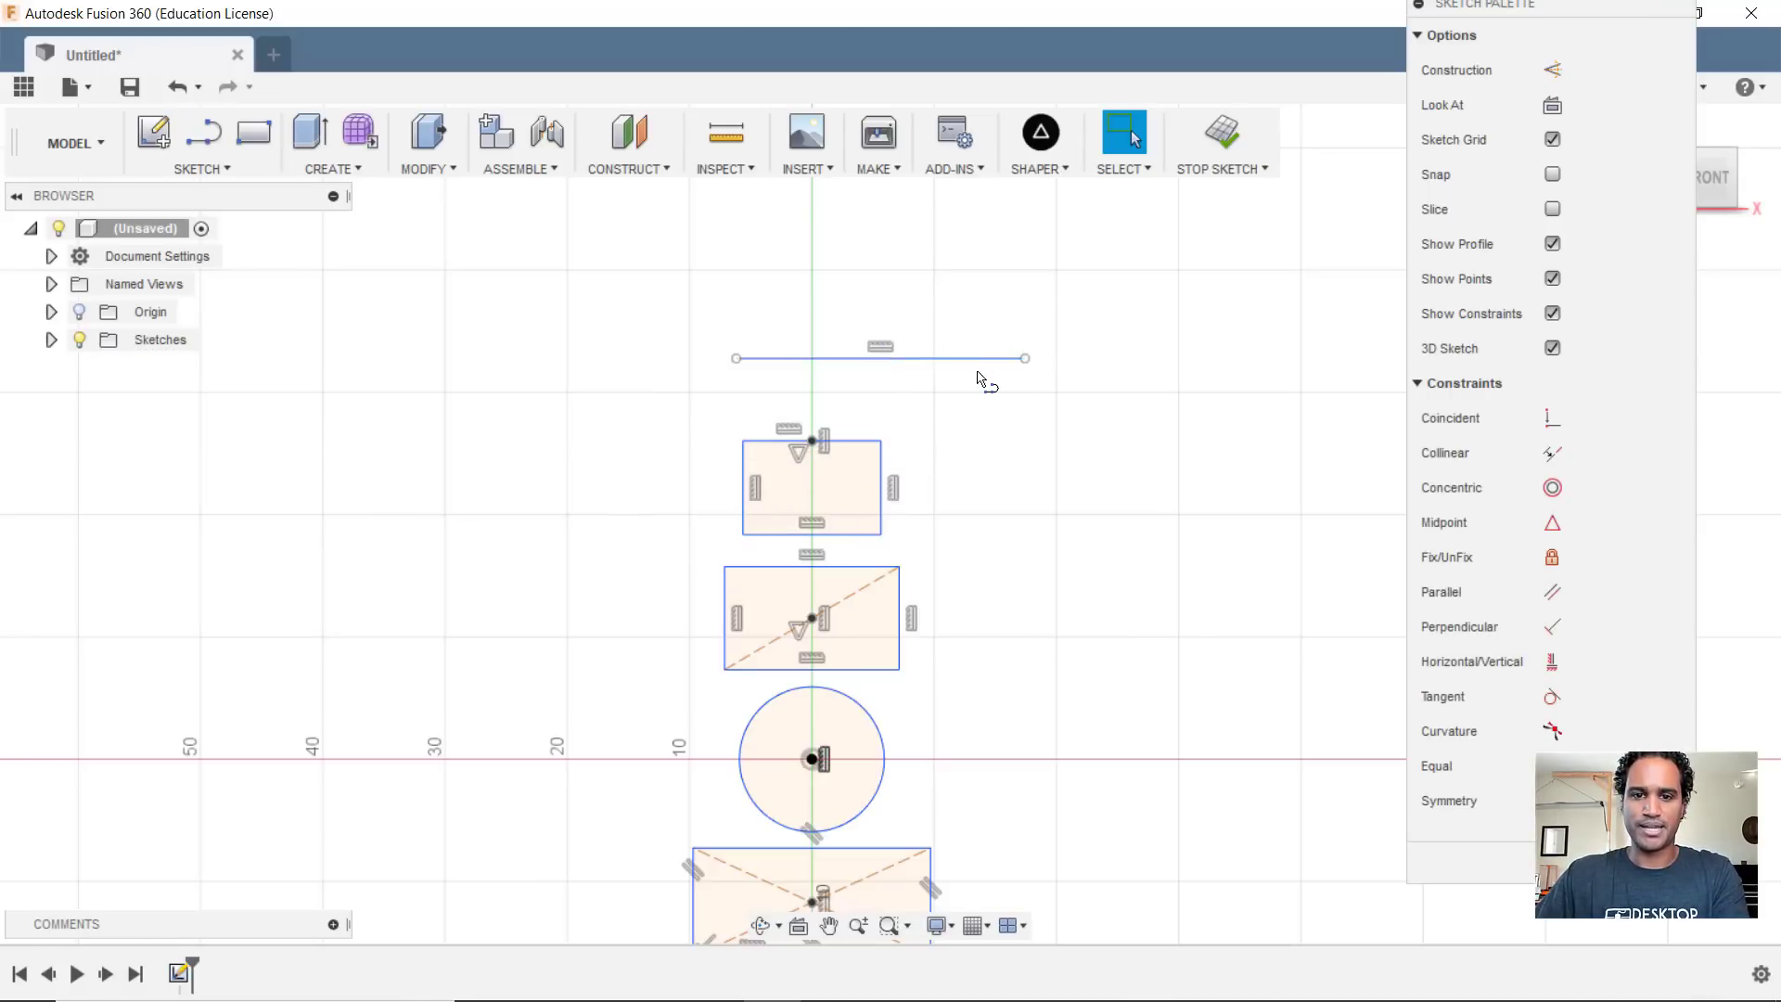
{"action": "mouse_move", "coordinate": [1101, 499]}
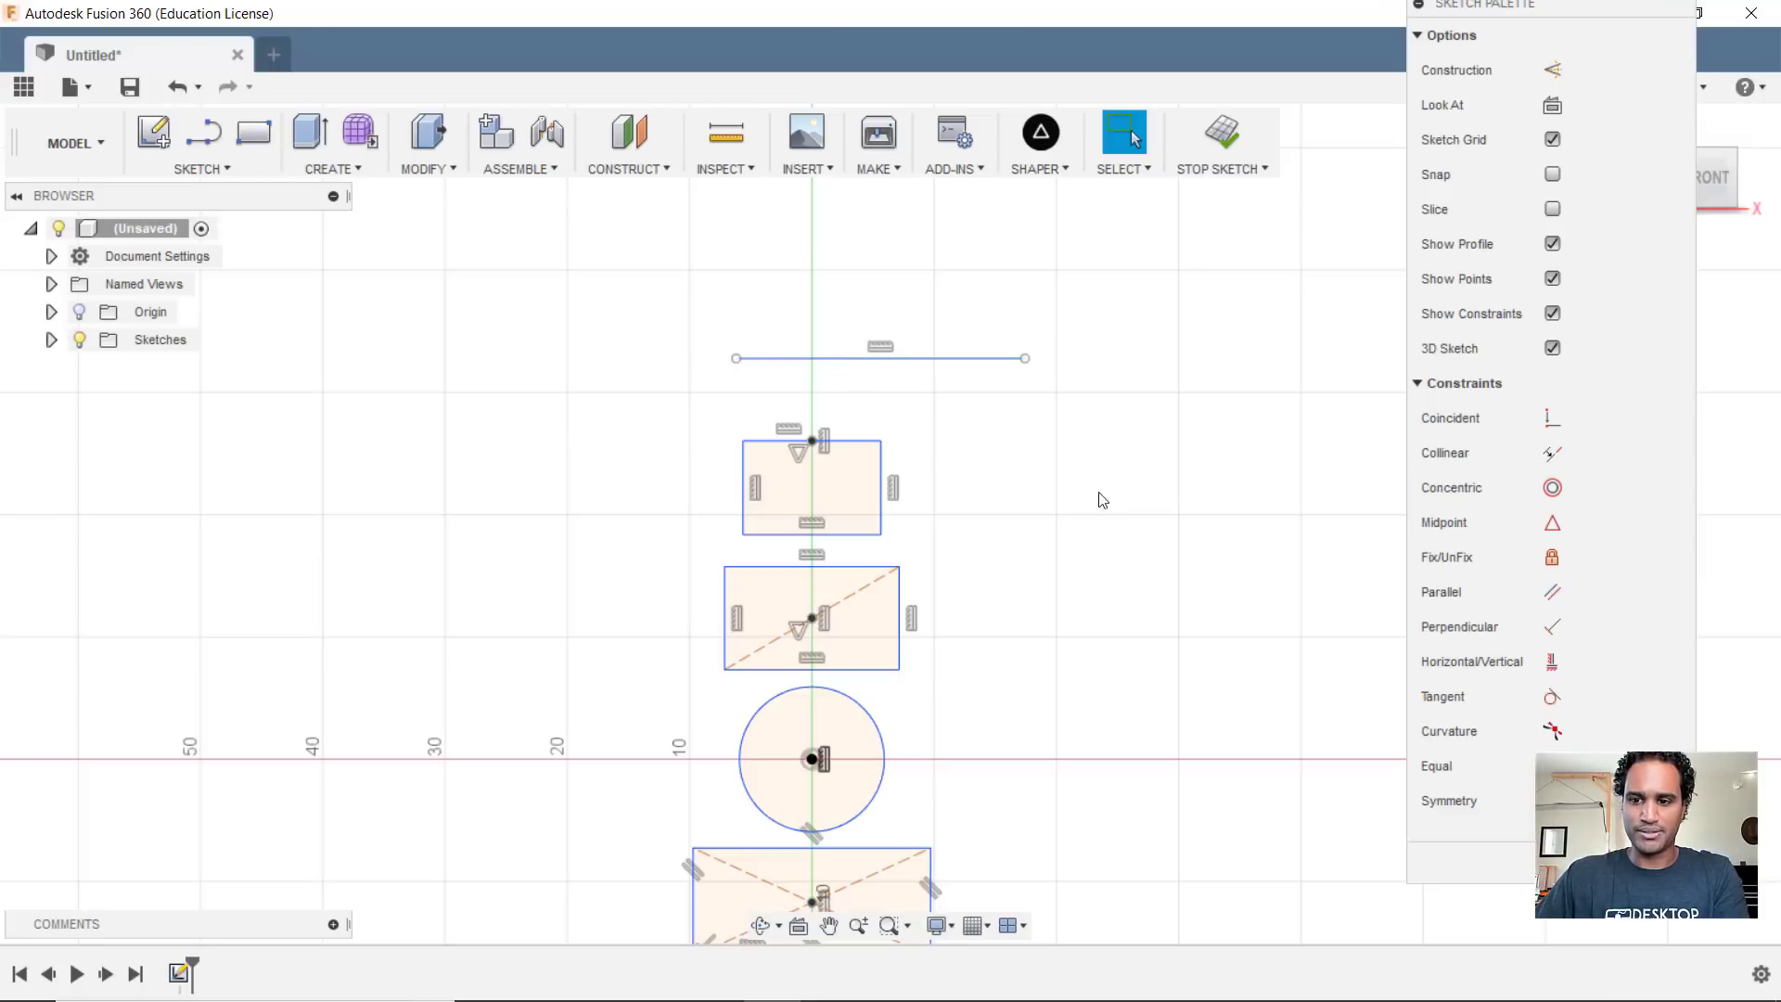
{"action": "mouse_move", "coordinate": [1550, 662]}
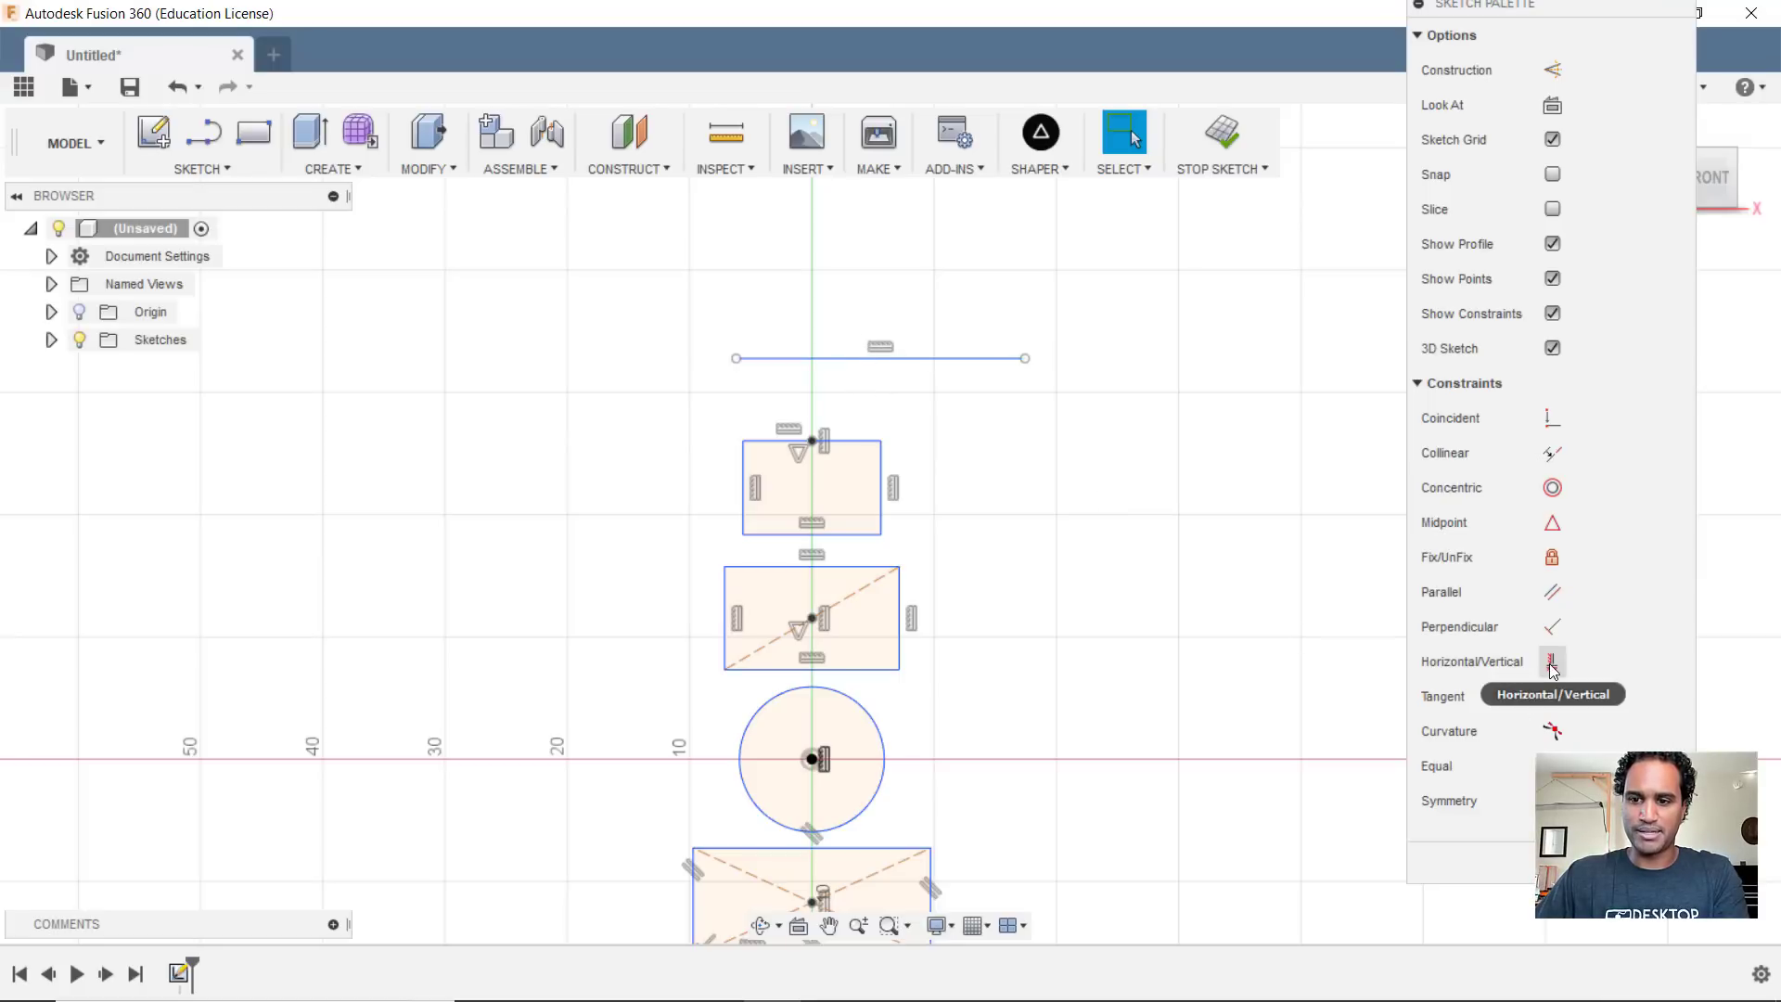
{"action": "left_click", "coordinate": [1551, 661]}
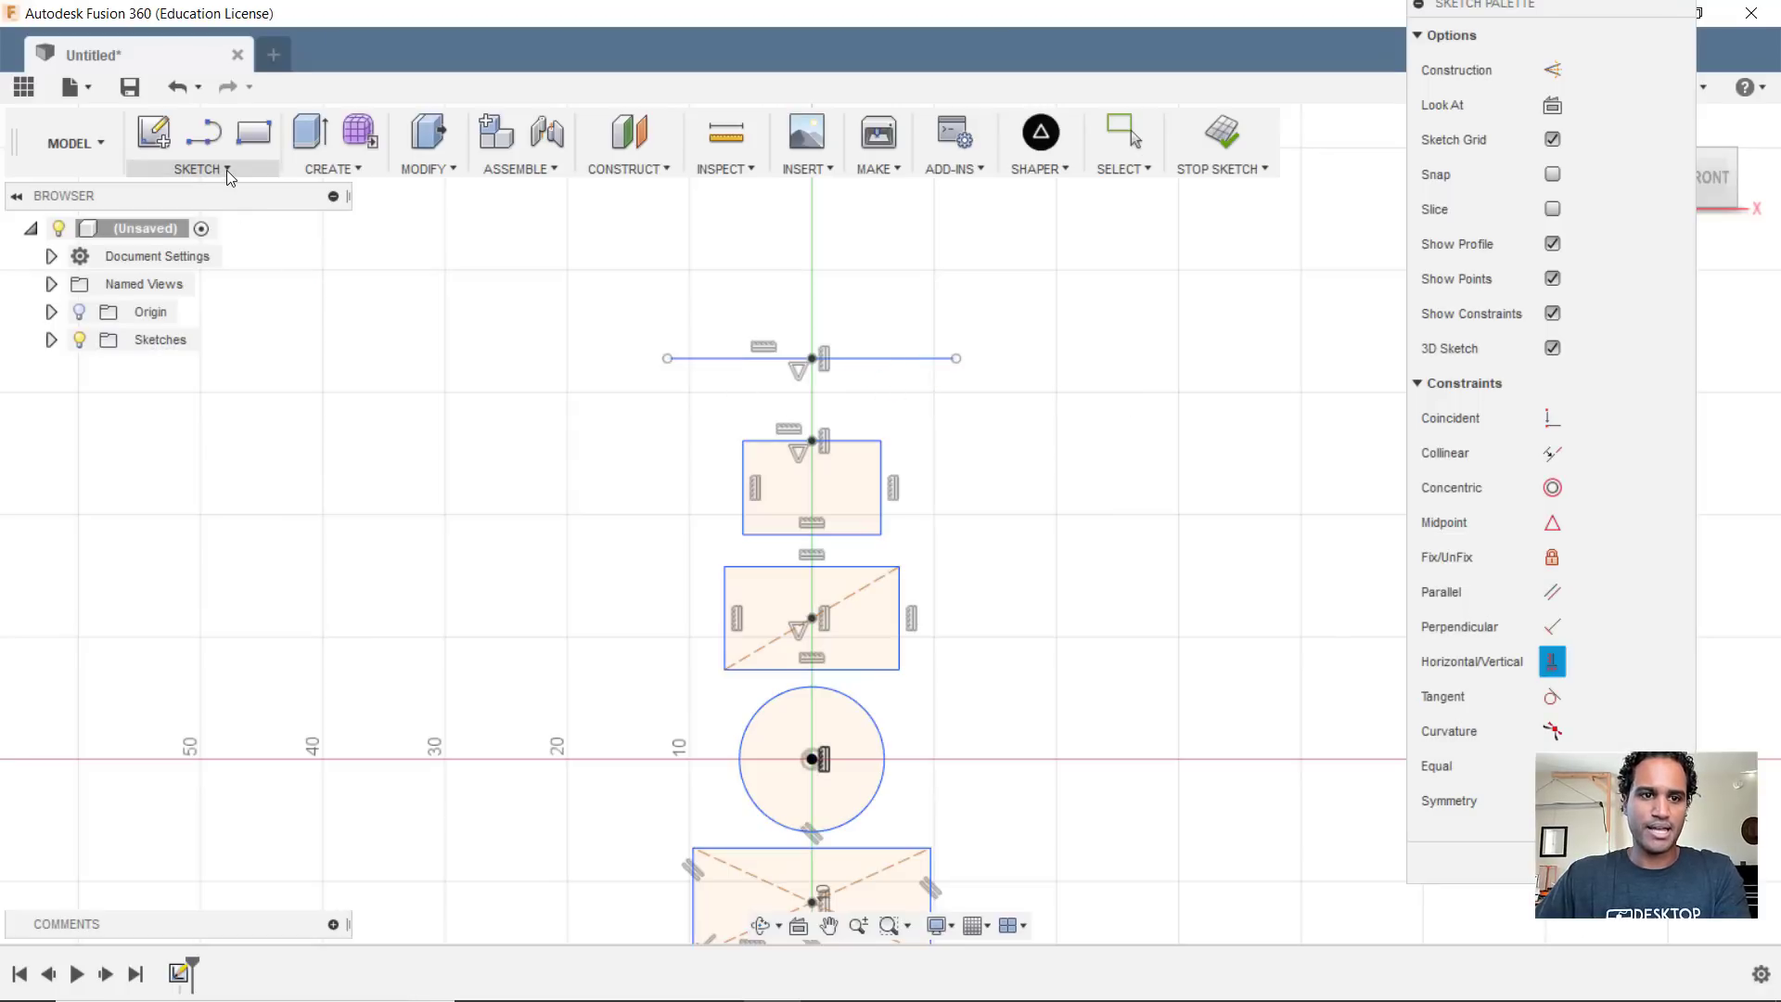
- Draw a slot above the line, centred on the vertical axis
{"action": "left_click", "coordinate": [201, 168]}
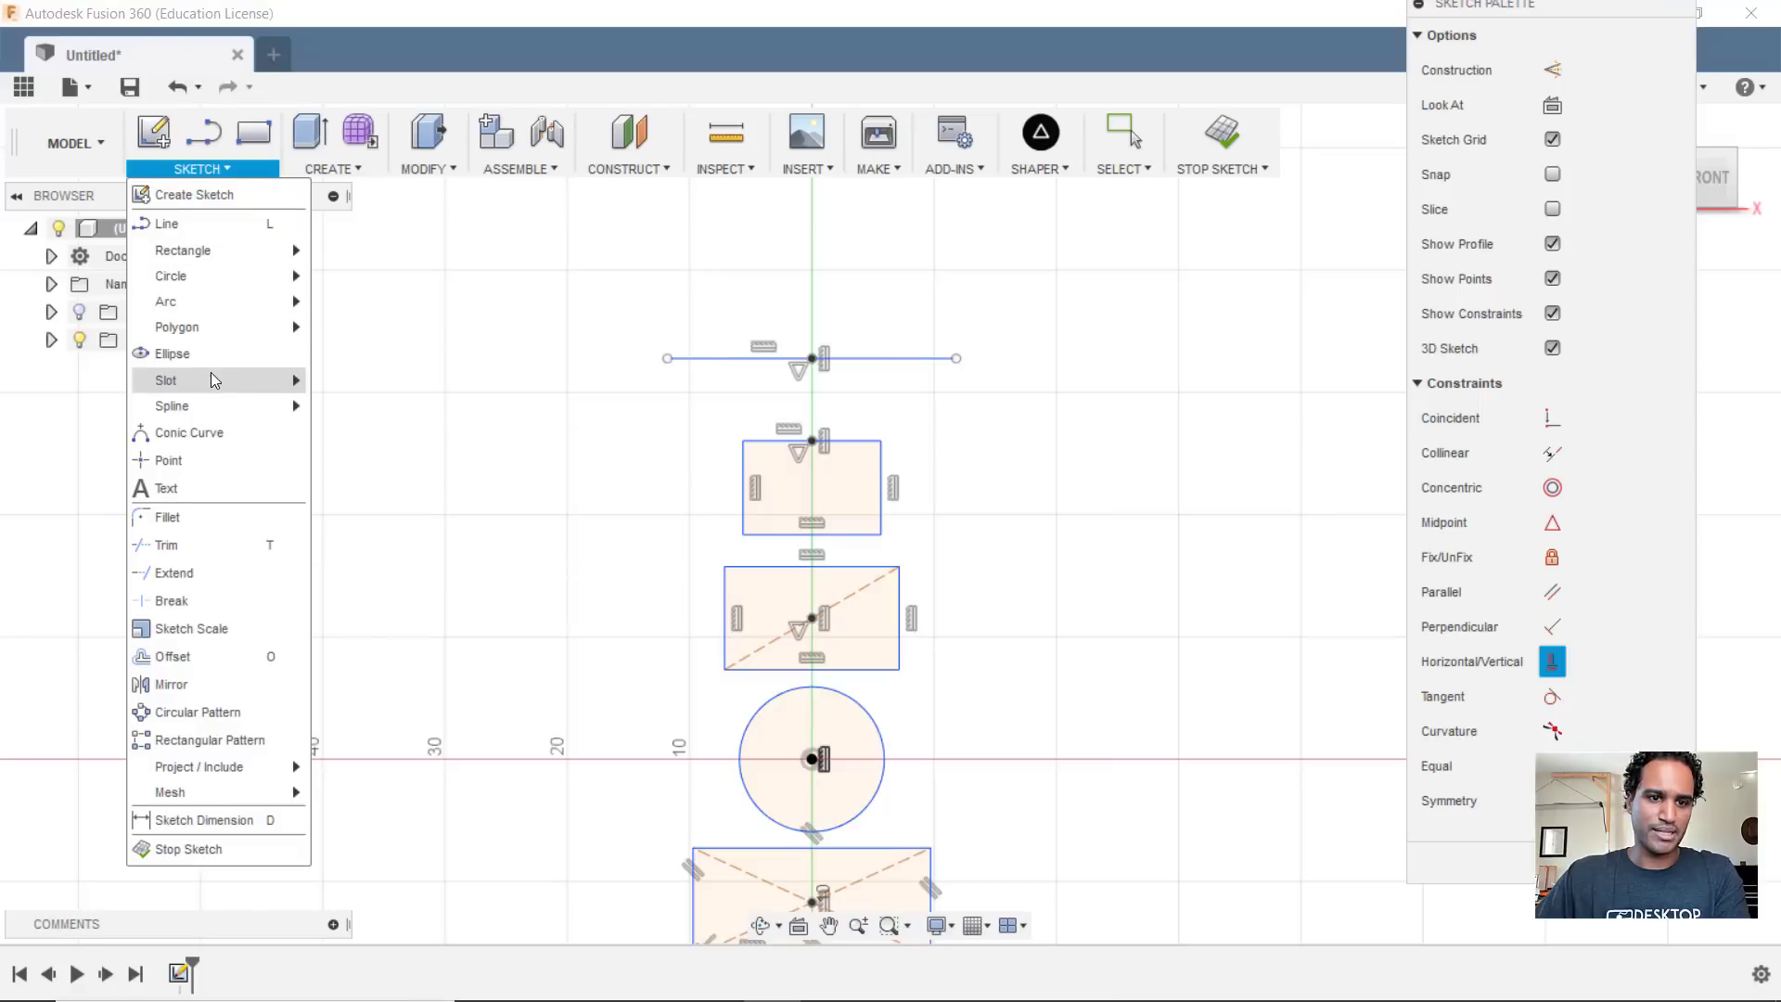
{"action": "left_click", "coordinate": [165, 378]}
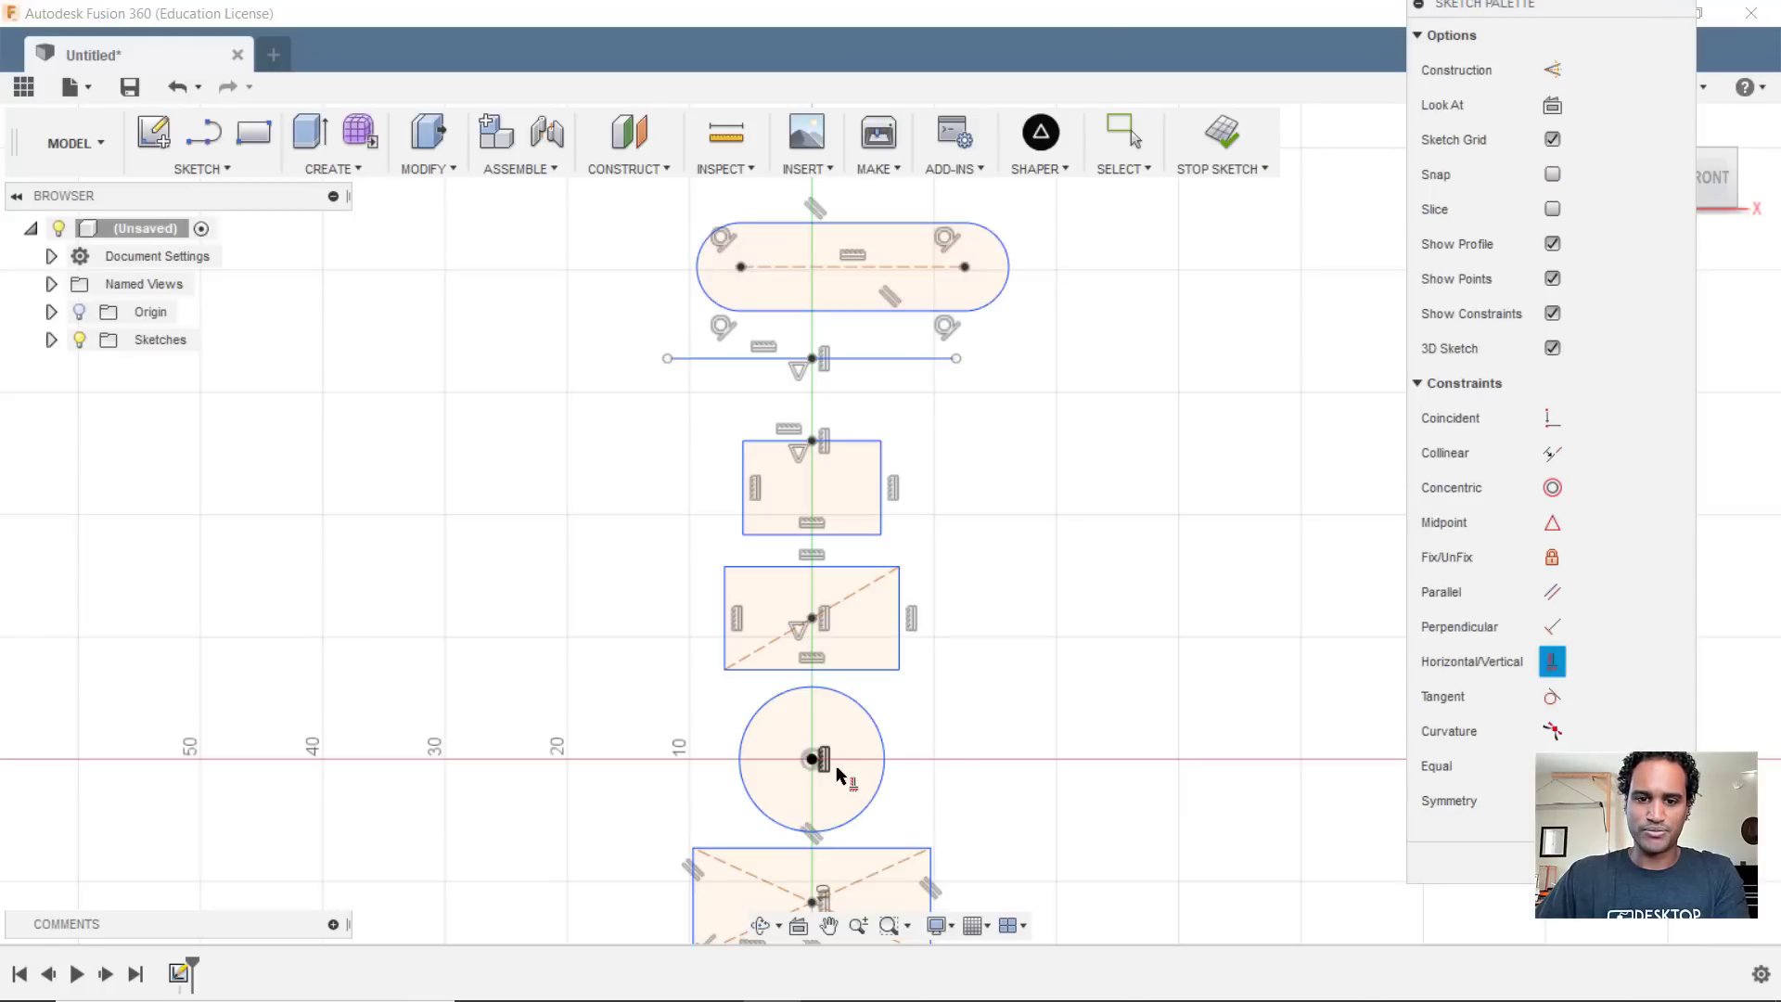
{"action": "left_click", "coordinate": [810, 759]}
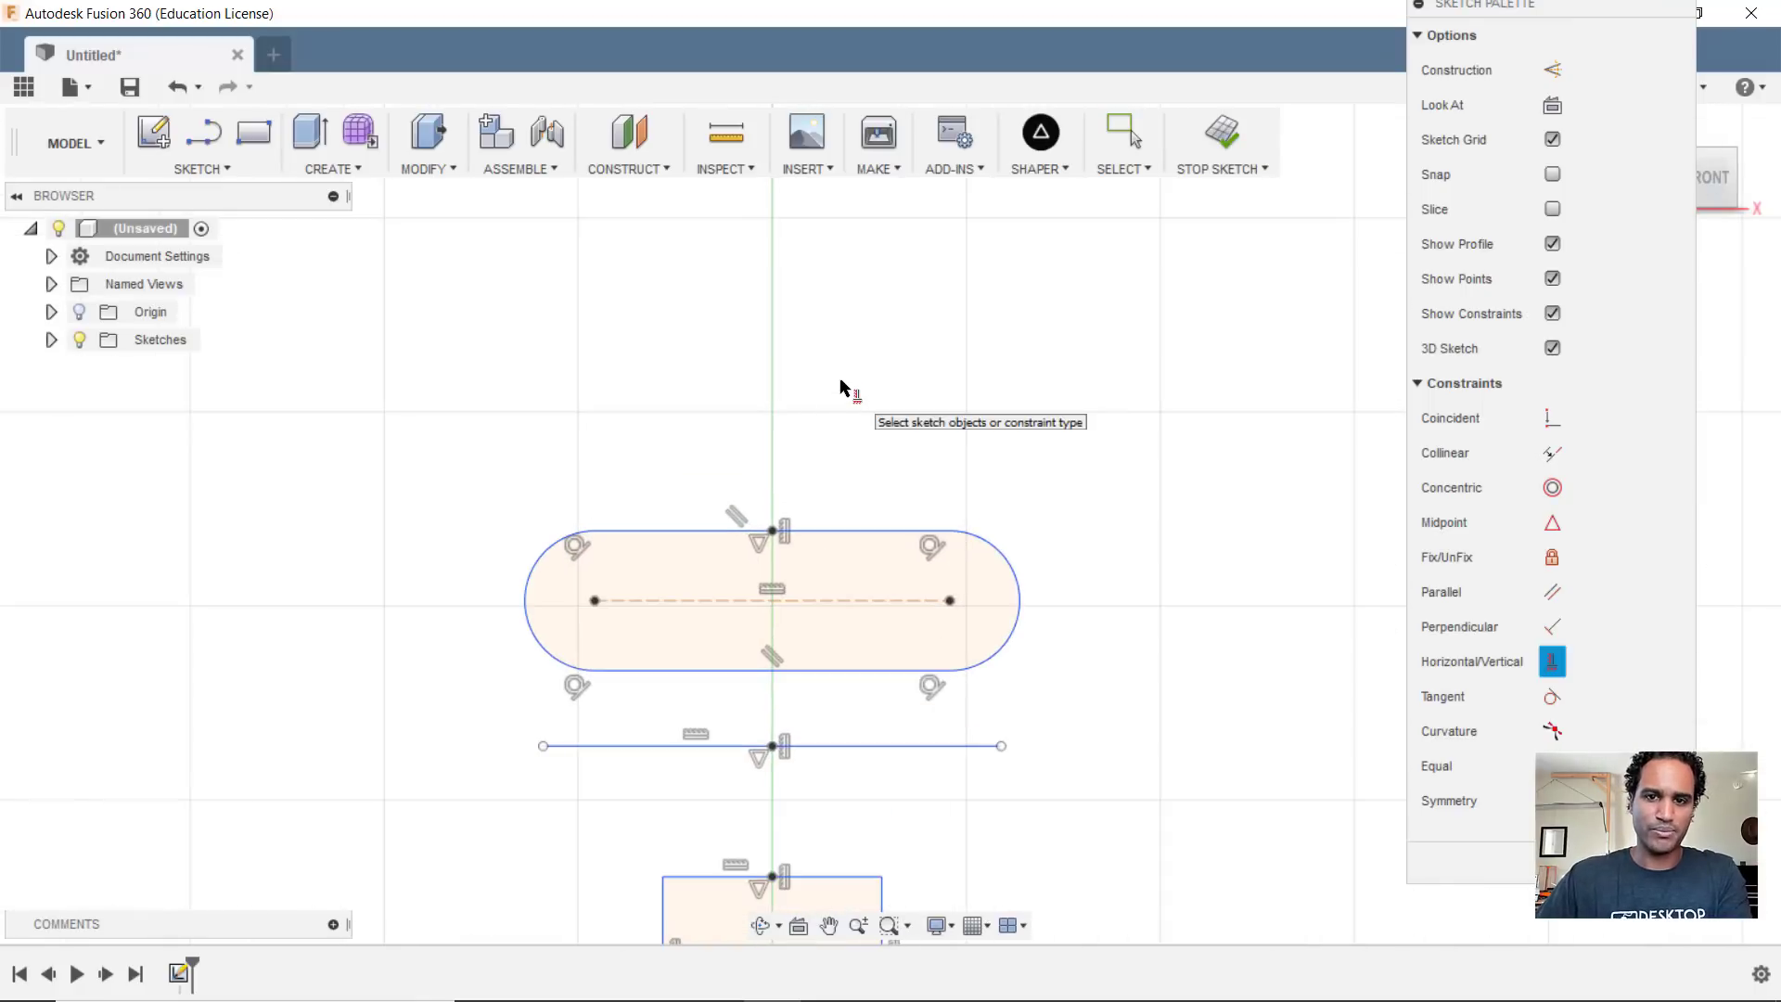
{"action": "mouse_move", "coordinate": [545, 278]}
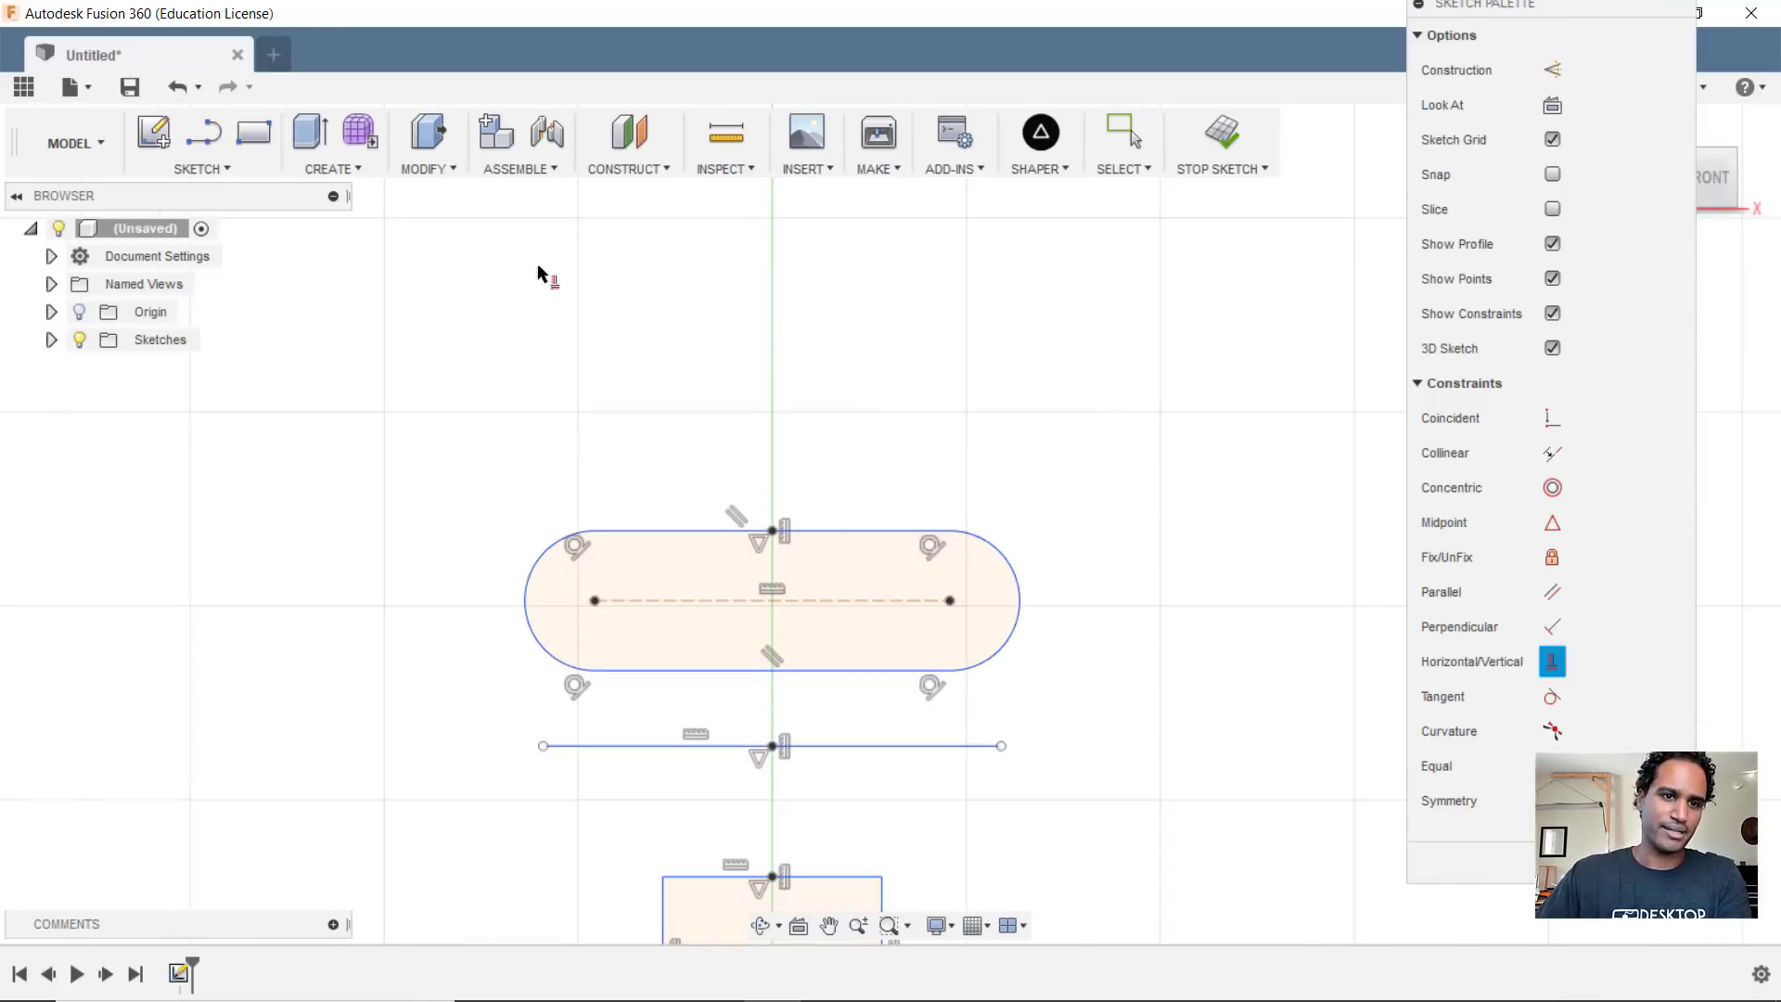
- Place 'Desktop Makes' text above the slot, rotated 180° to read upright and positioned left of the slot
{"action": "left_click", "coordinate": [201, 143]}
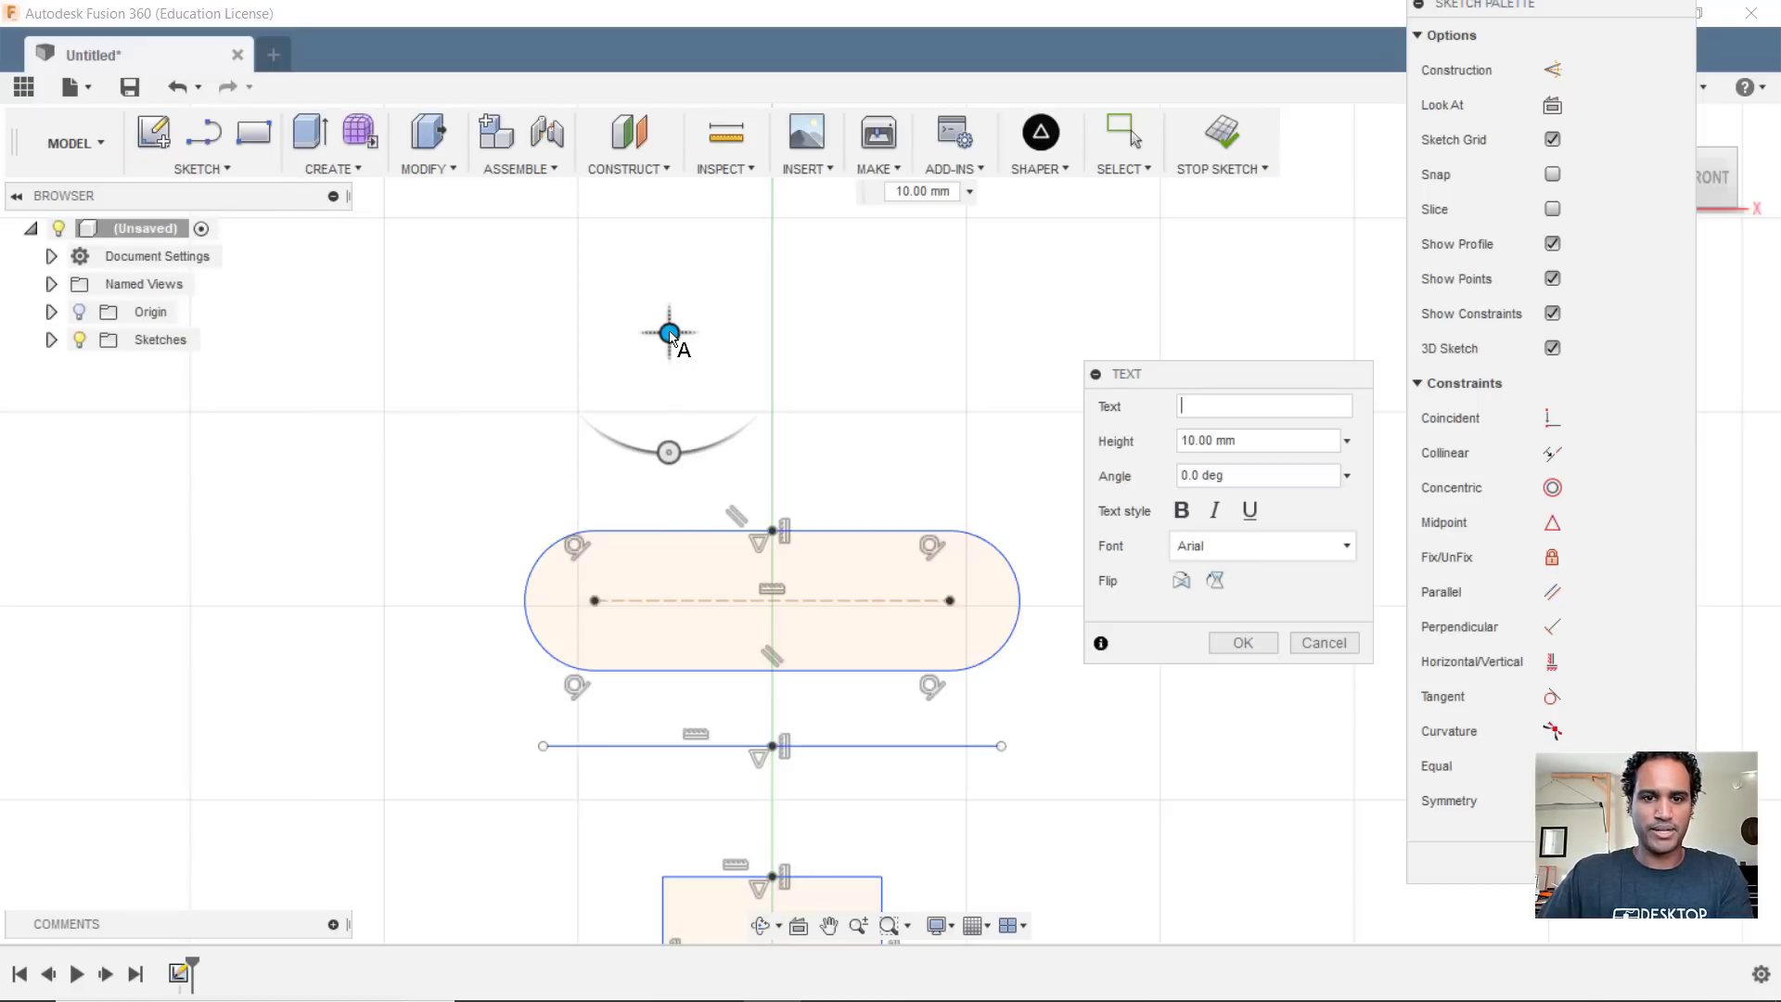
{"action": "type", "text": "Desktop Makes"}
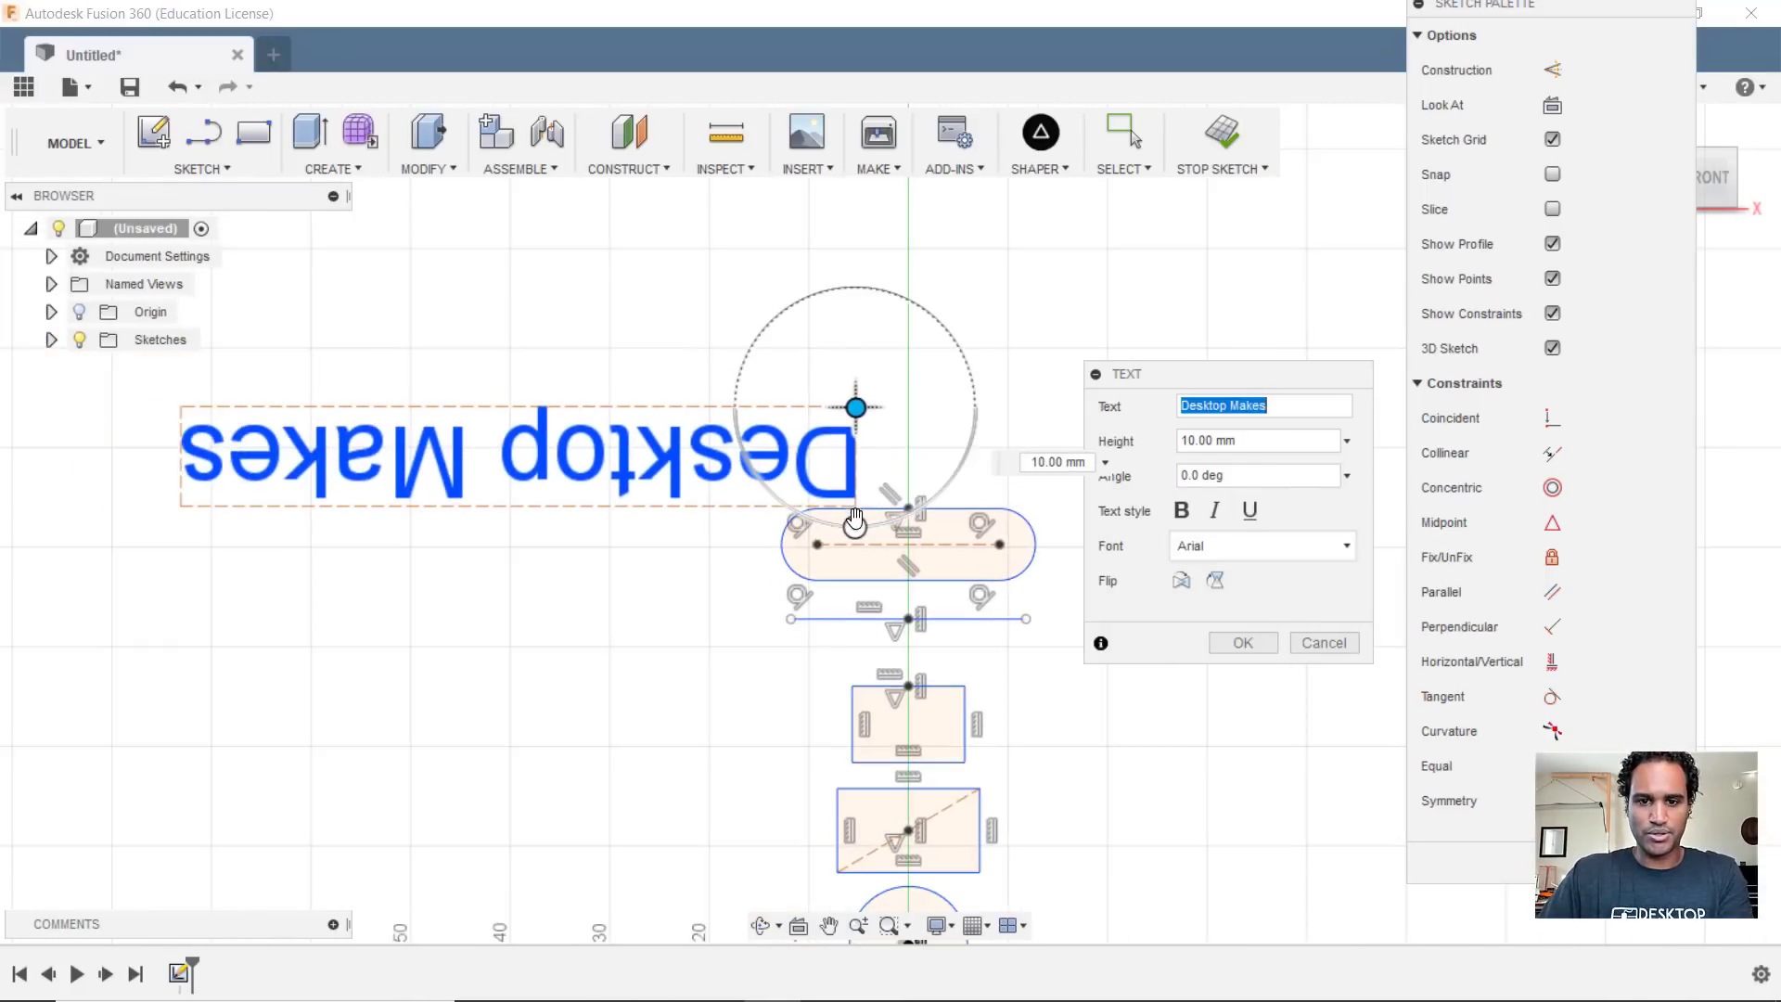
{"action": "left_click_drag", "start_coordinate": [855, 406], "coordinate": [844, 286]}
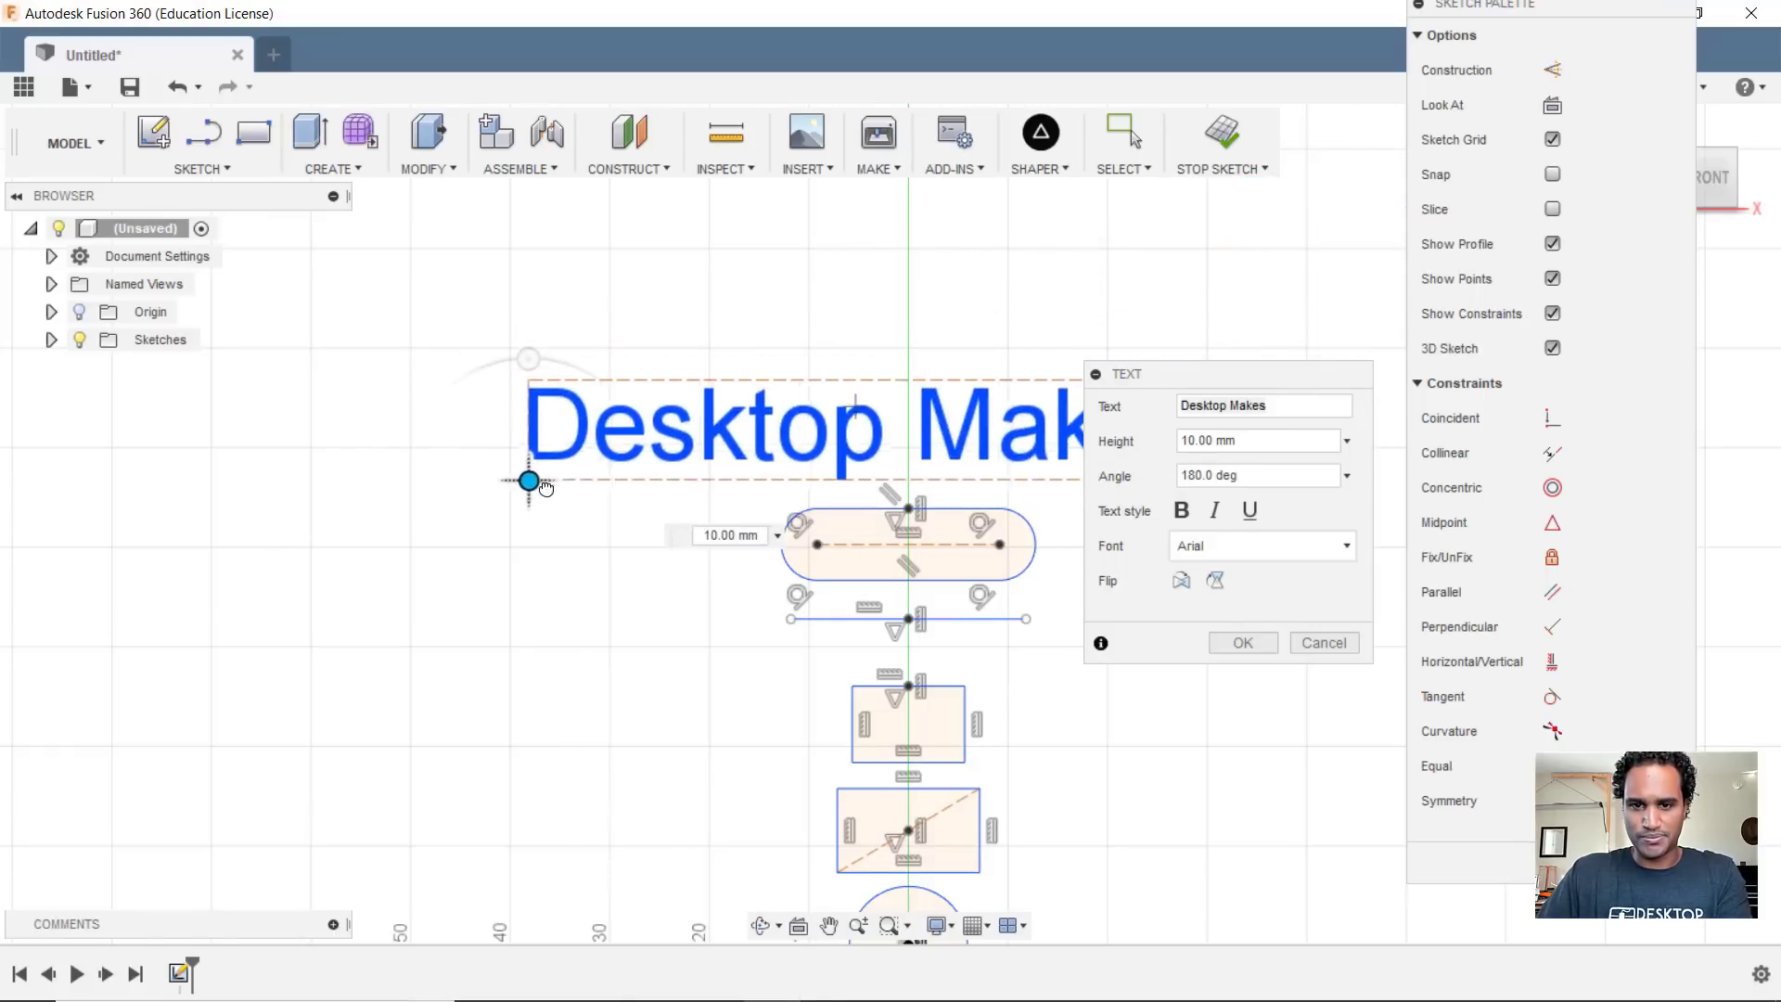
{"action": "left_click_drag", "start_coordinate": [529, 480], "coordinate": [614, 473]}
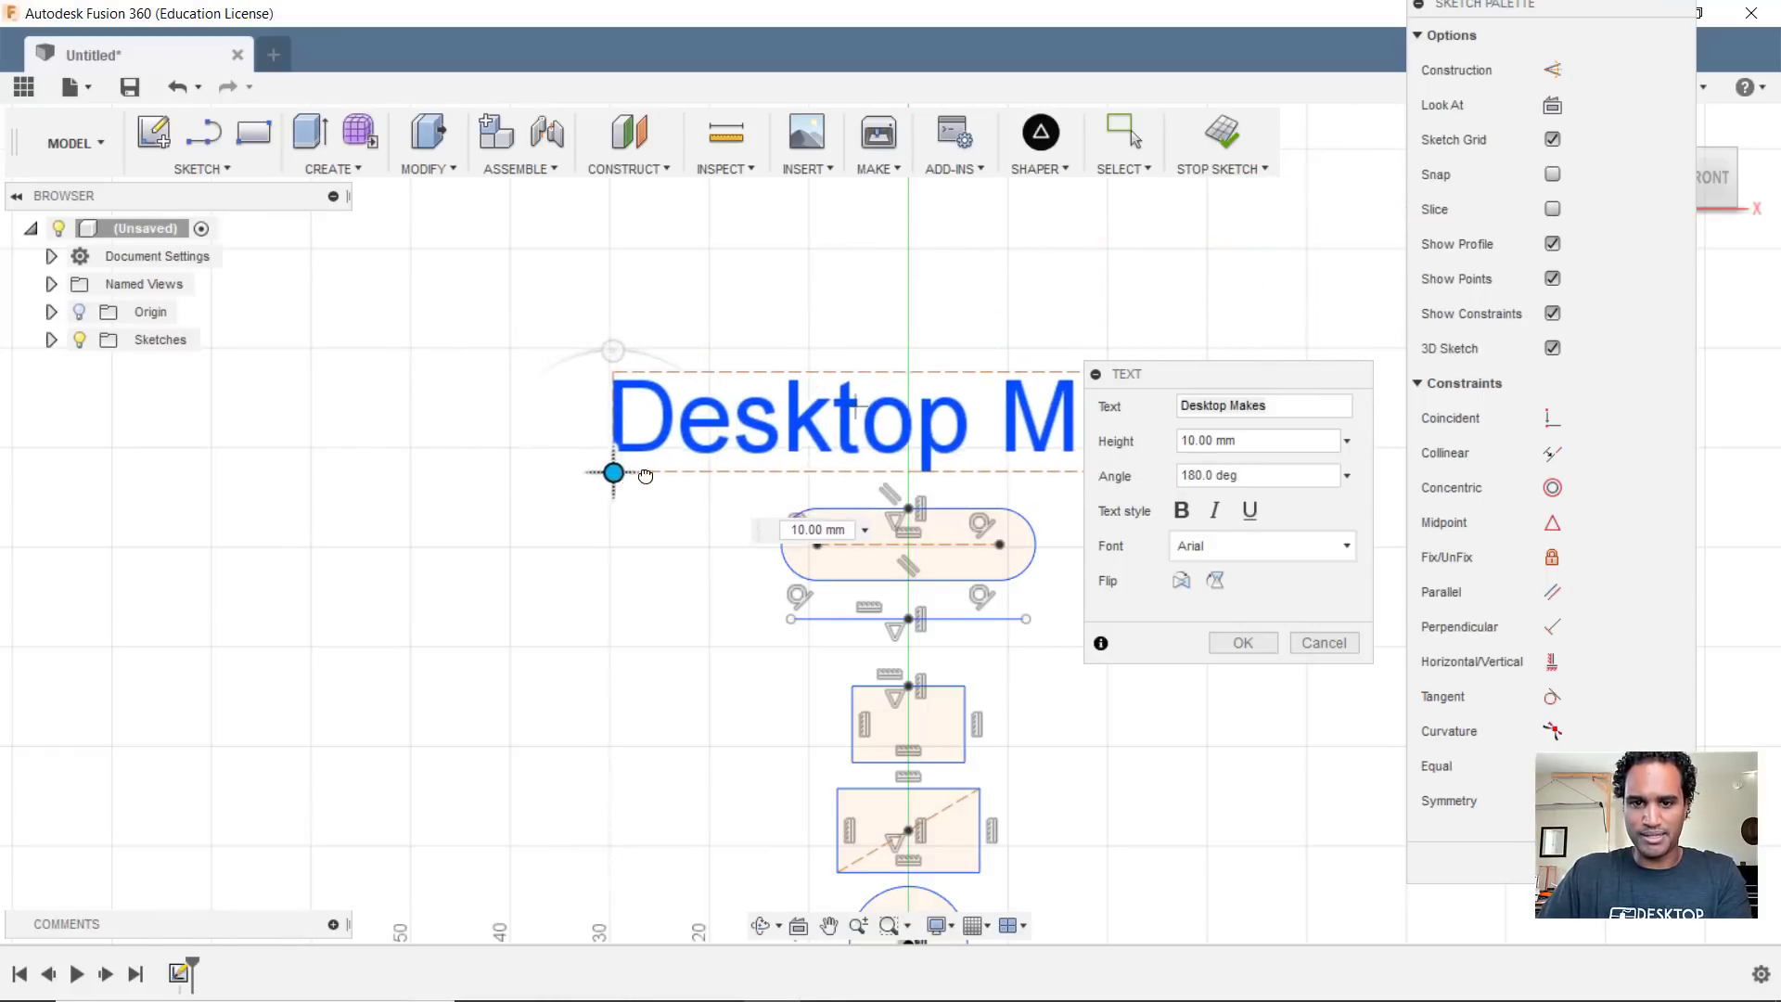
{"action": "left_click_drag", "start_coordinate": [614, 473], "coordinate": [713, 468]}
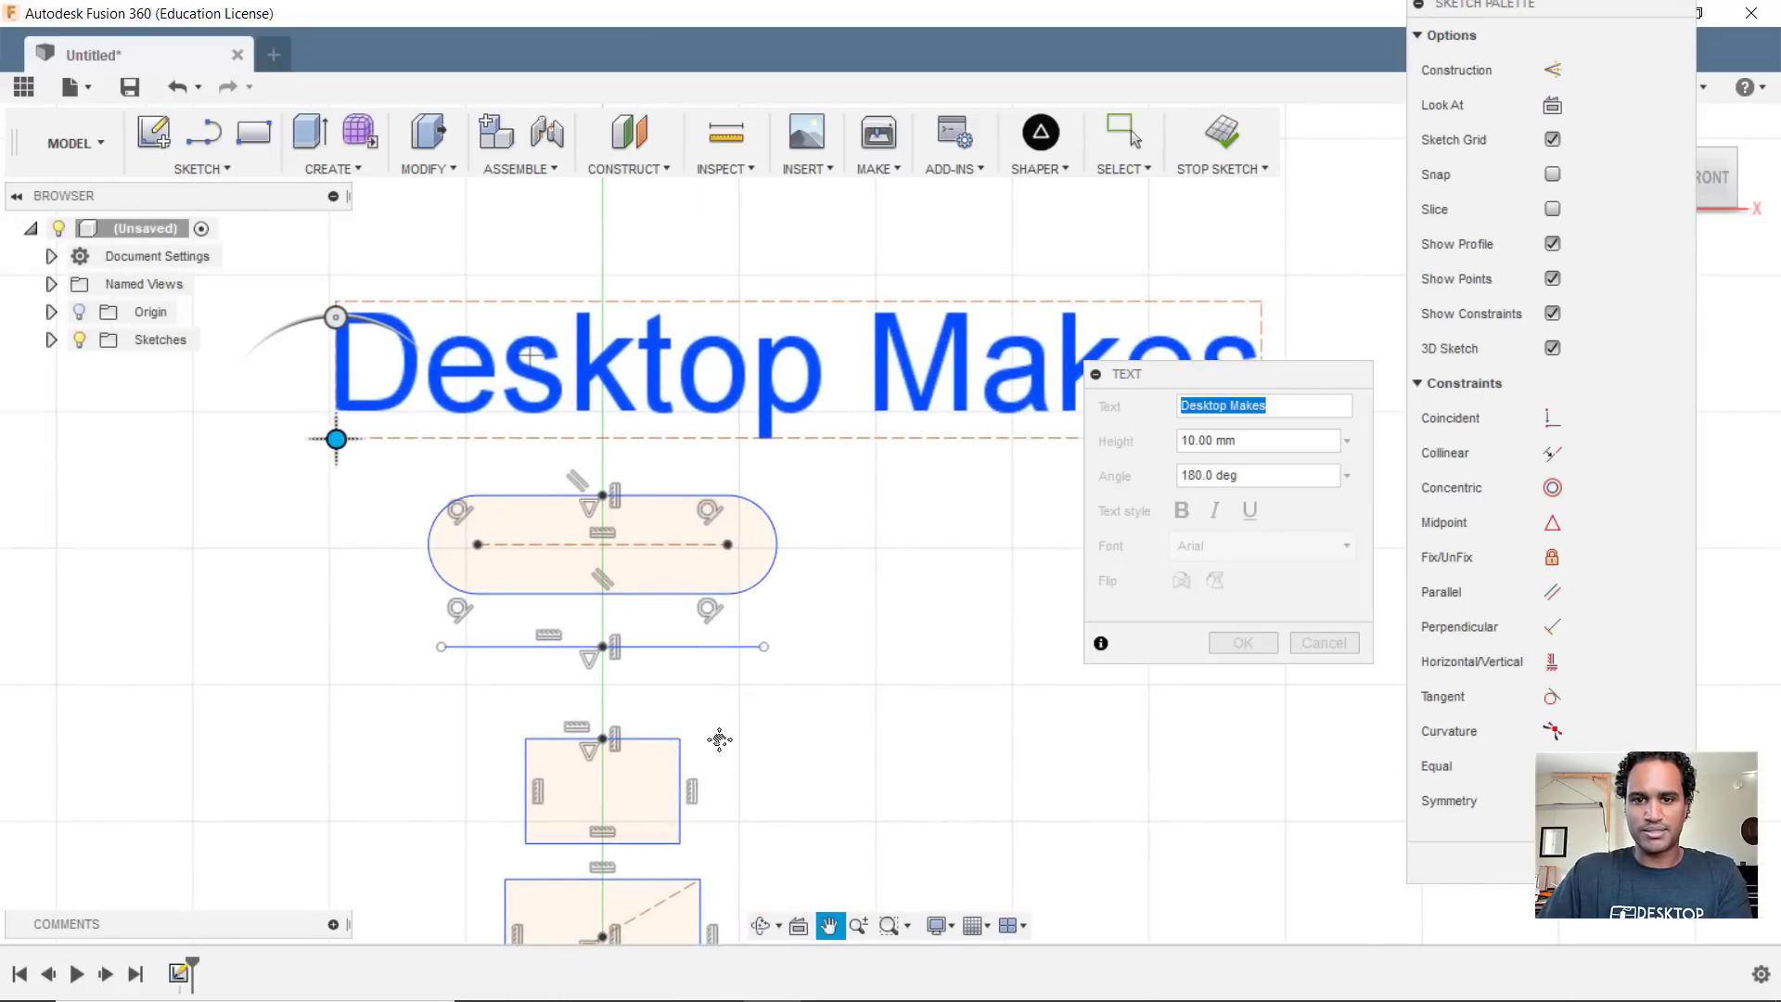
- Confirm the 'Desktop Makes' text so it is committed to the sketch
{"action": "left_click", "coordinate": [1240, 642]}
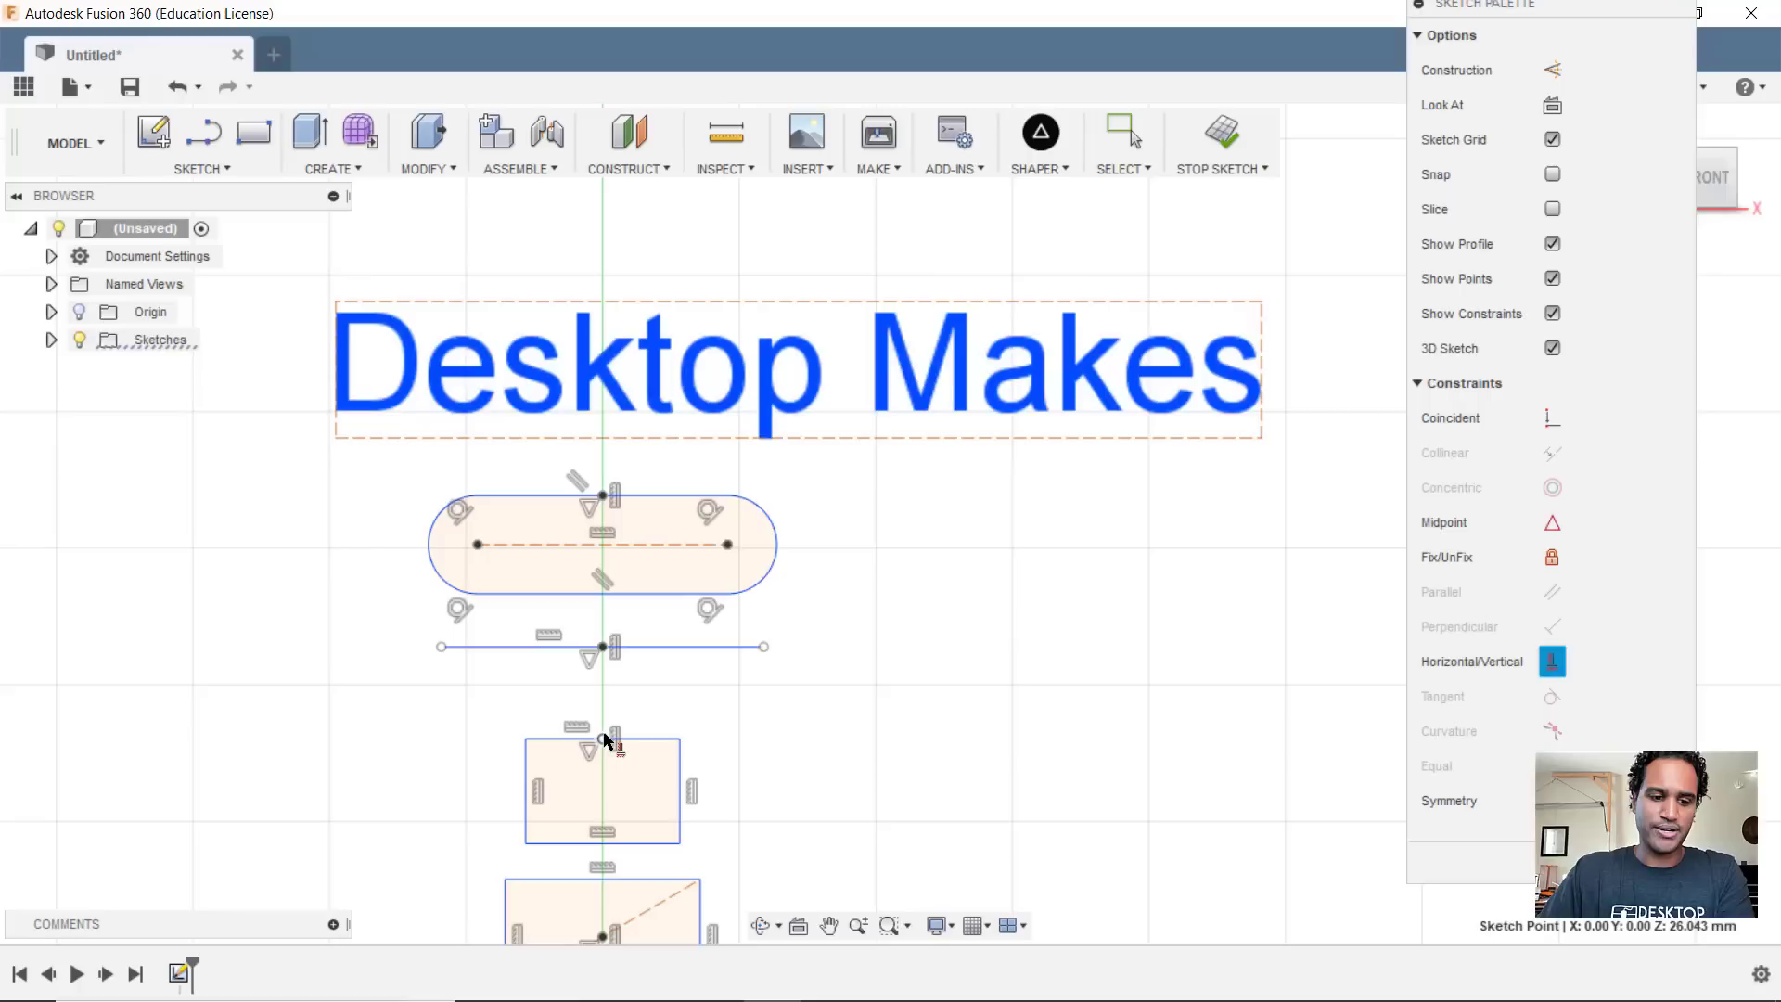
{"action": "mouse_move", "coordinate": [732, 306]}
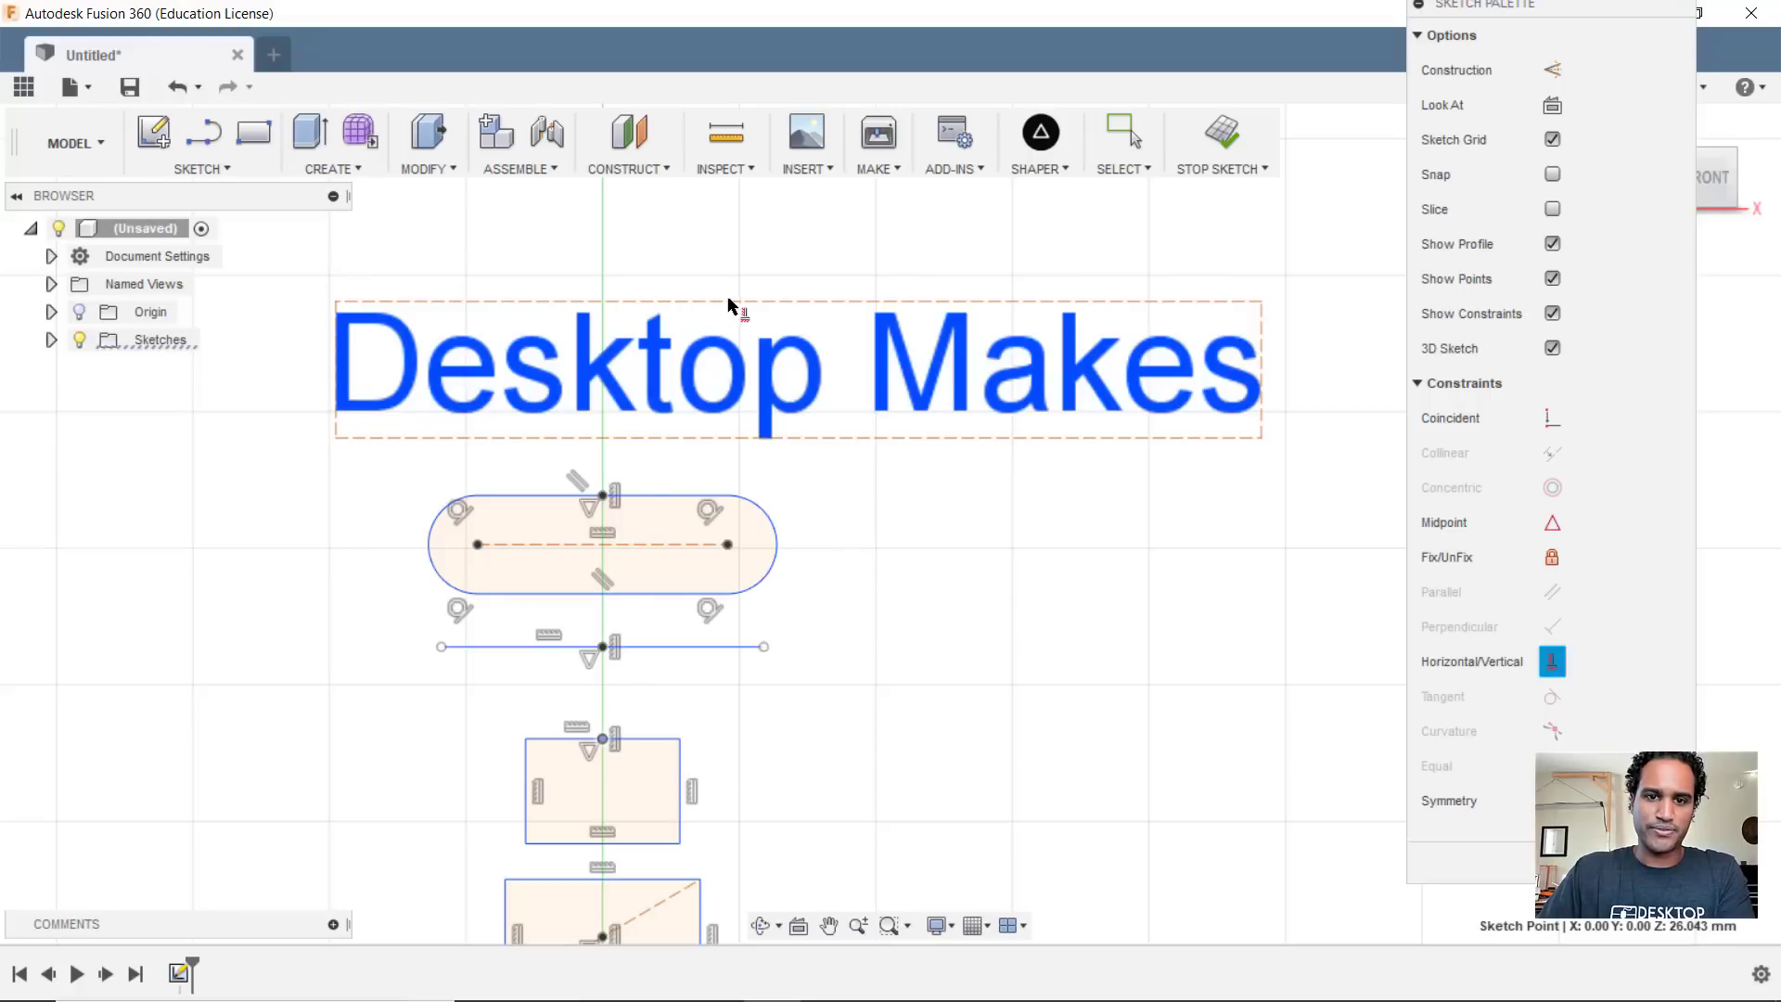
{"action": "mouse_move", "coordinate": [820, 304]}
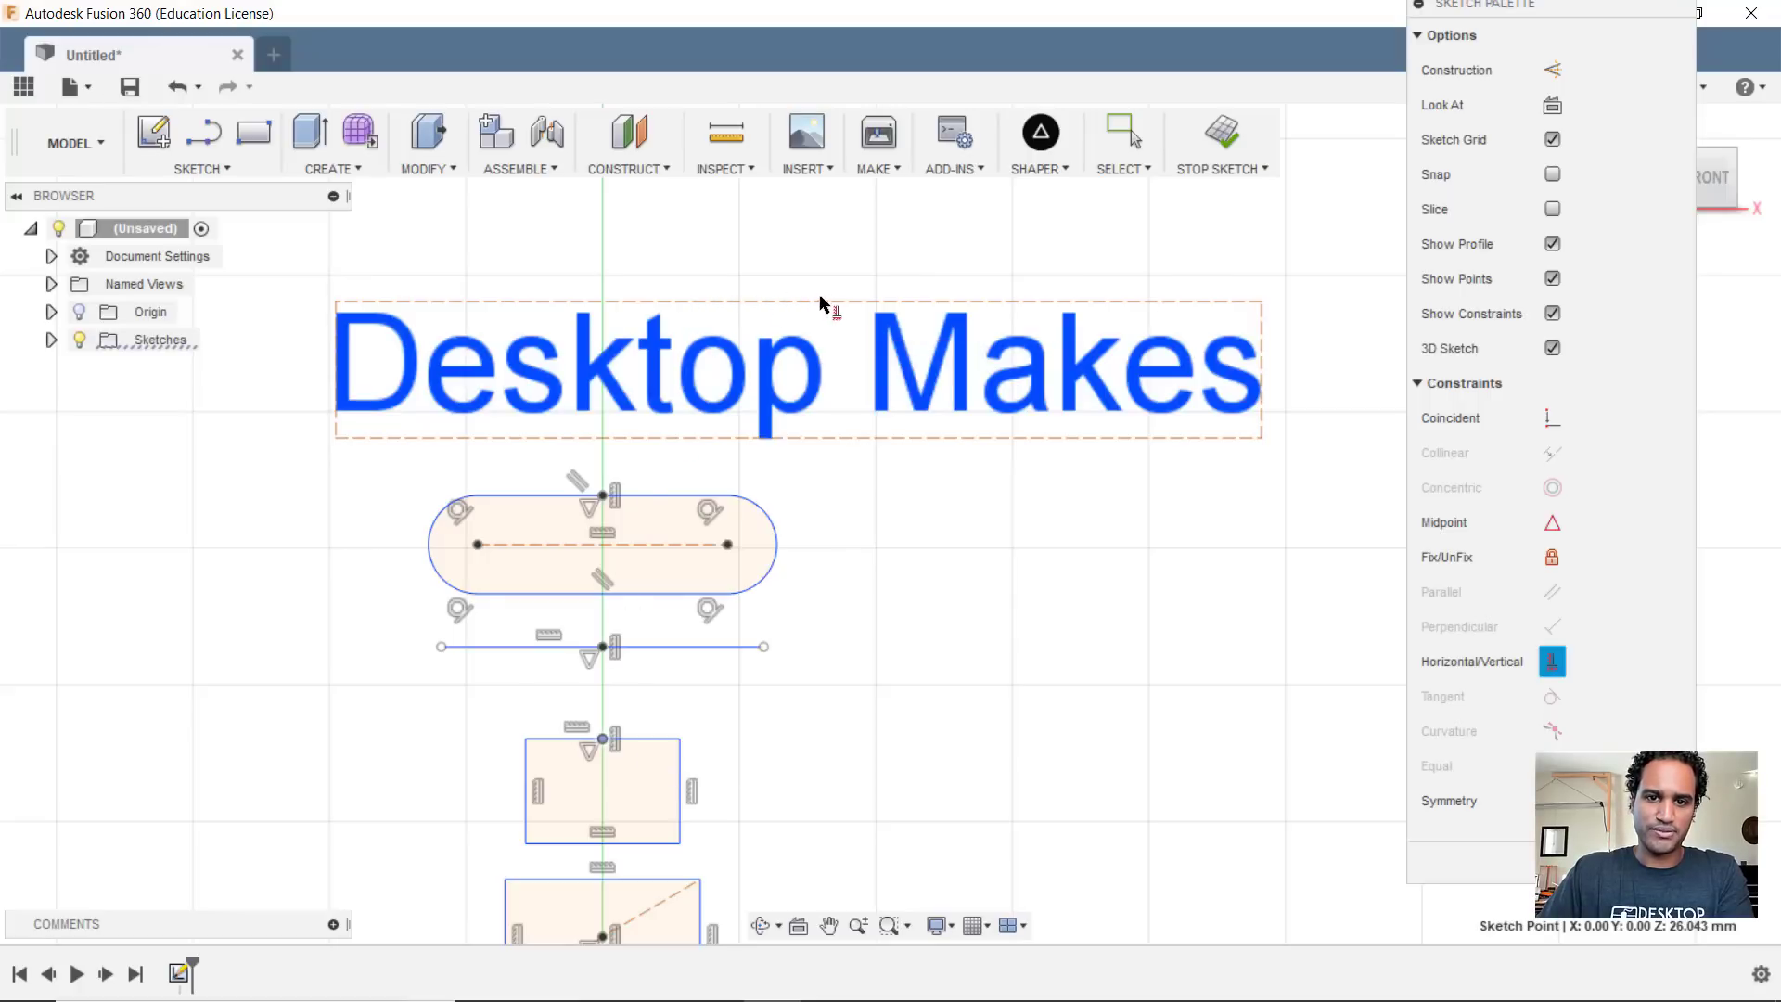
{"action": "mouse_move", "coordinate": [798, 309]}
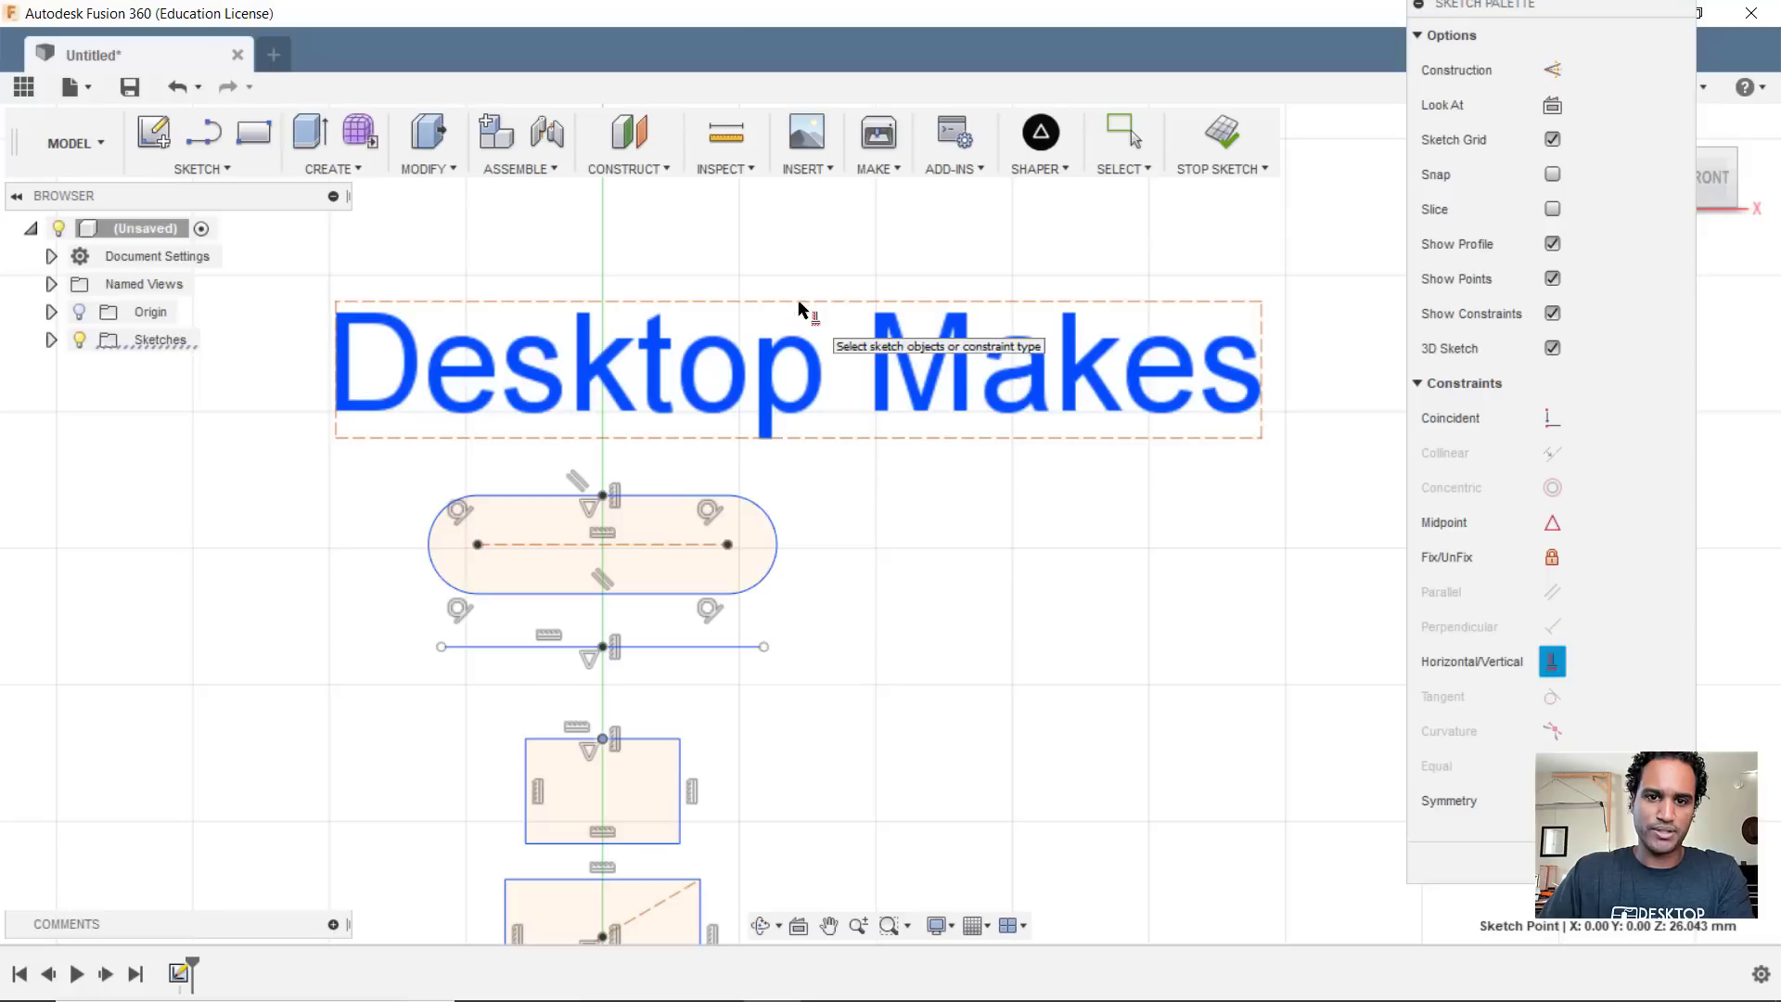